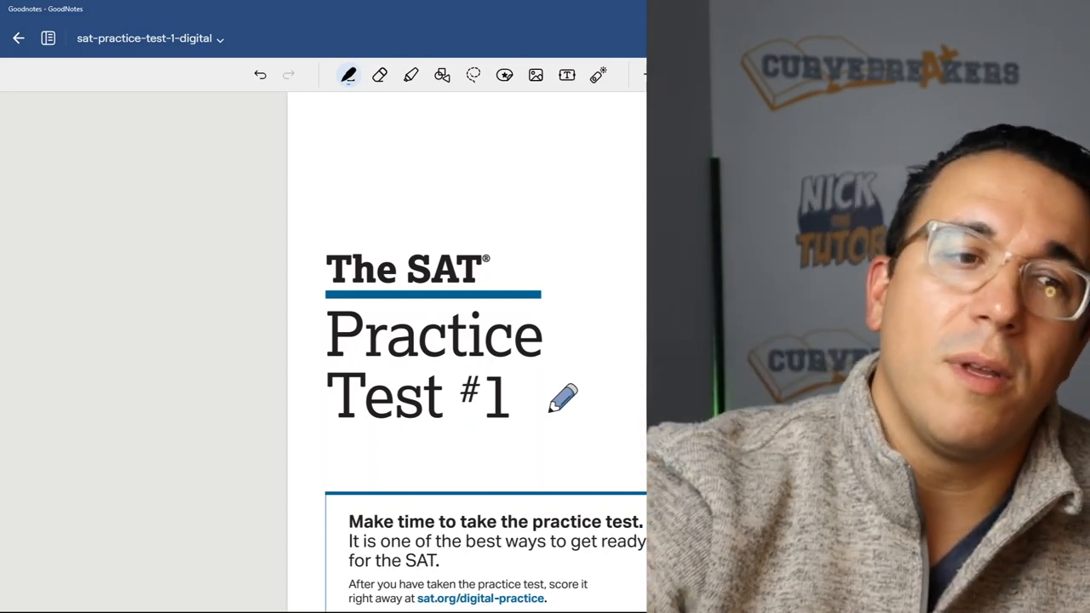
# Step: Scroll the SAT practice test down to Question 1
pyautogui.scroll(-3)
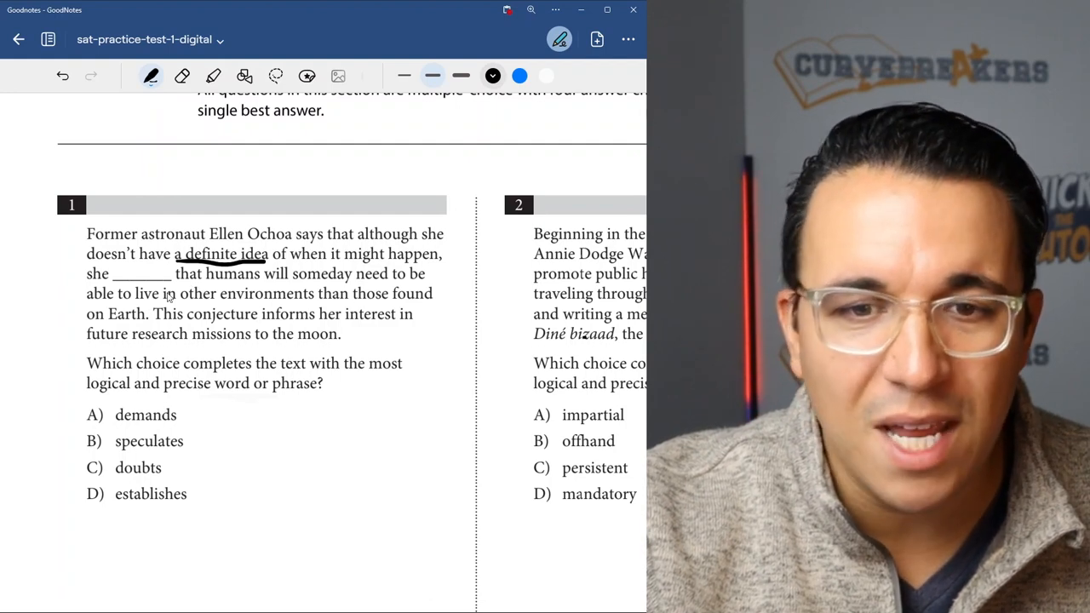
pyautogui.moveTo(304, 309)
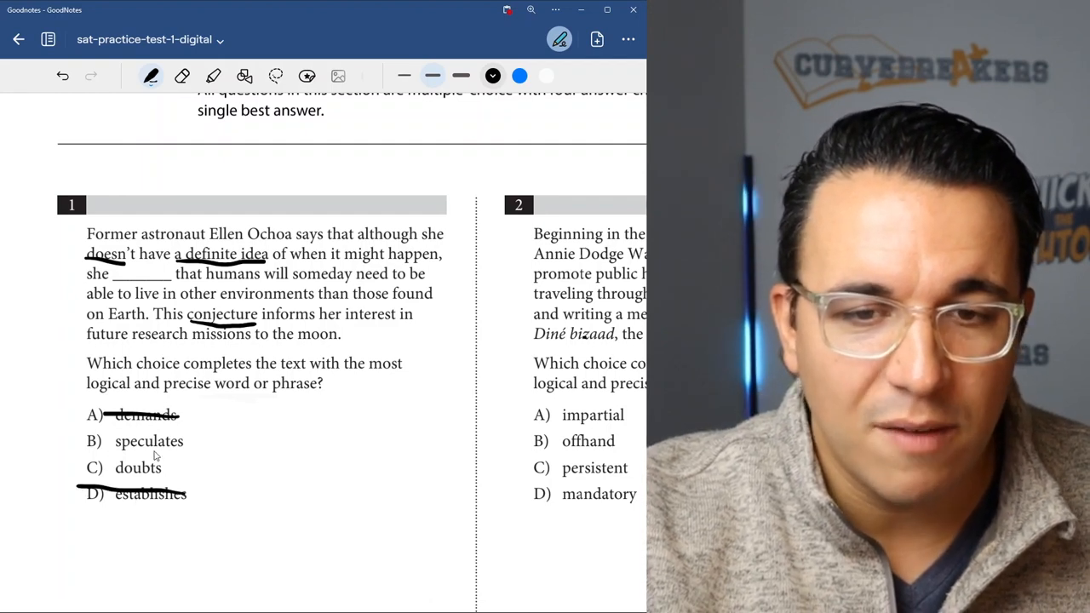
pyautogui.moveTo(323, 287)
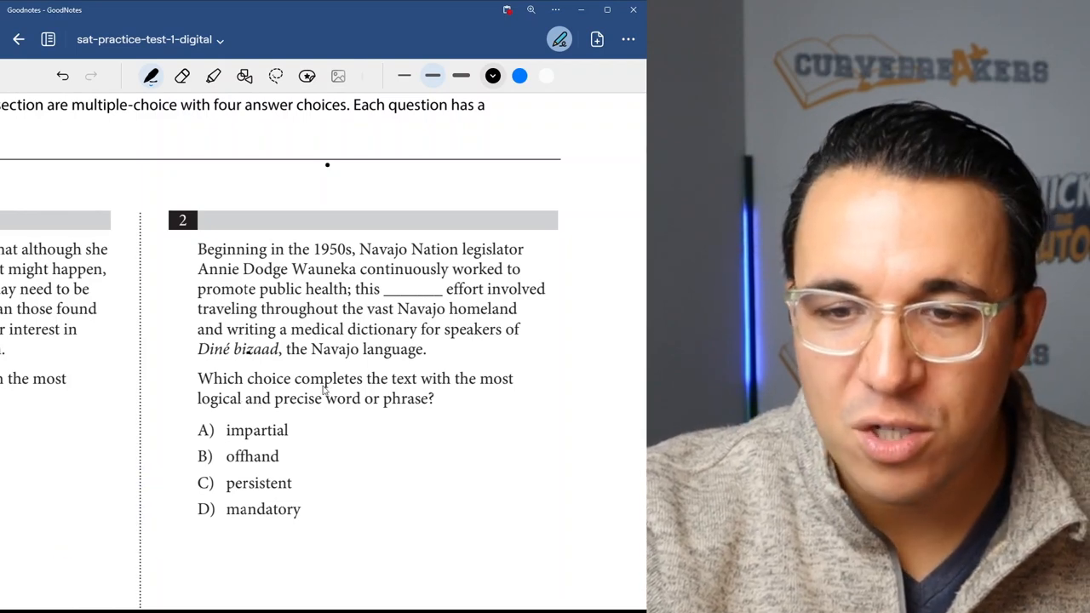
pyautogui.moveTo(309, 417)
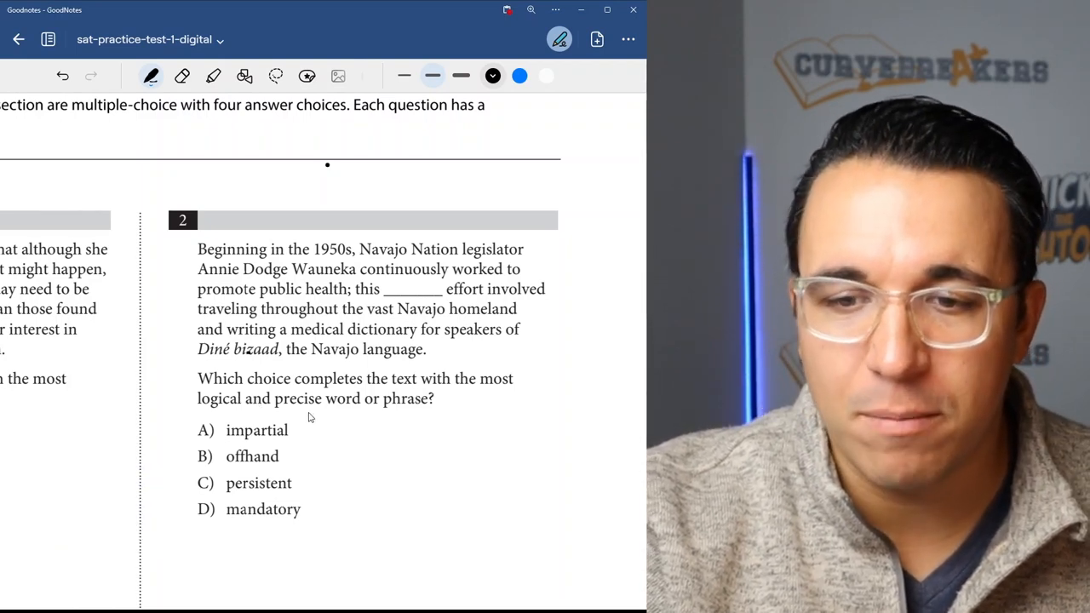
# Step: Underline 'word or phrase' and 'continuously worked' in Question 2's passage
pyautogui.moveTo(322, 417); pyautogui.dragTo(410, 417)
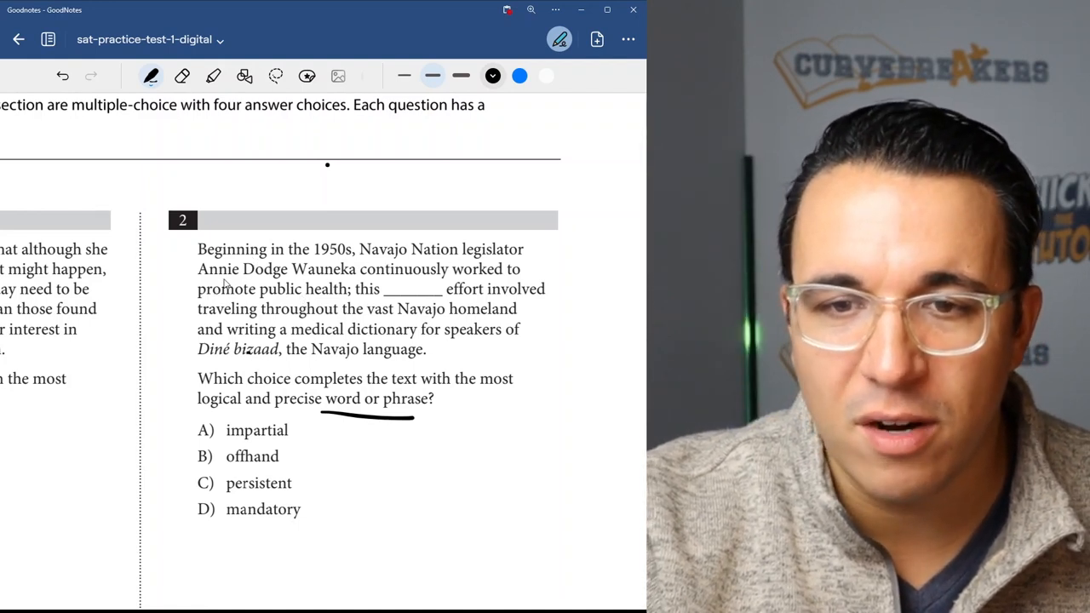
pyautogui.moveTo(443, 281)
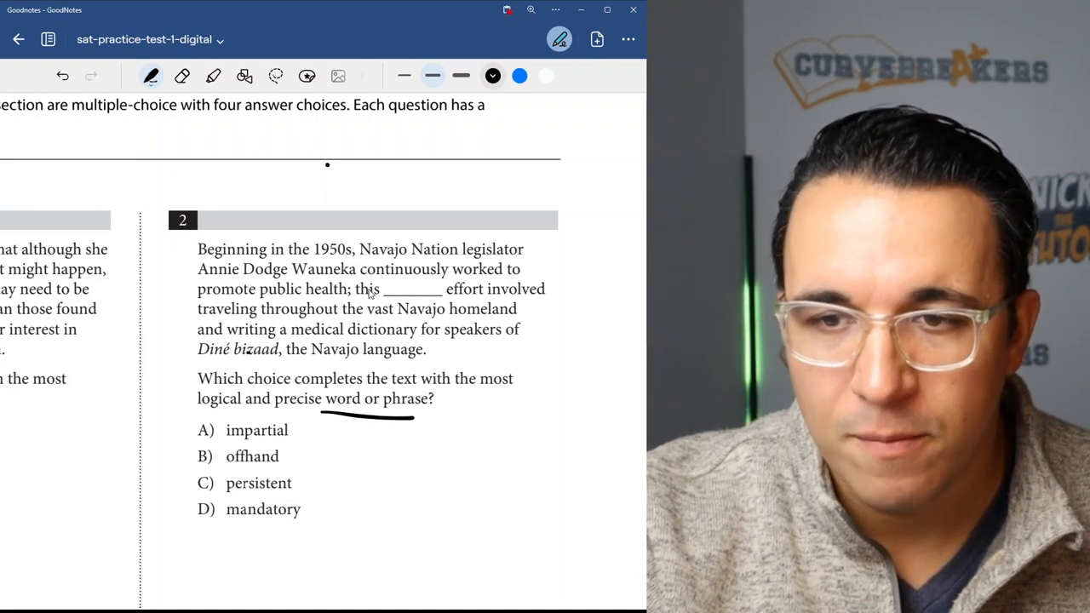
pyautogui.moveTo(383, 281); pyautogui.dragTo(481, 281)
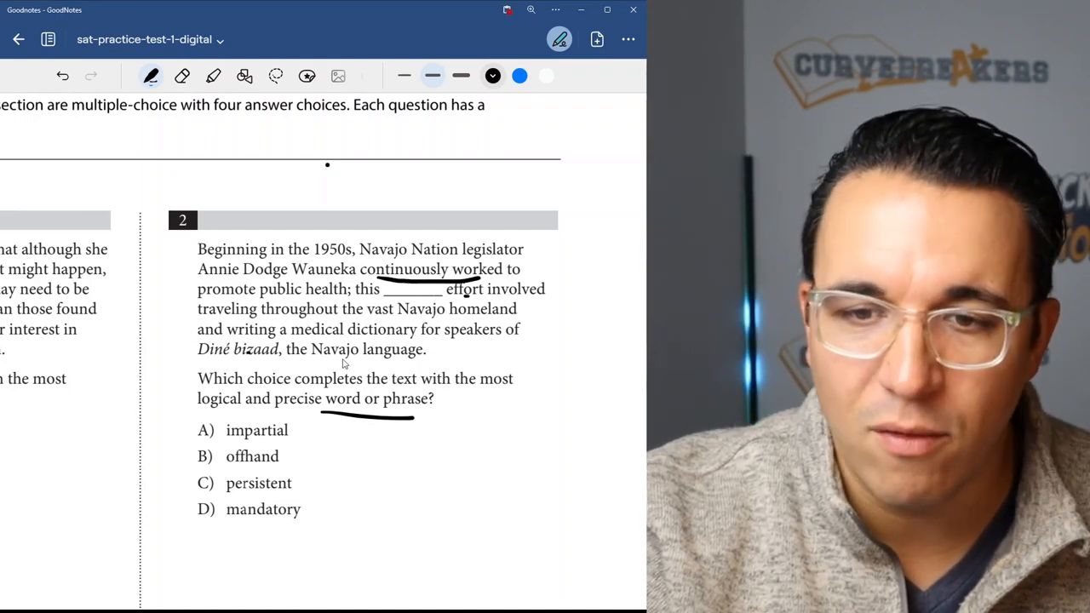
pyautogui.moveTo(234, 360)
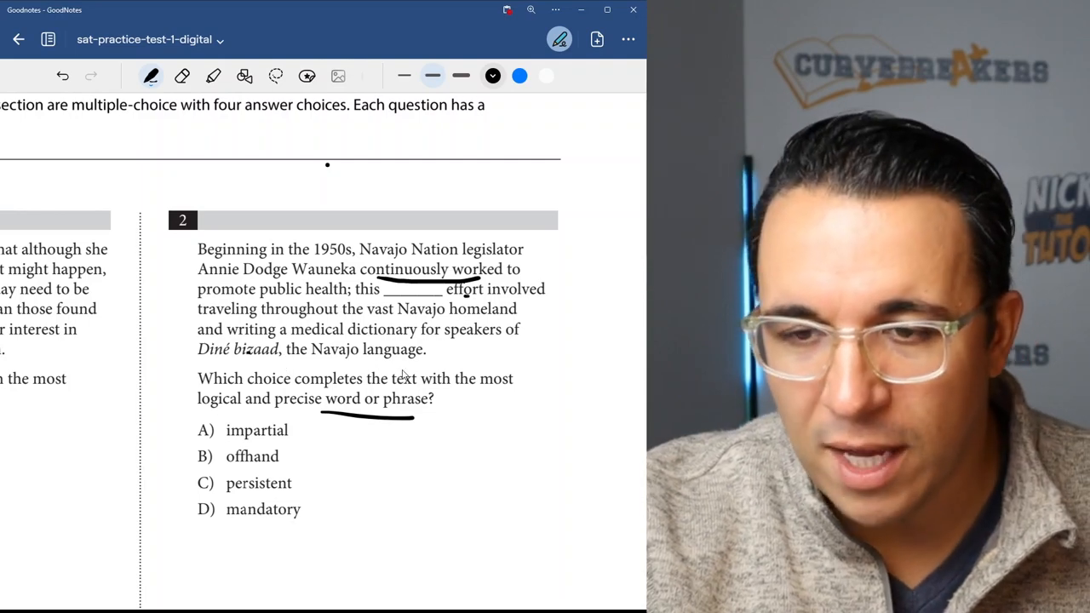
pyautogui.moveTo(294, 376)
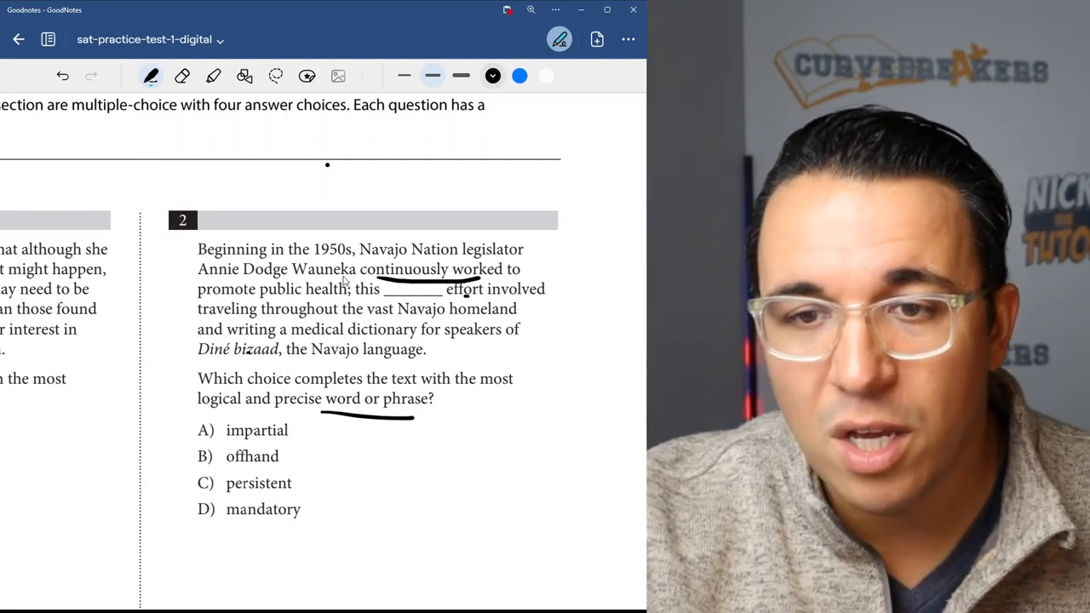
pyautogui.moveTo(477, 281)
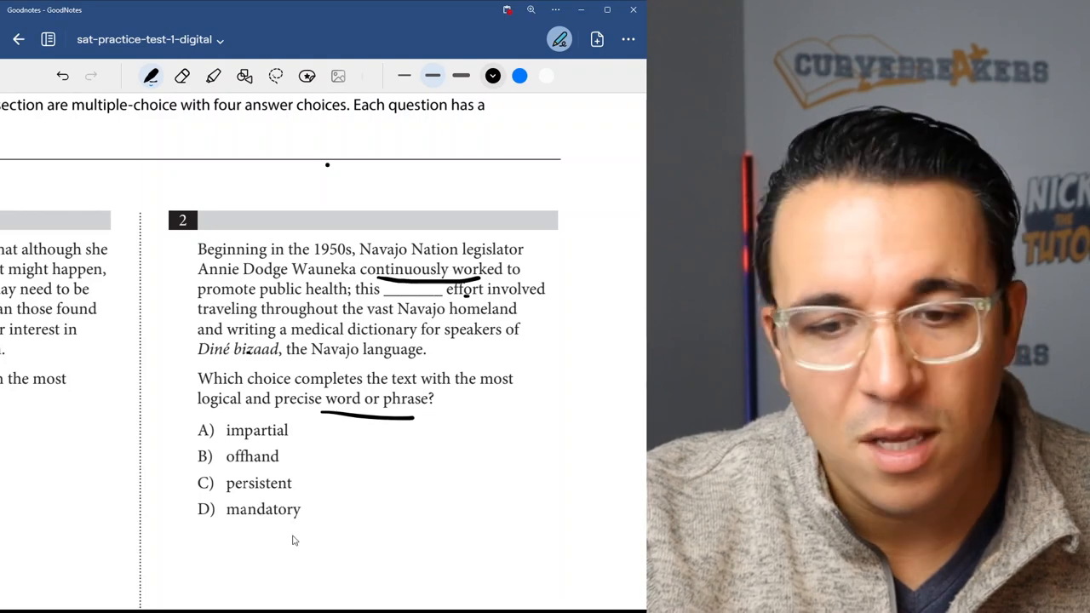
pyautogui.moveTo(194, 509); pyautogui.dragTo(302, 510)
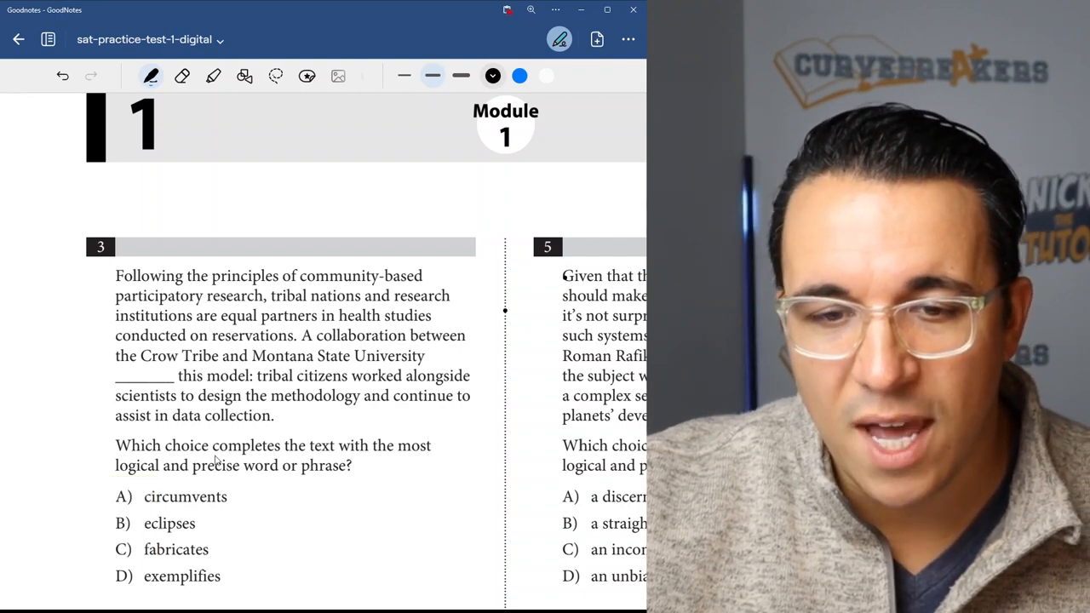
pyautogui.moveTo(238, 487)
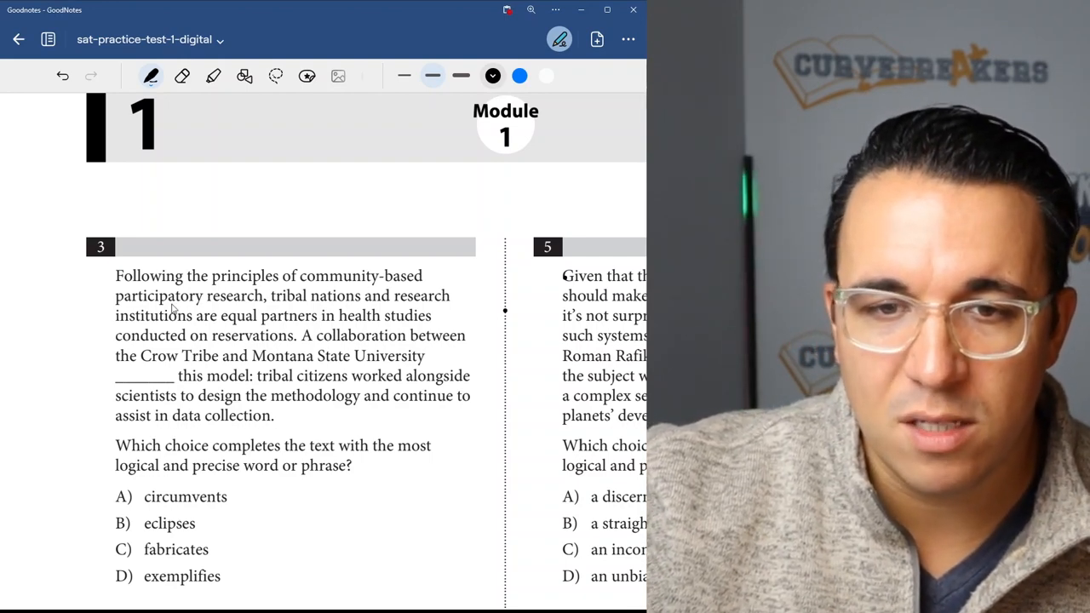
pyautogui.moveTo(129, 325)
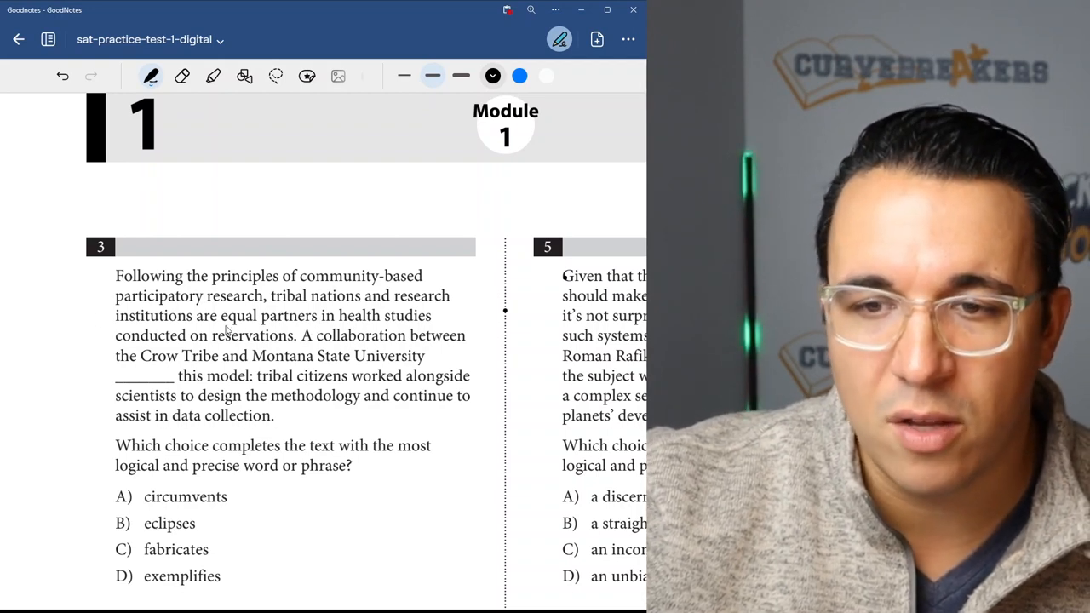
pyautogui.moveTo(279, 334)
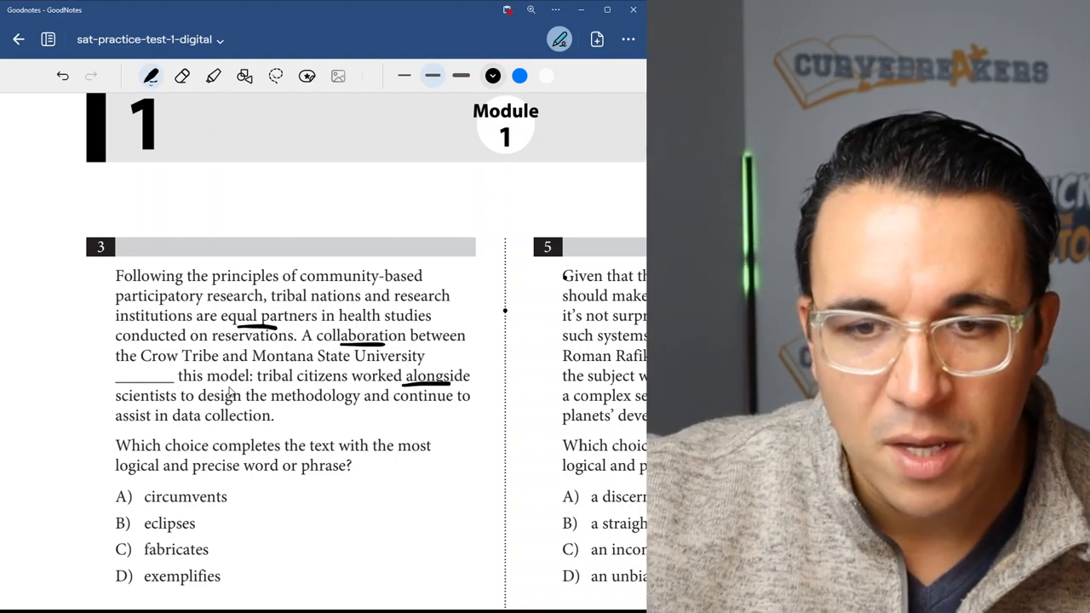
pyautogui.moveTo(184, 362)
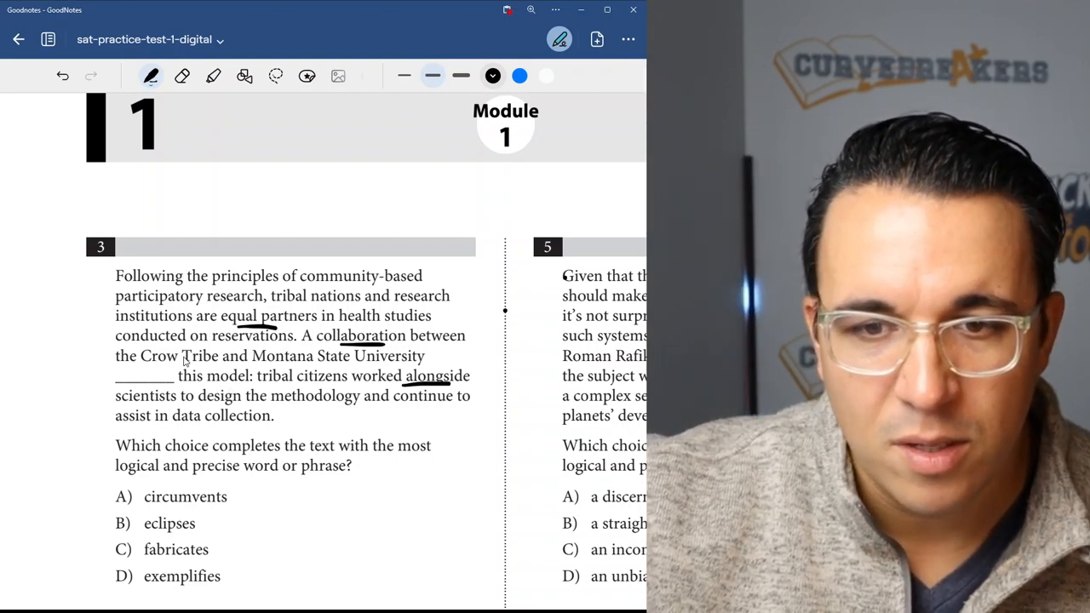
pyautogui.moveTo(258, 366)
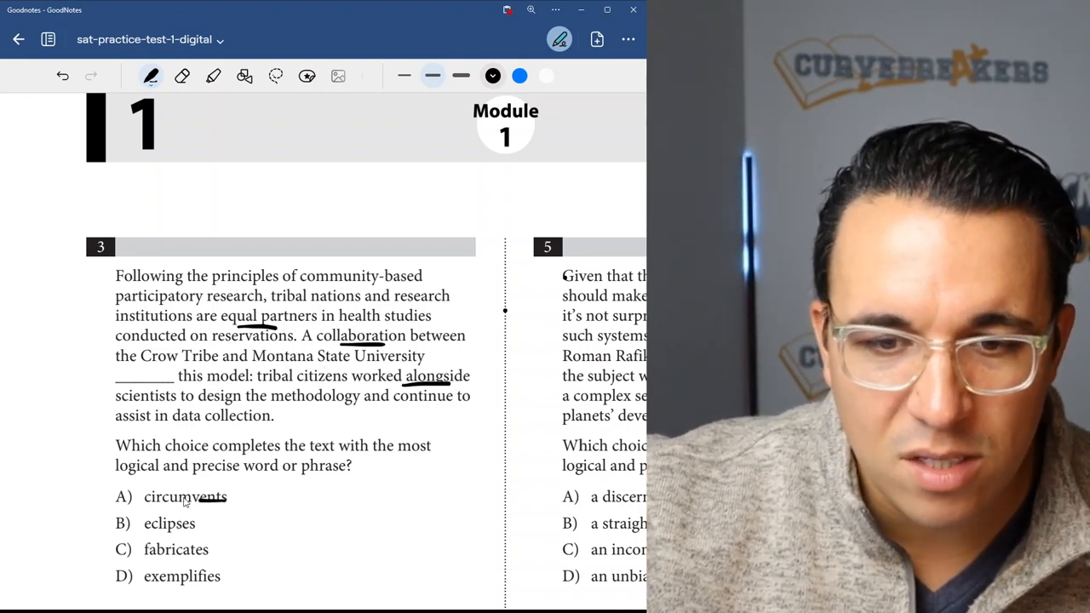
# Step: Cross out circumvents, eclipses and fabricates, and circle choice D, exemplifies
pyautogui.moveTo(132, 498); pyautogui.dragTo(226, 497)
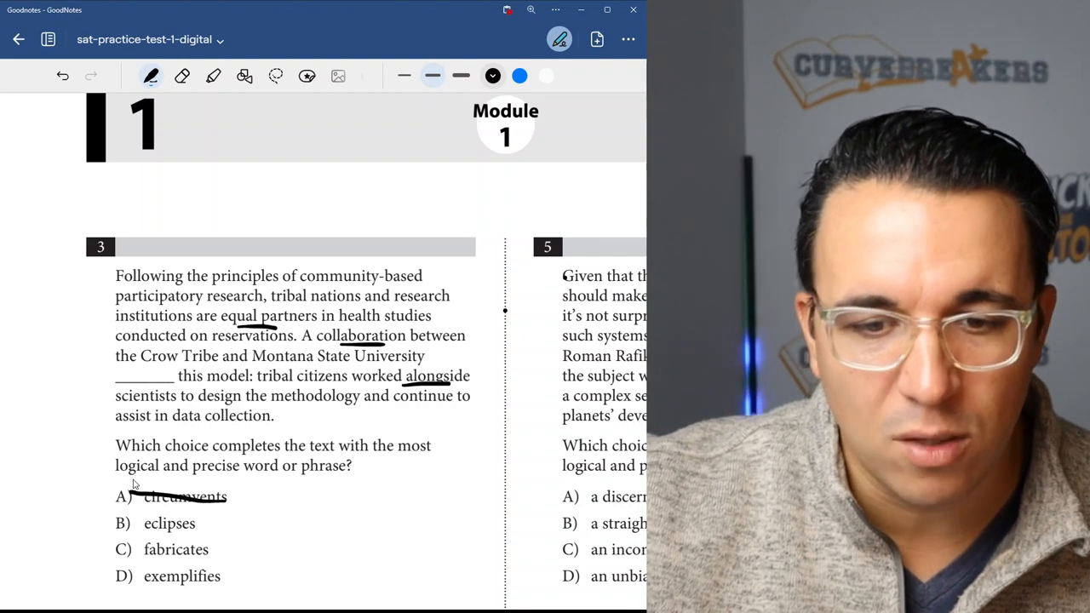
pyautogui.moveTo(145, 524); pyautogui.dragTo(192, 525)
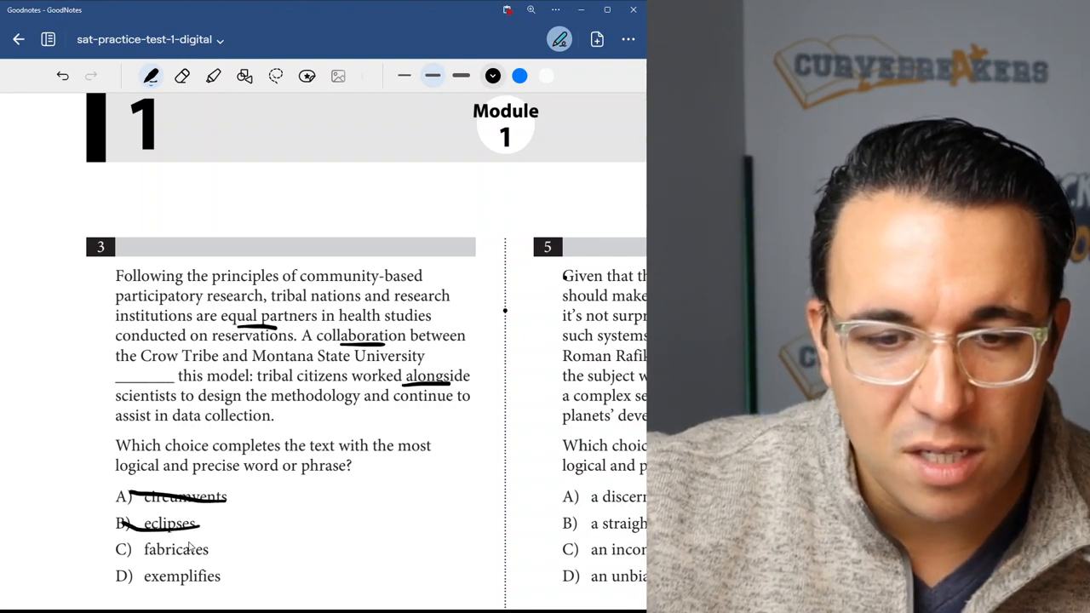
pyautogui.moveTo(103, 541); pyautogui.dragTo(238, 587)
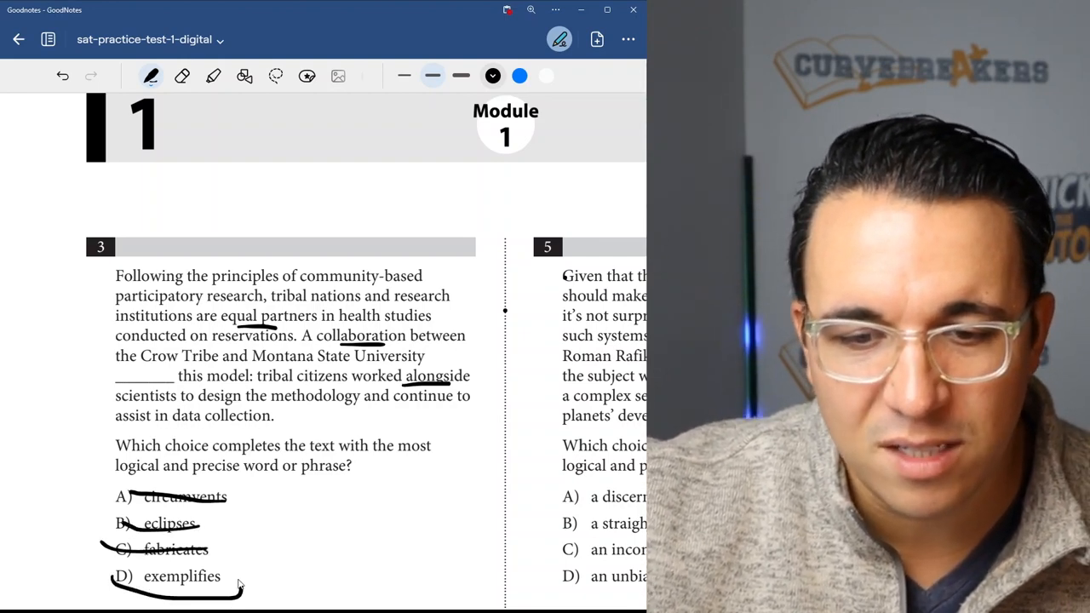
pyautogui.moveTo(111, 577); pyautogui.dragTo(238, 577)
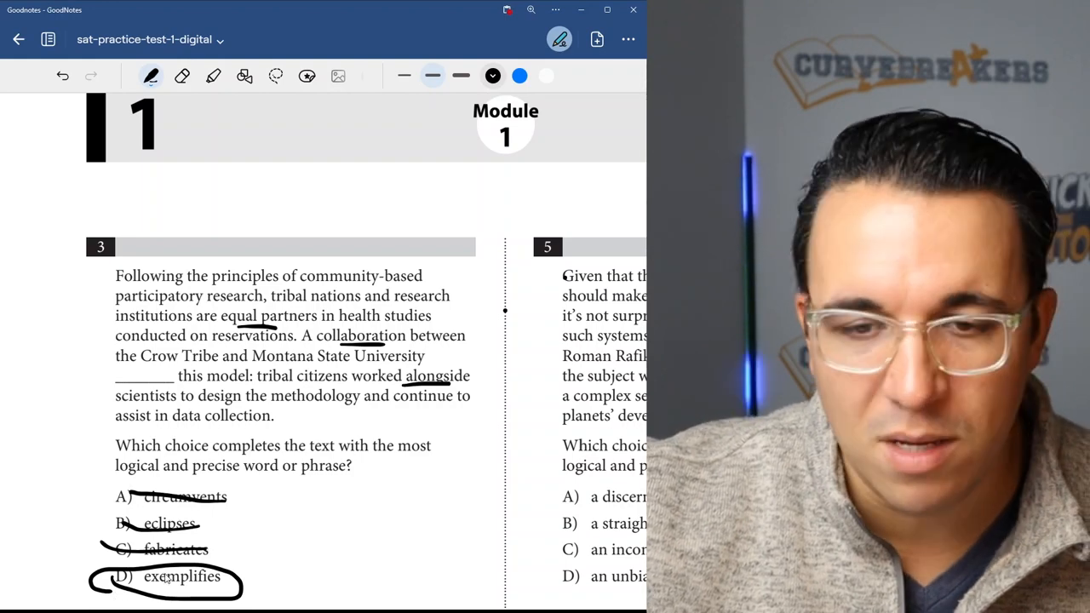
pyautogui.moveTo(228, 561)
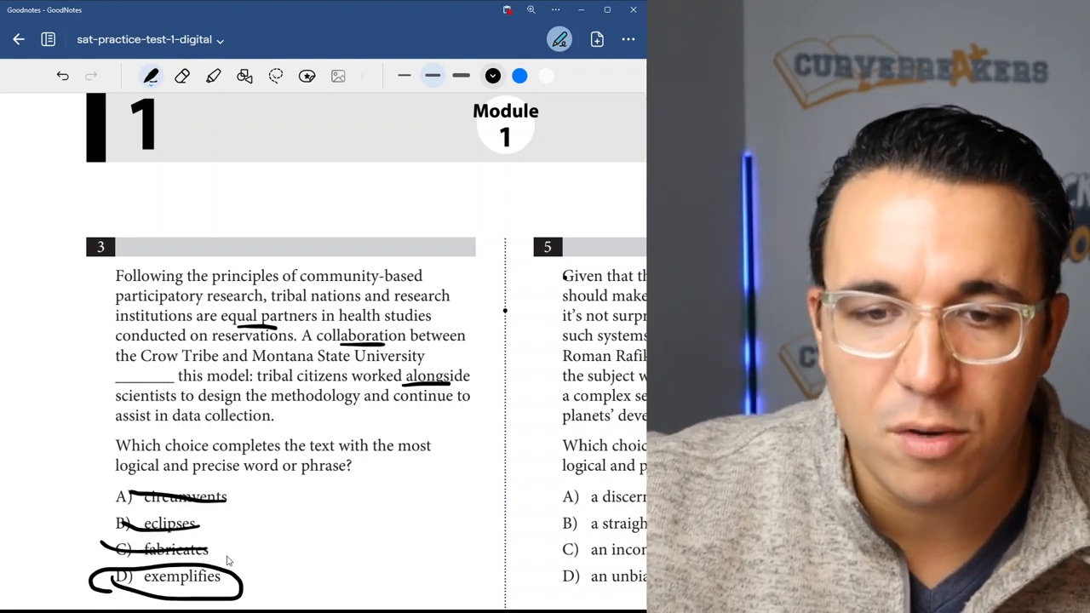
pyautogui.moveTo(245, 563)
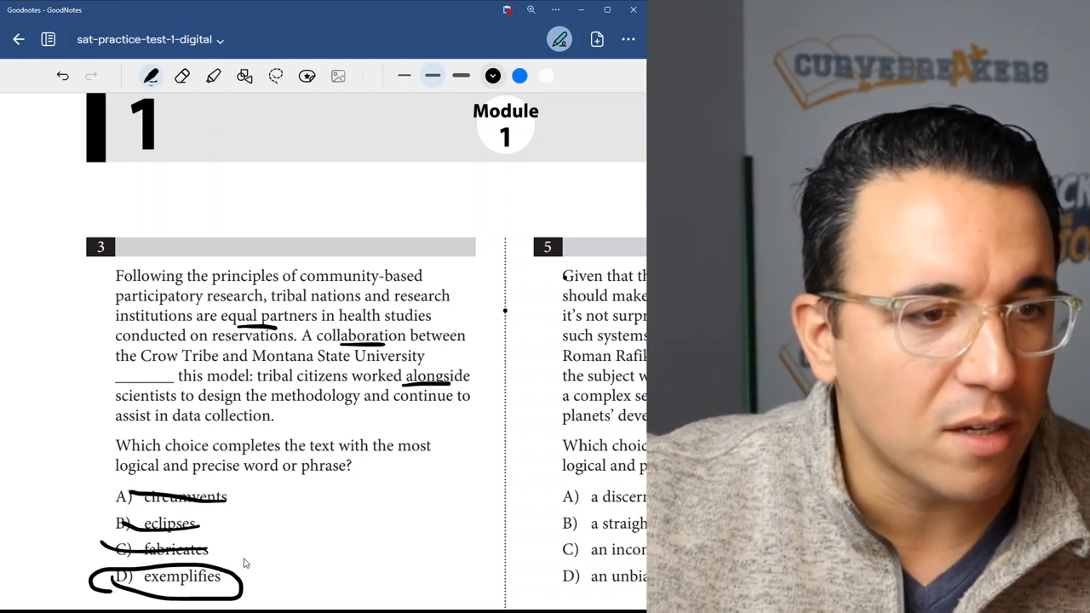
# Step: Cross out Question 4's choices hibernation (B), prediction (C) and moderation (D)
pyautogui.scroll(-3)
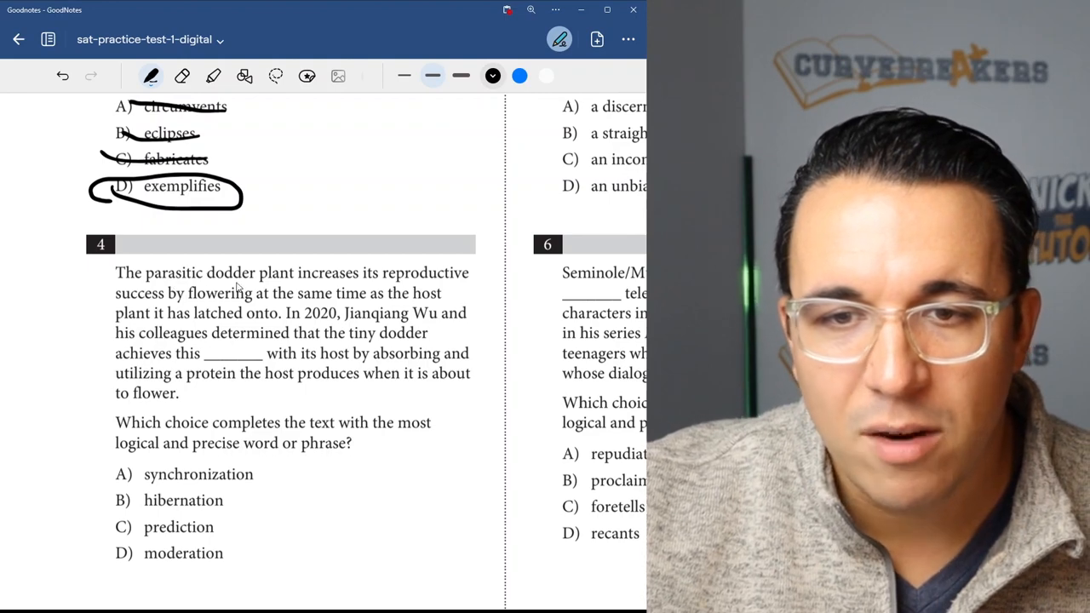
pyautogui.moveTo(281, 281)
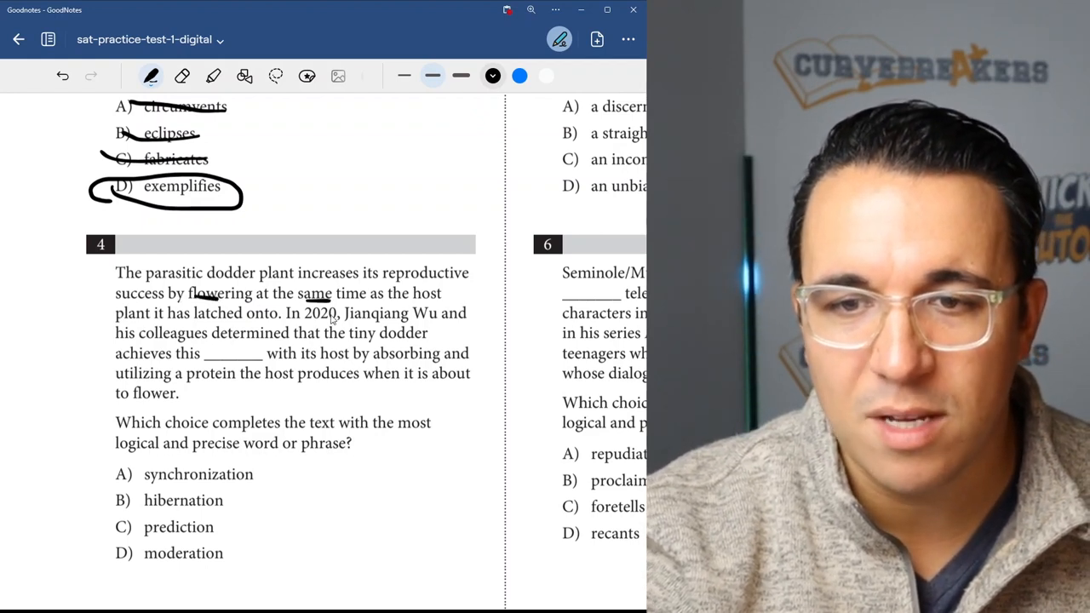
pyautogui.moveTo(452, 328)
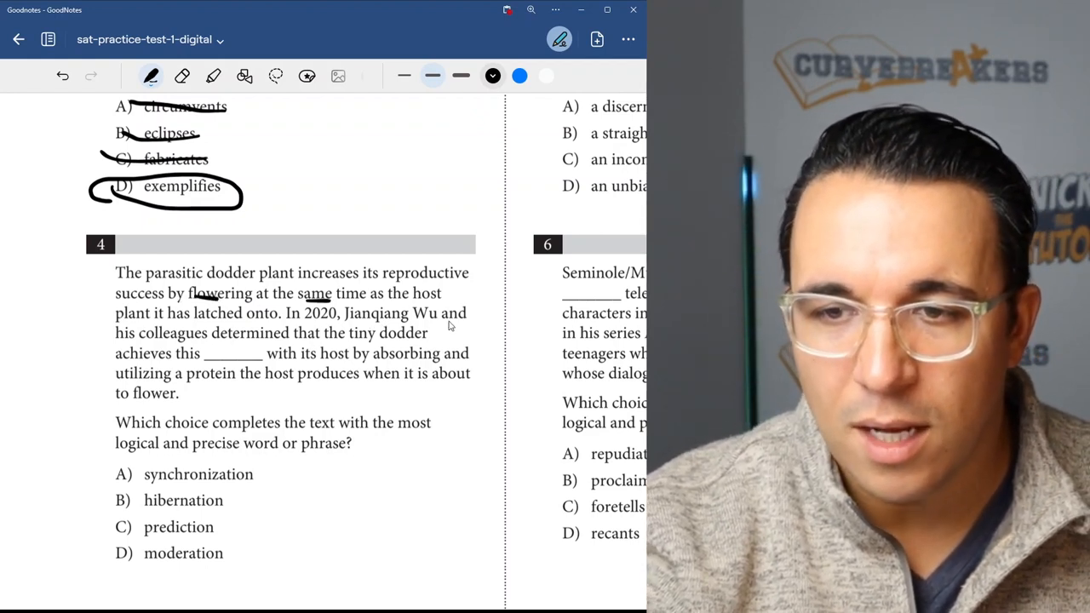
pyautogui.moveTo(319, 345)
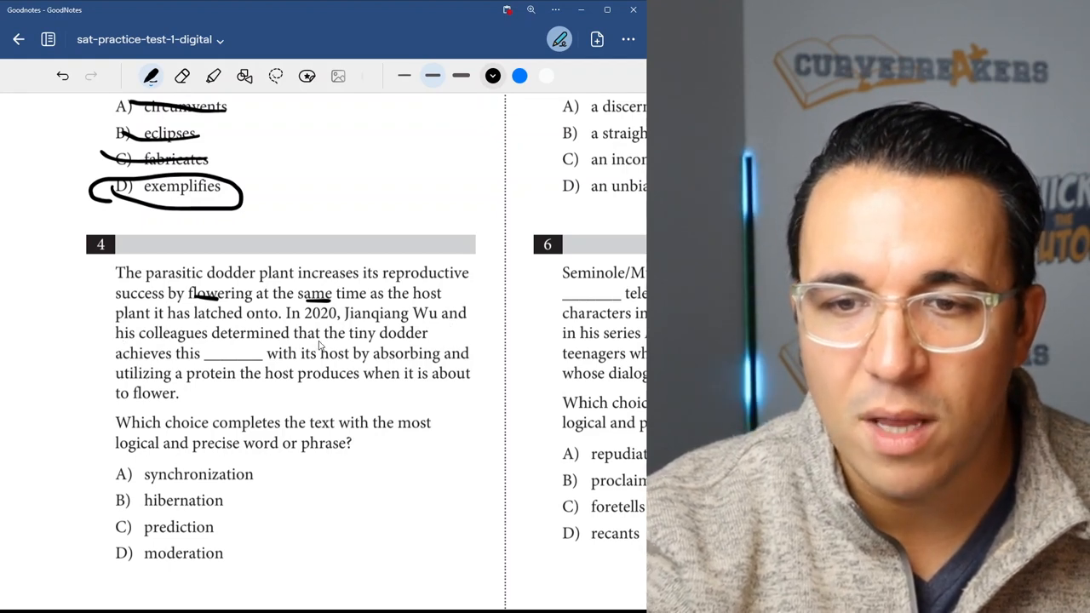
pyautogui.moveTo(260, 375)
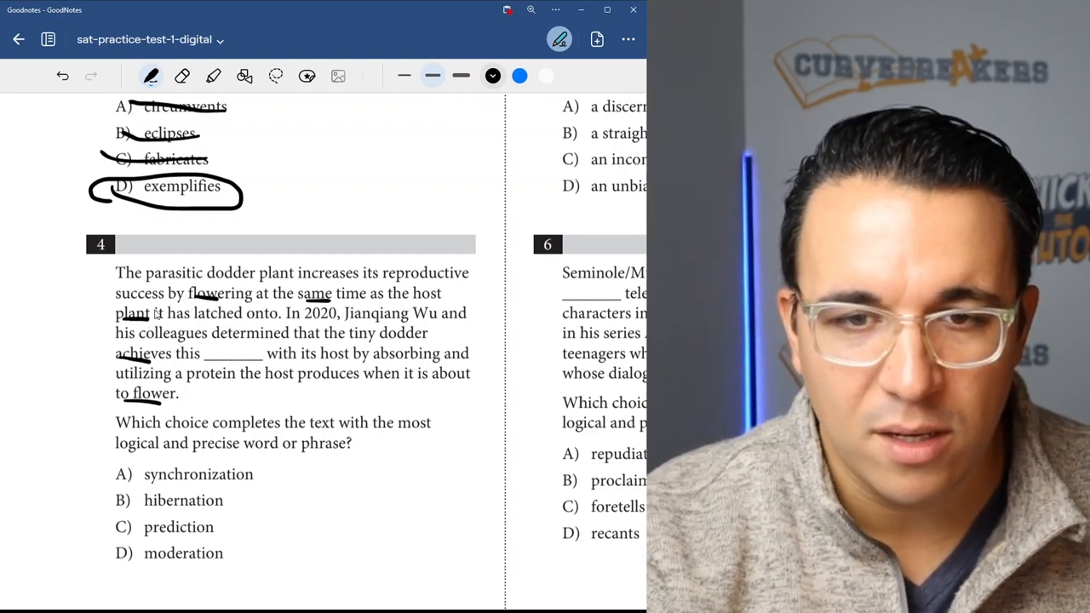
pyautogui.moveTo(375, 343)
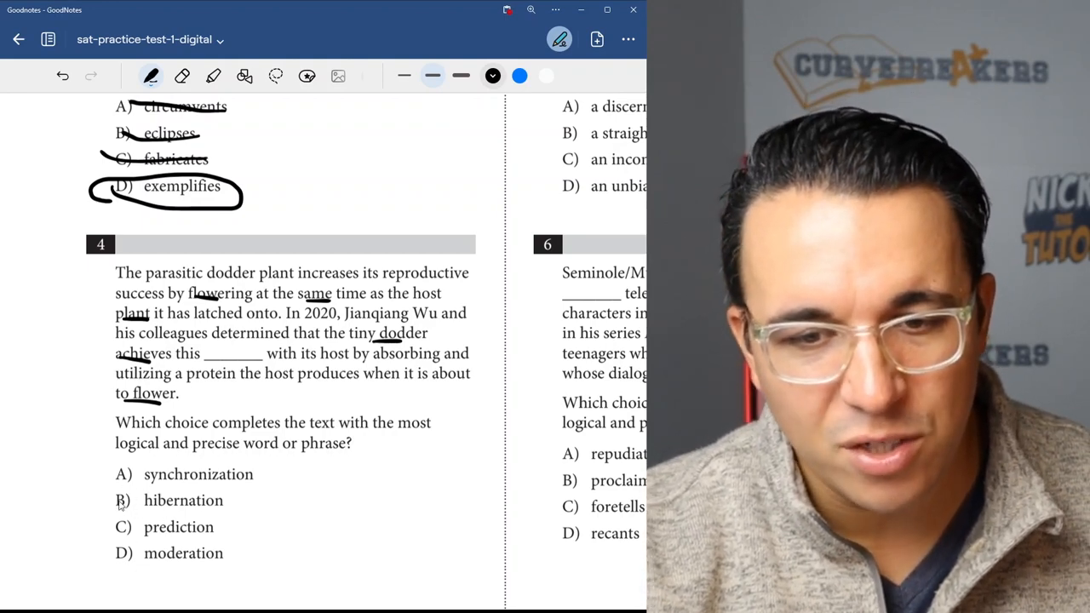
pyautogui.moveTo(119, 501); pyautogui.dragTo(226, 500)
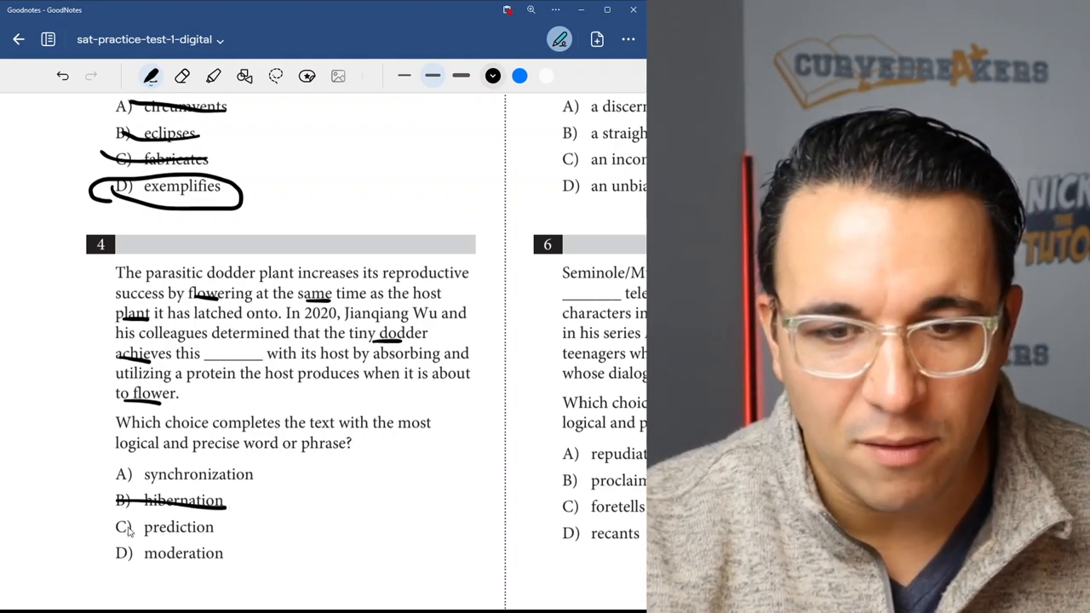
pyautogui.moveTo(115, 526); pyautogui.dragTo(241, 552)
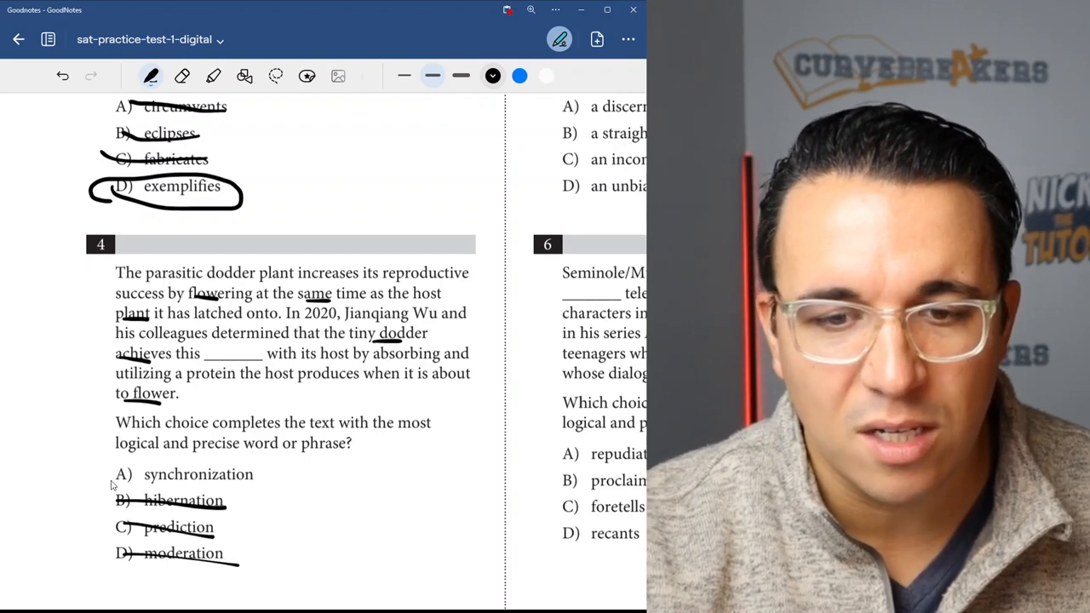
pyautogui.moveTo(128, 474); pyautogui.dragTo(272, 474)
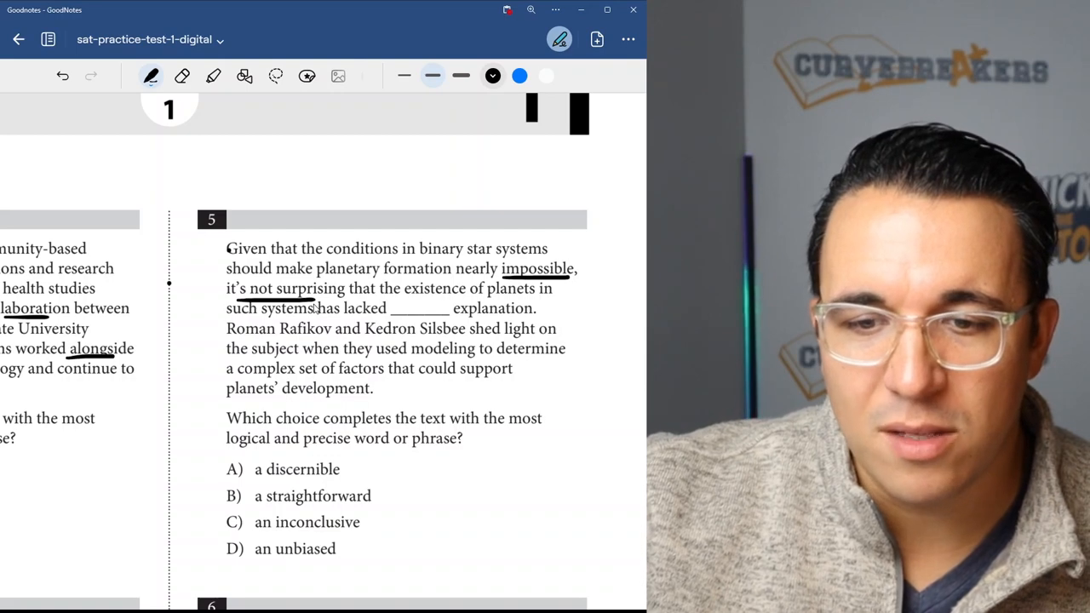
pyautogui.moveTo(429, 277)
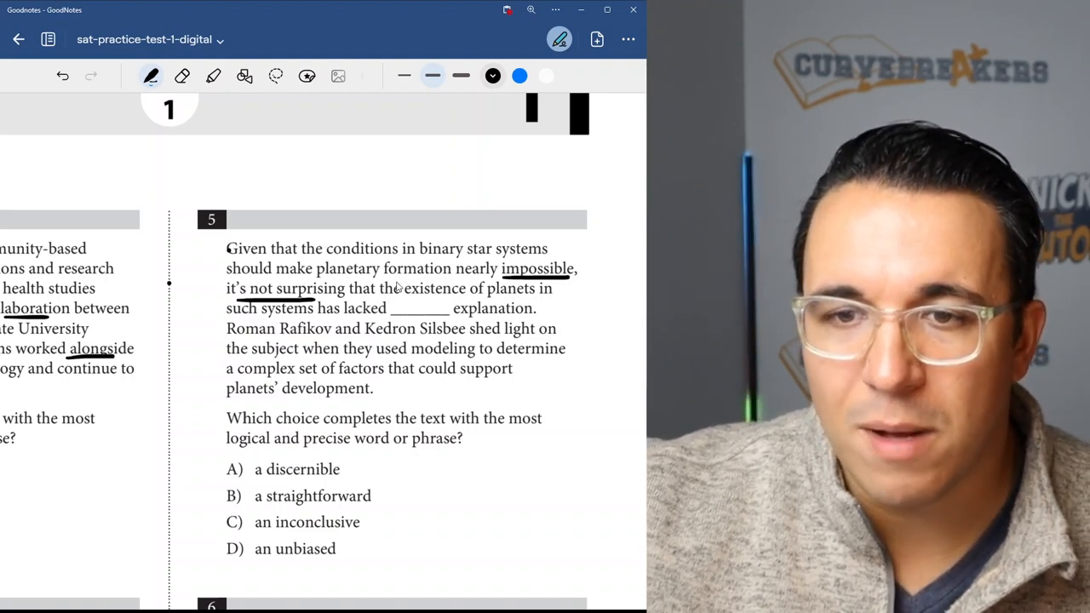
pyautogui.moveTo(358, 297)
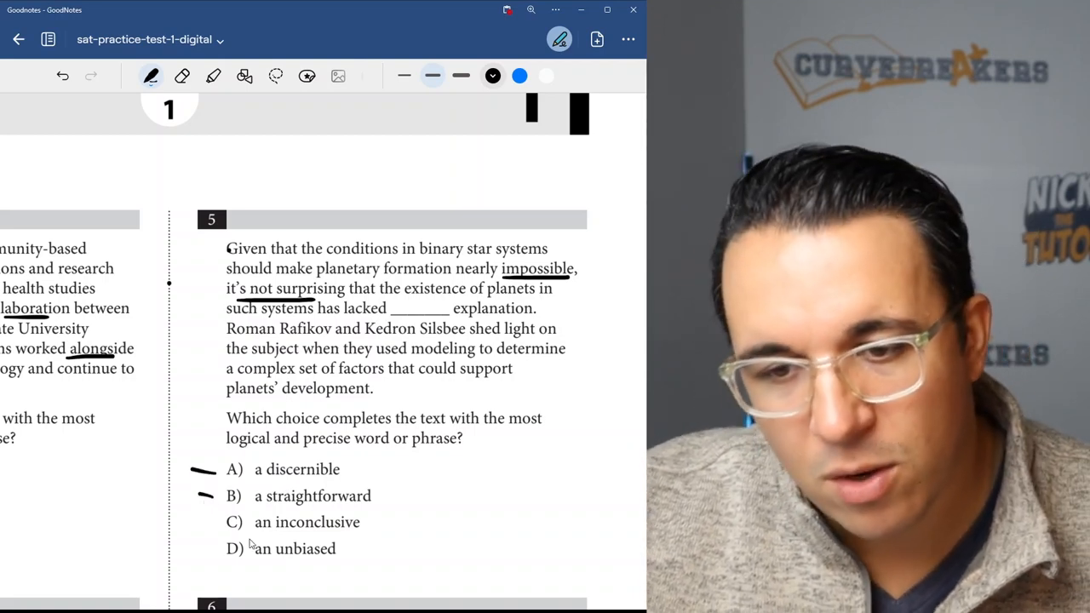
pyautogui.moveTo(220, 530)
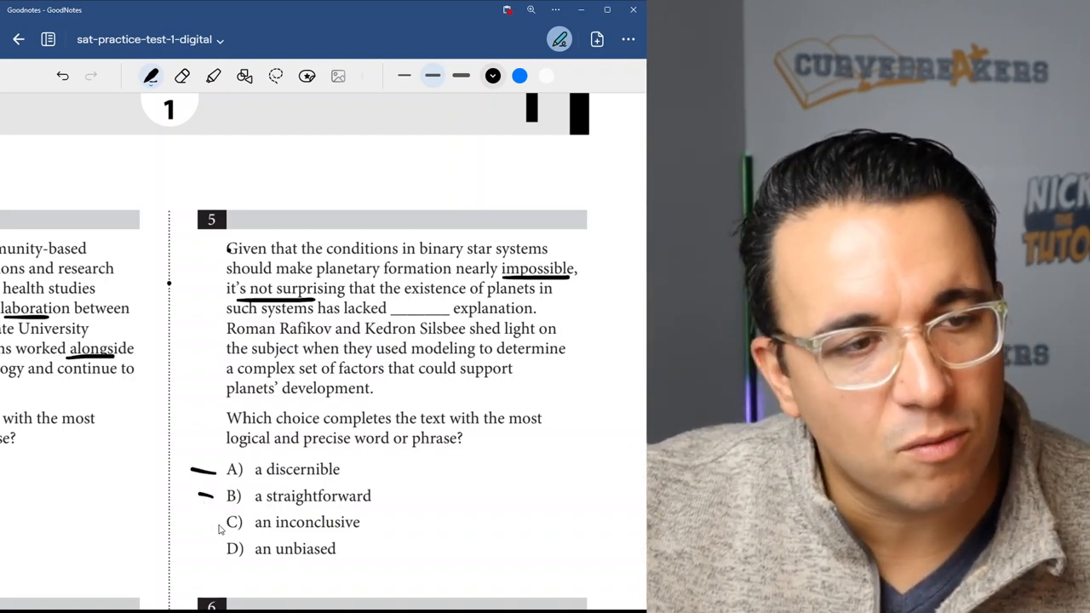
# Step: Strike through choices C and D in Question 5
pyautogui.moveTo(220, 525); pyautogui.dragTo(360, 519)
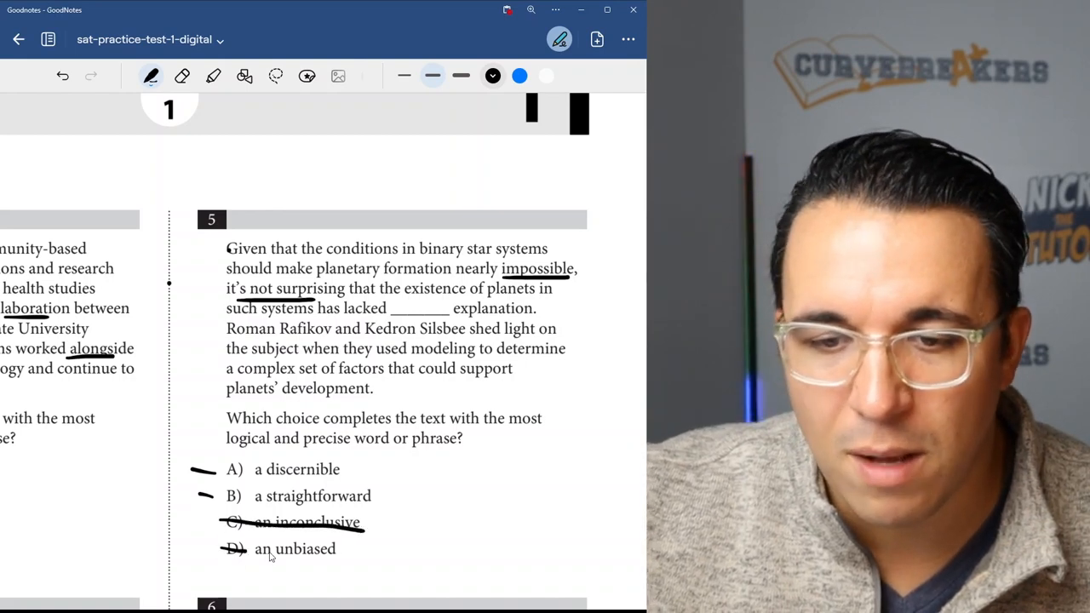
pyautogui.moveTo(230, 550); pyautogui.dragTo(337, 549)
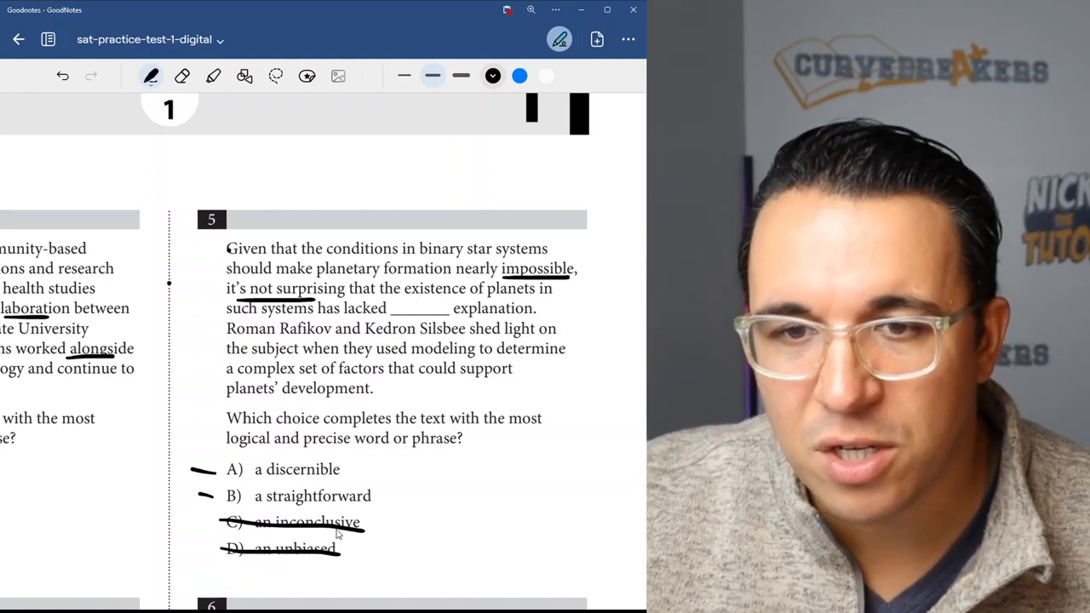
pyautogui.moveTo(353, 463)
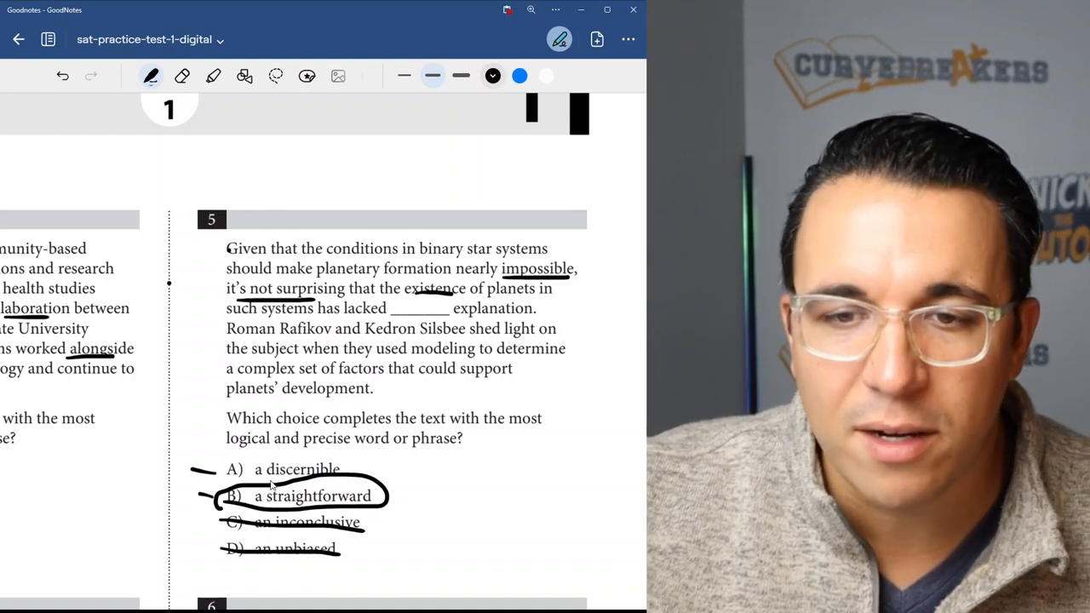
pyautogui.scroll(-3)
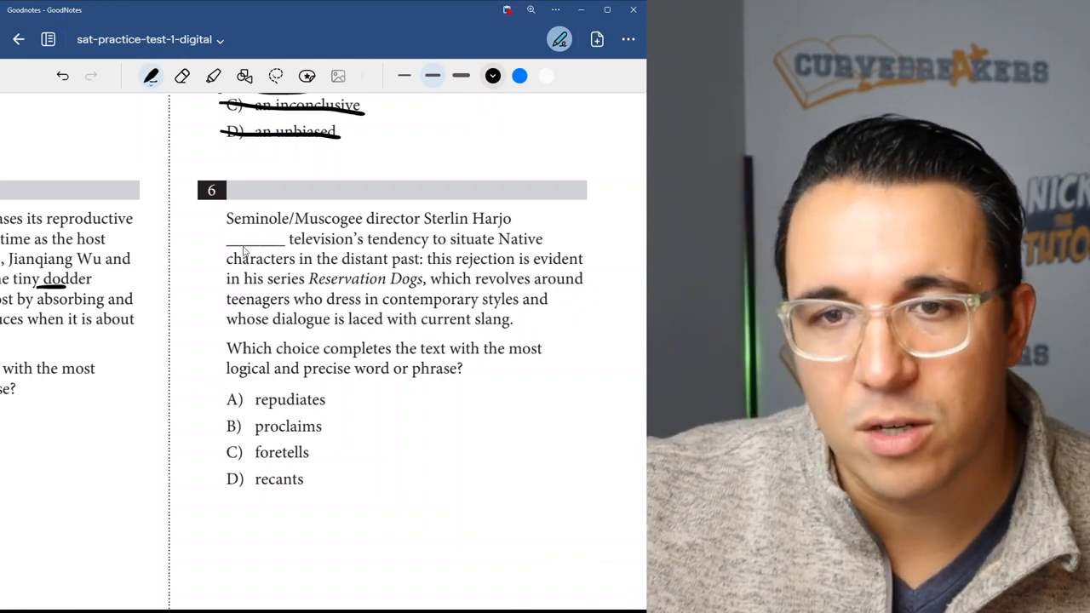
pyautogui.moveTo(514, 234)
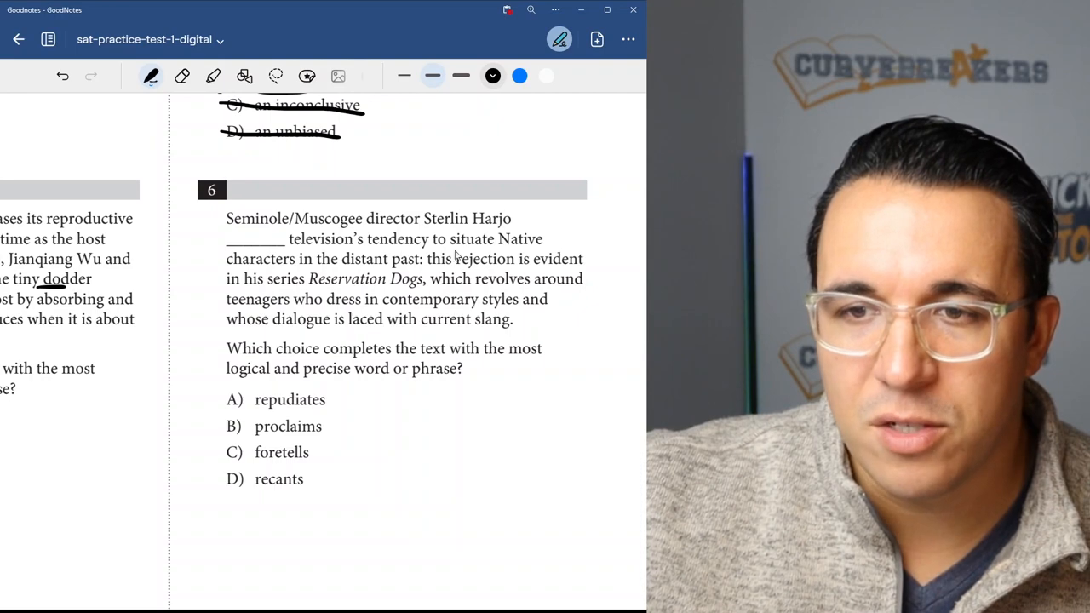
pyautogui.moveTo(364, 269)
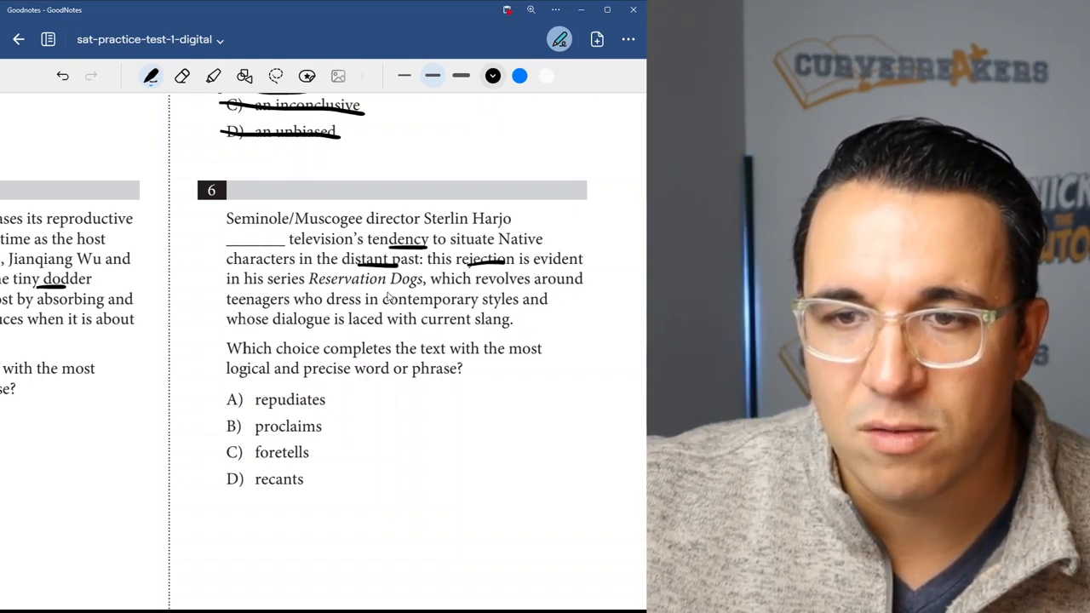
pyautogui.moveTo(404, 311)
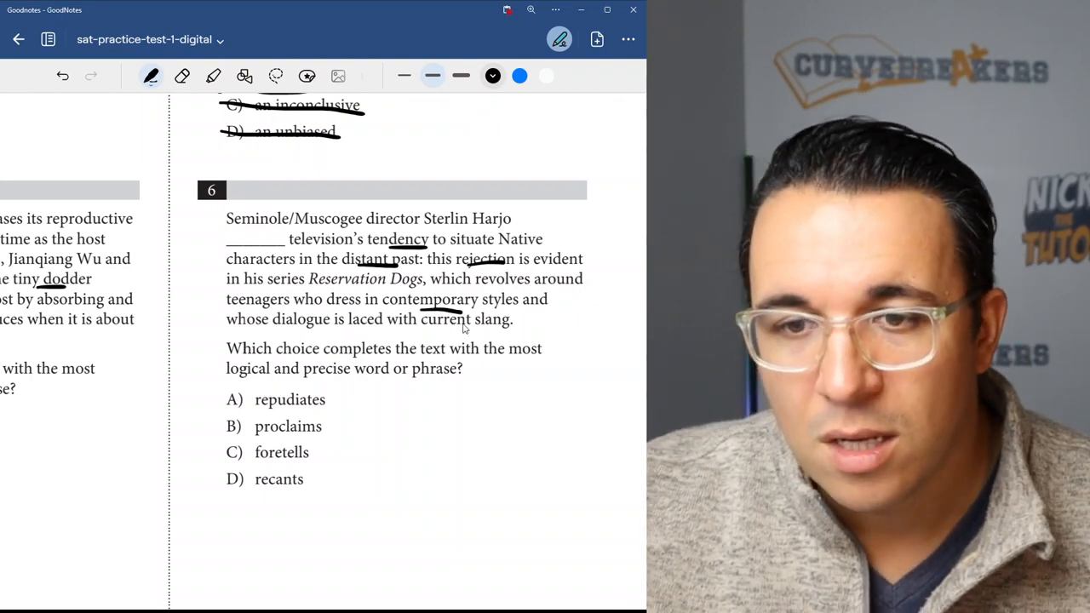
pyautogui.moveTo(432, 337)
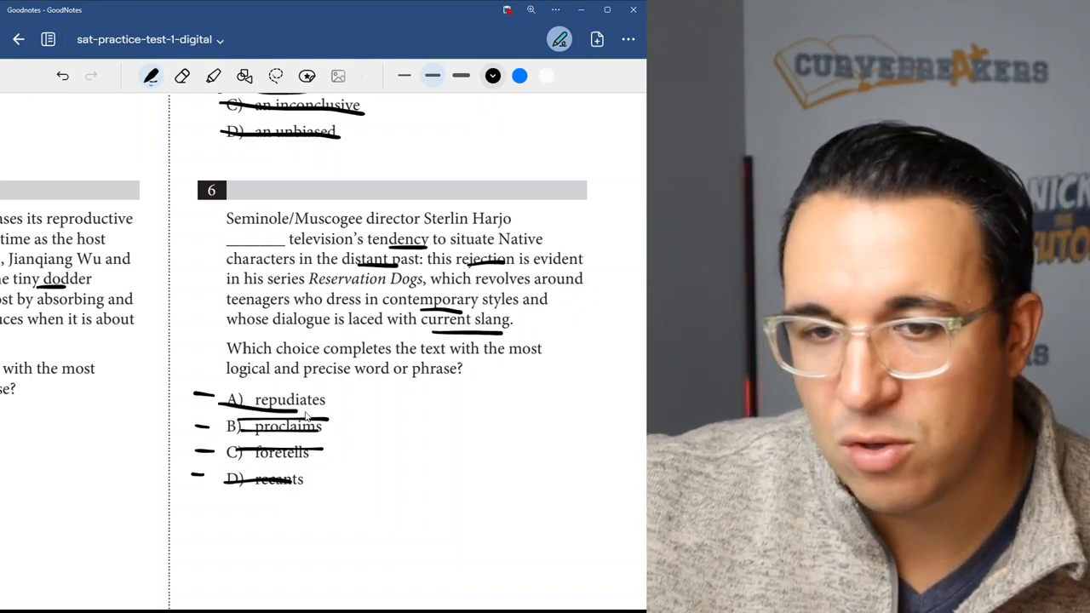
# Step: Scroll down from Question 6 to Question 7
pyautogui.scroll(-3)
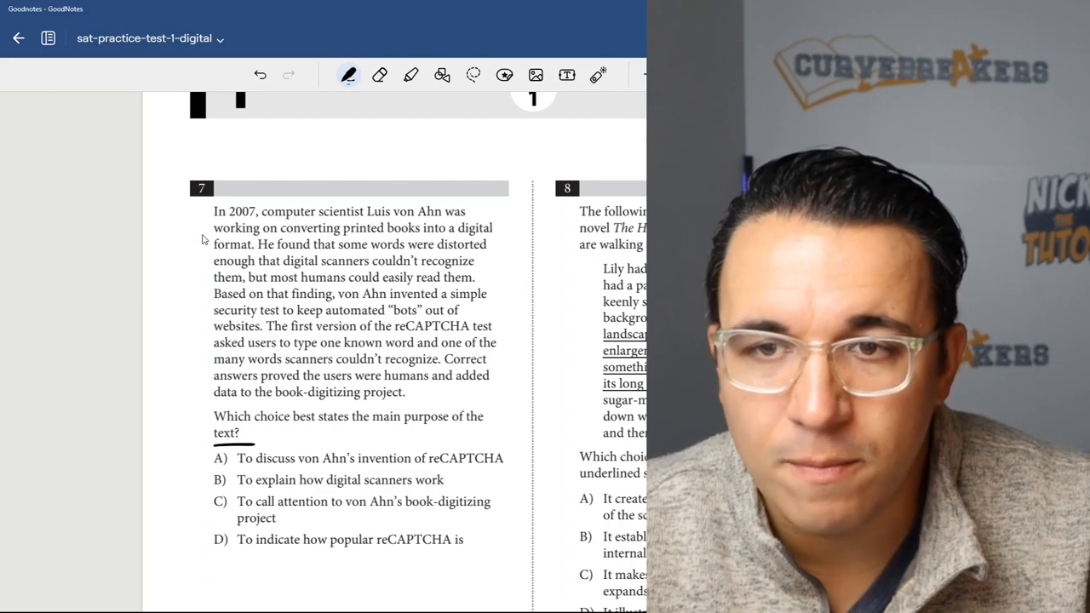
pyautogui.moveTo(197, 248)
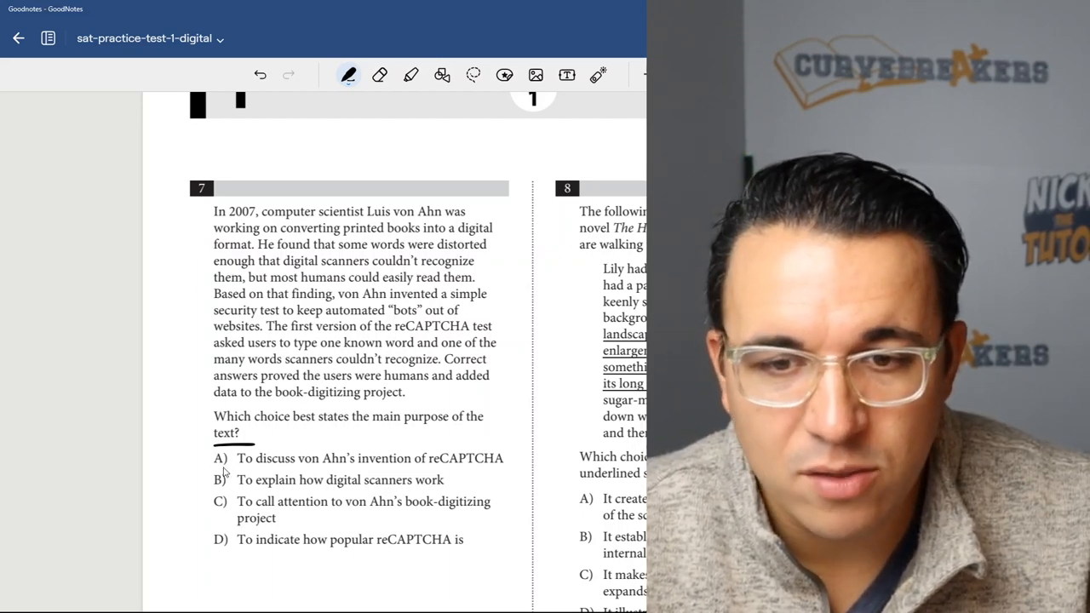
pyautogui.moveTo(303, 471)
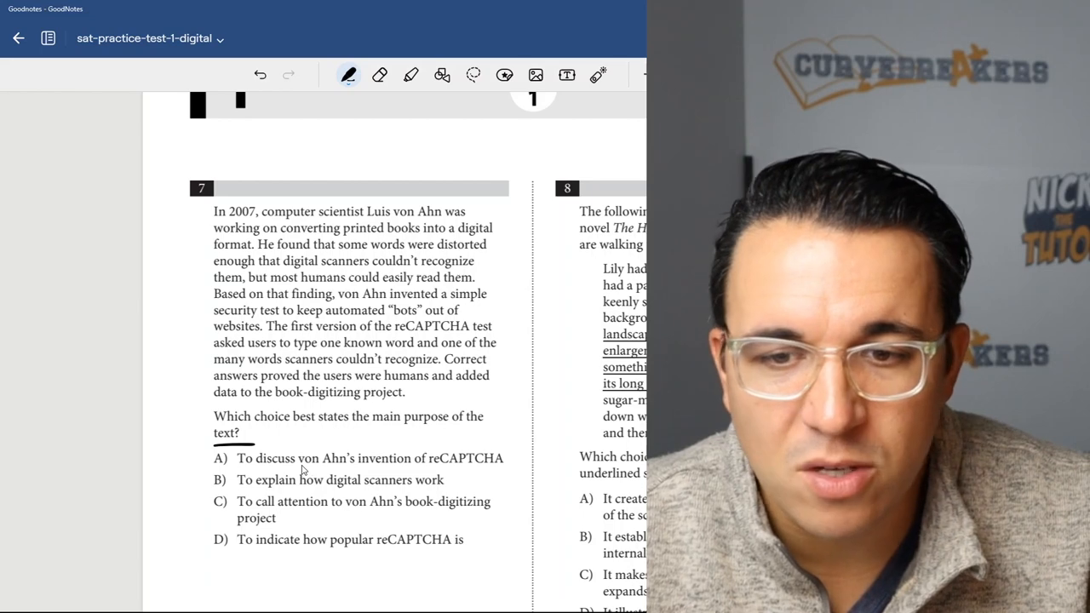
pyautogui.moveTo(423, 474)
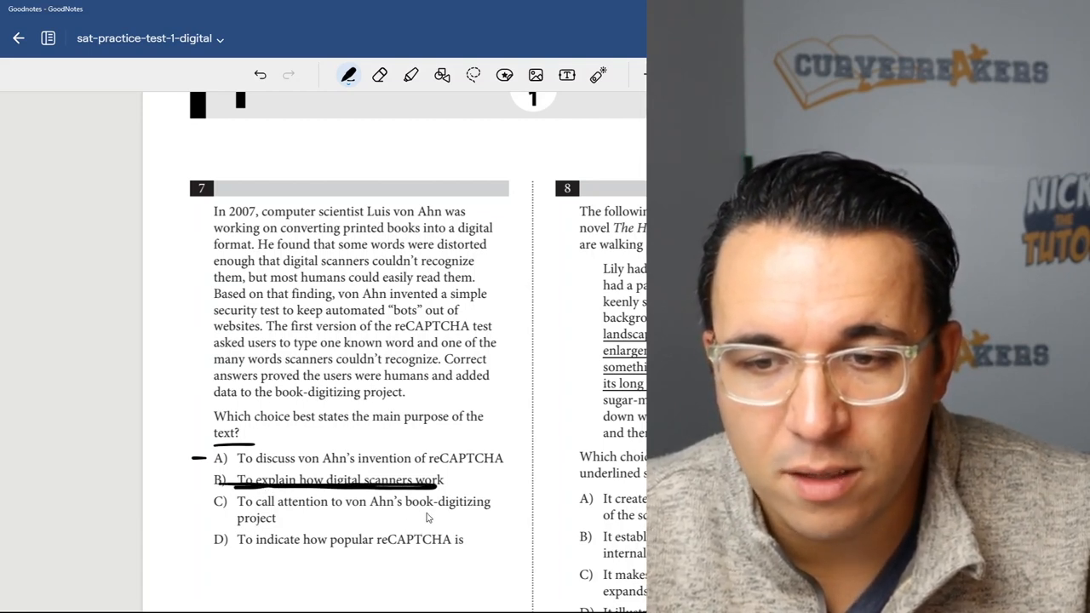
pyautogui.moveTo(349, 526)
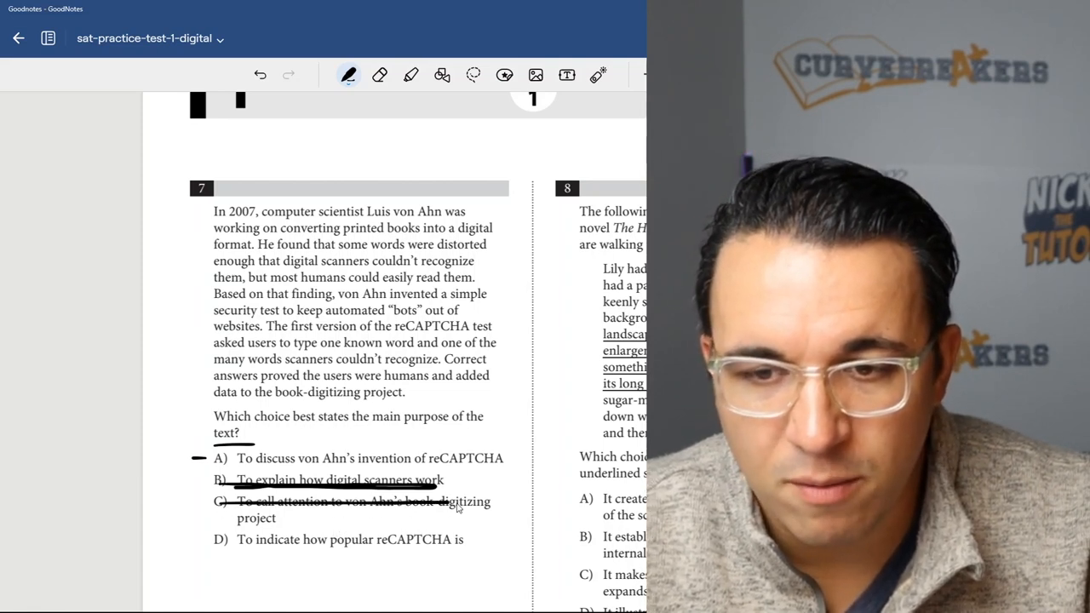
# Step: Cross out choice D in Question 7
pyautogui.moveTo(208, 539); pyautogui.dragTo(464, 539)
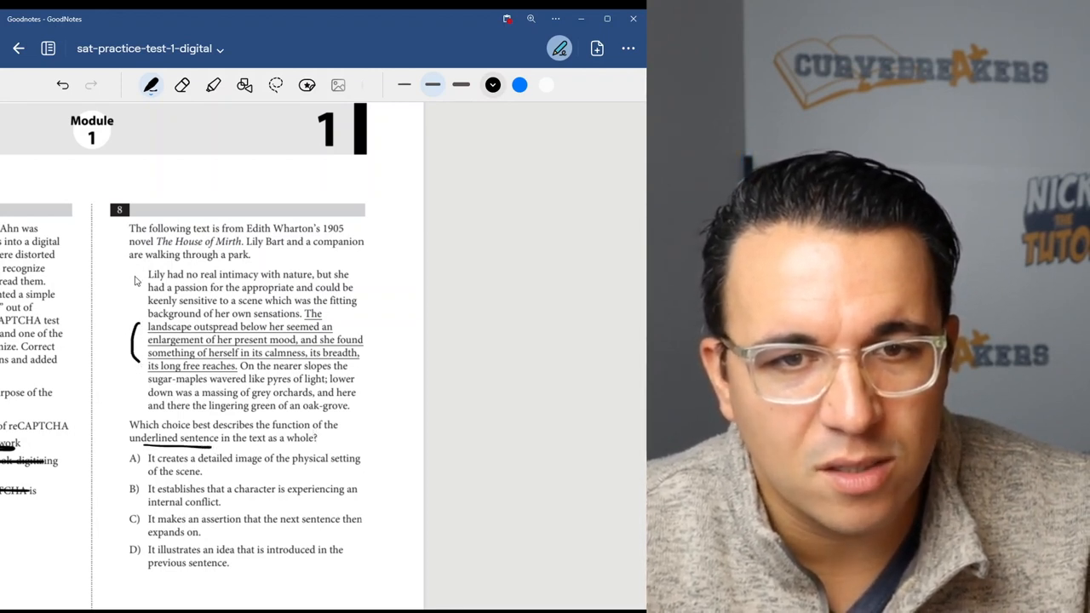
# Step: Bracket Question 8's passage, cross out choices A and C, then underline, circle and check D
pyautogui.moveTo(381, 273); pyautogui.dragTo(382, 405)
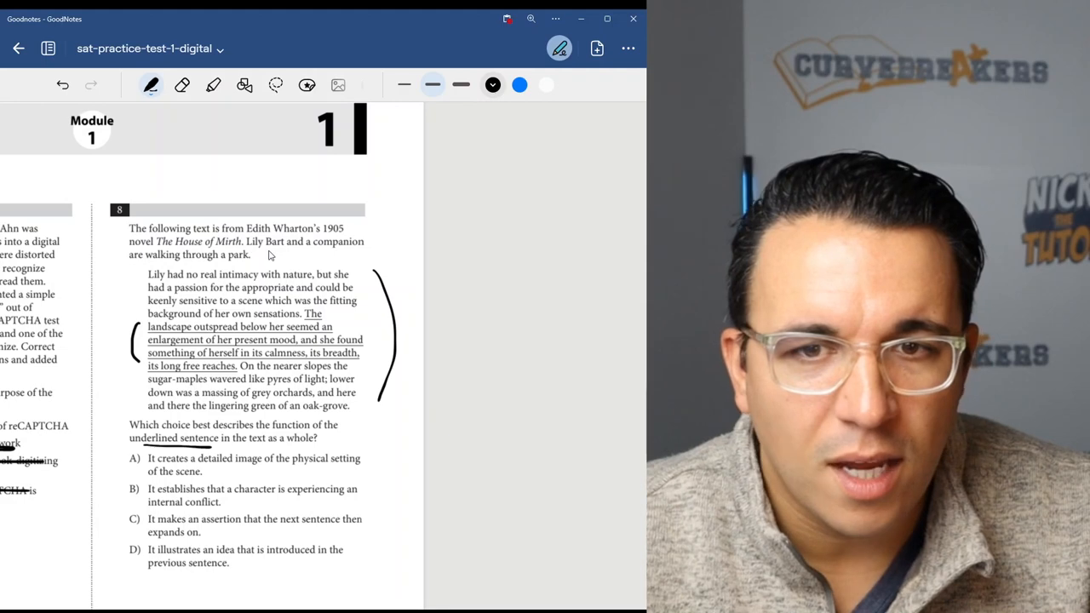
pyautogui.moveTo(189, 271)
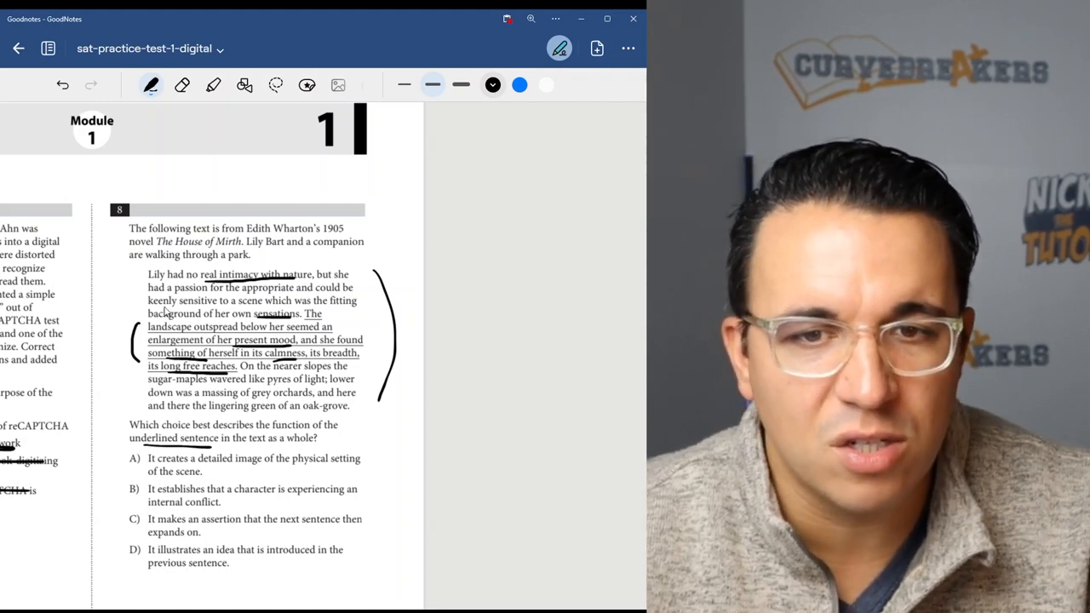
pyautogui.moveTo(303, 473)
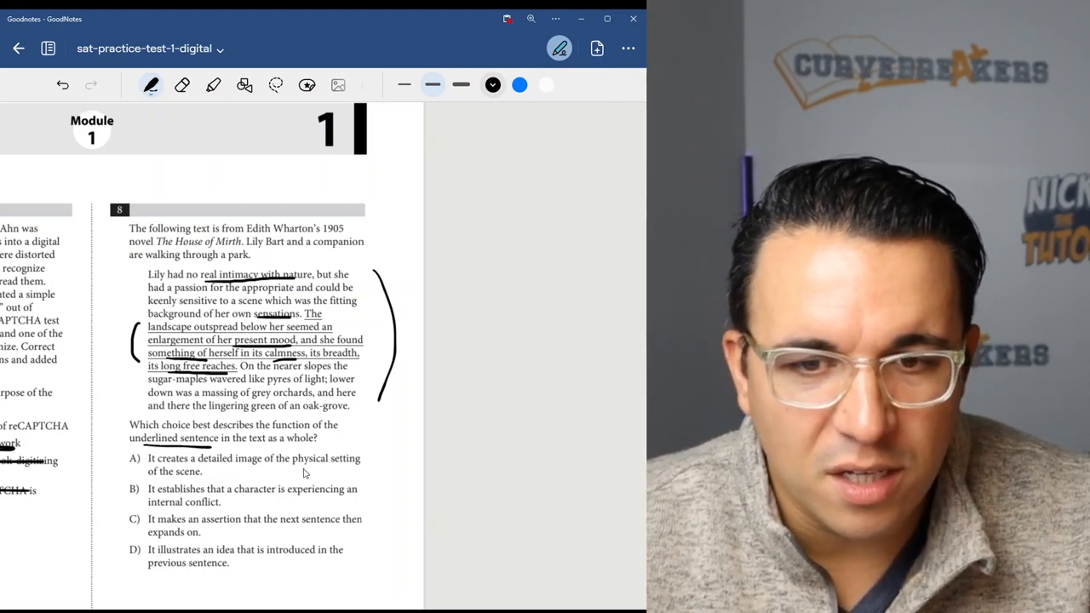
pyautogui.moveTo(149, 460); pyautogui.dragTo(302, 465)
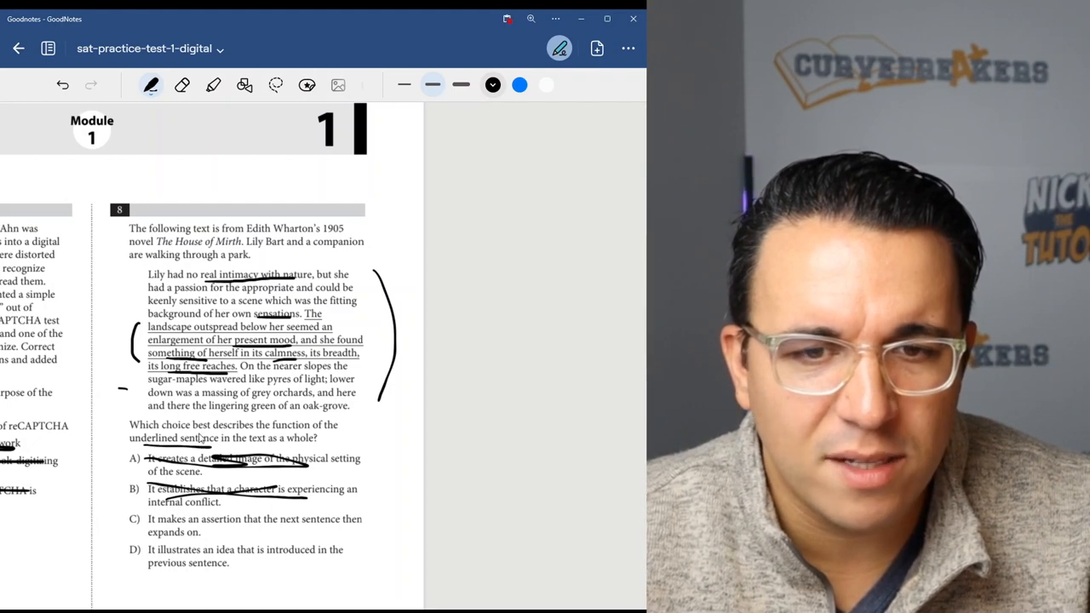
pyautogui.moveTo(171, 524); pyautogui.dragTo(273, 524)
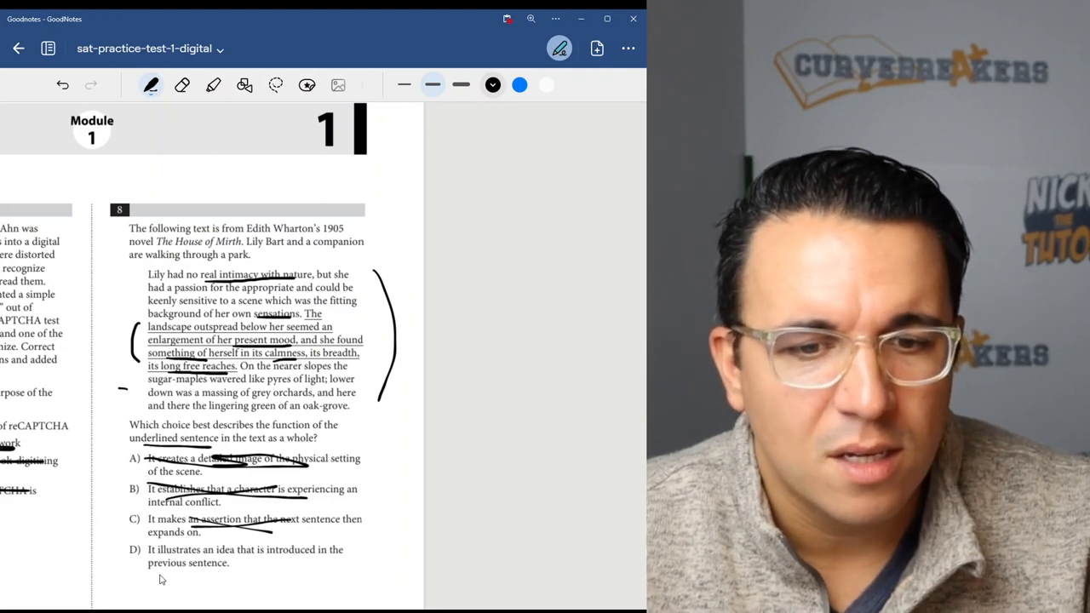
pyautogui.moveTo(147, 577); pyautogui.dragTo(239, 577)
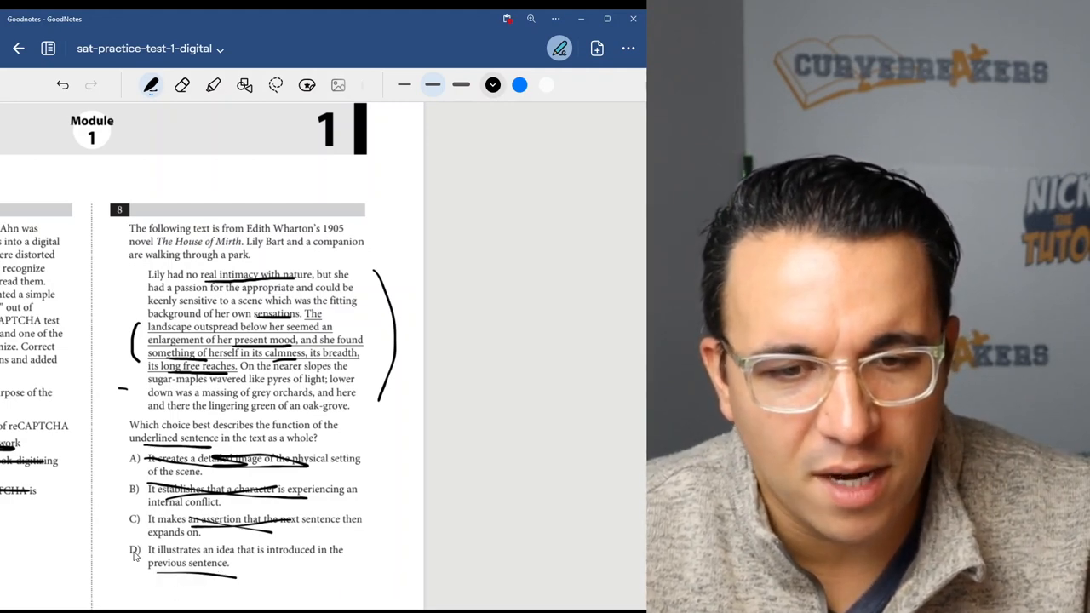
pyautogui.moveTo(115, 549); pyautogui.dragTo(149, 562)
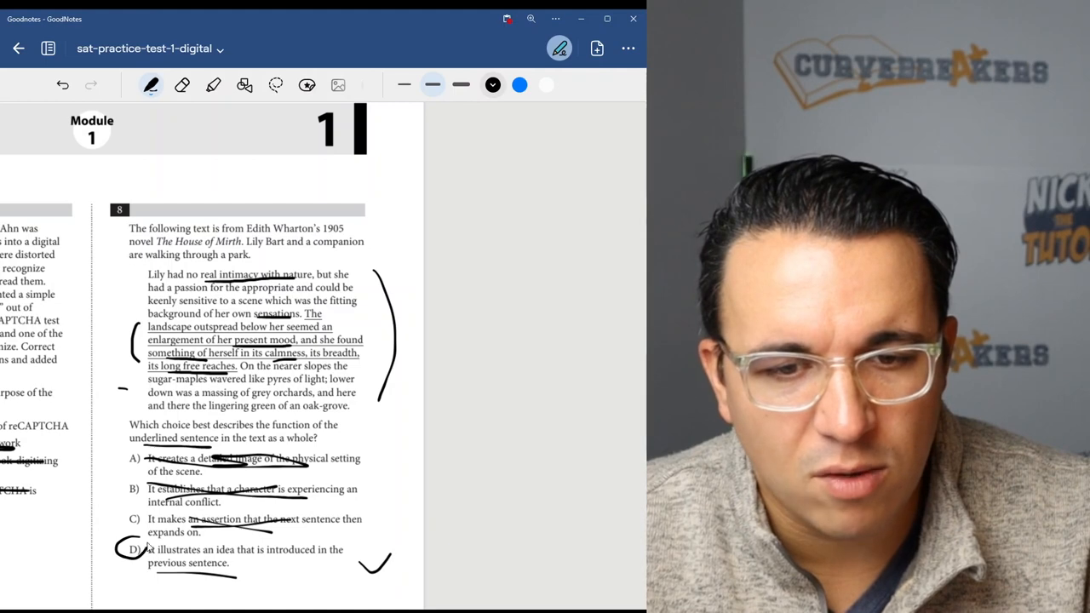
pyautogui.scroll(-3)
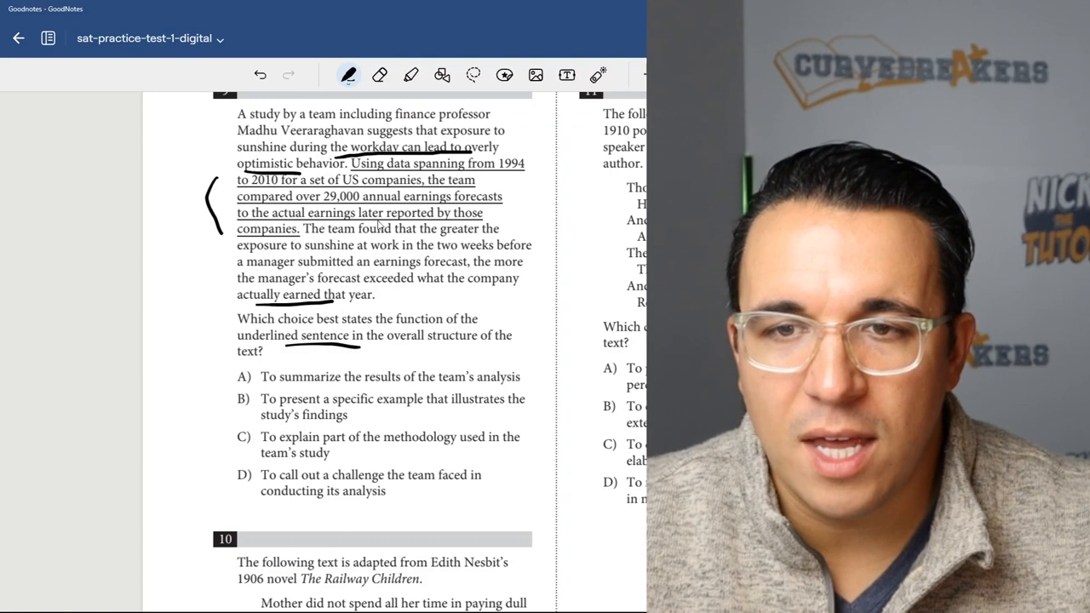
pyautogui.moveTo(400, 327)
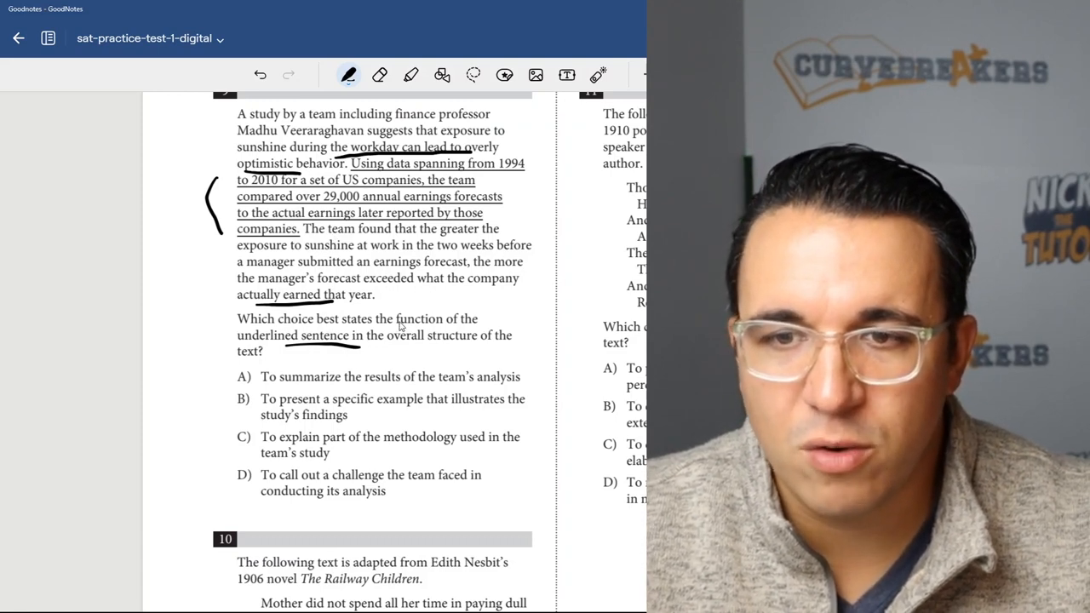
pyautogui.moveTo(383, 390)
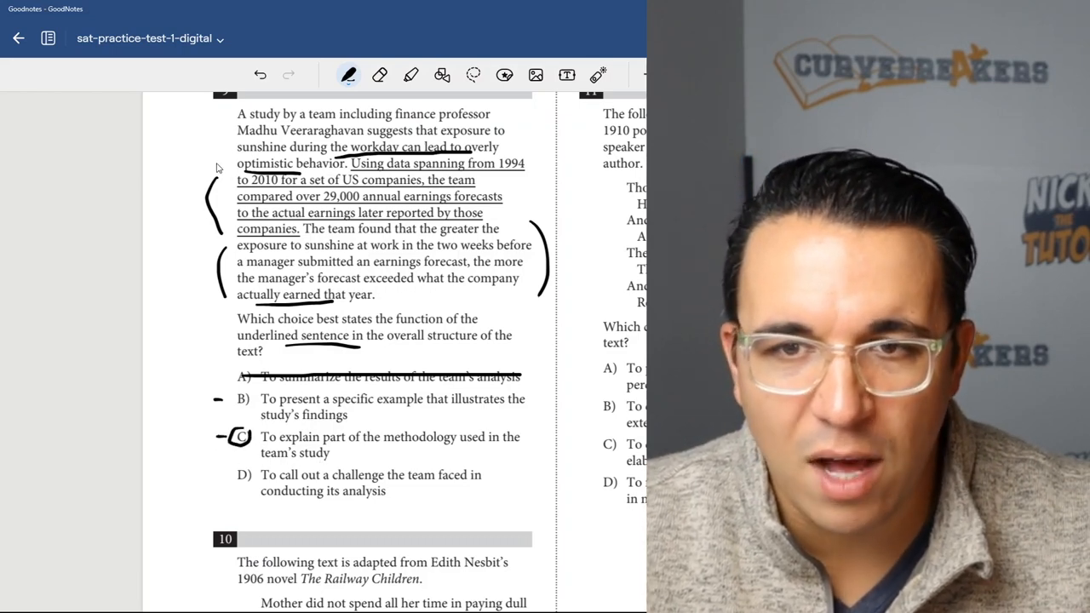
pyautogui.moveTo(219, 254)
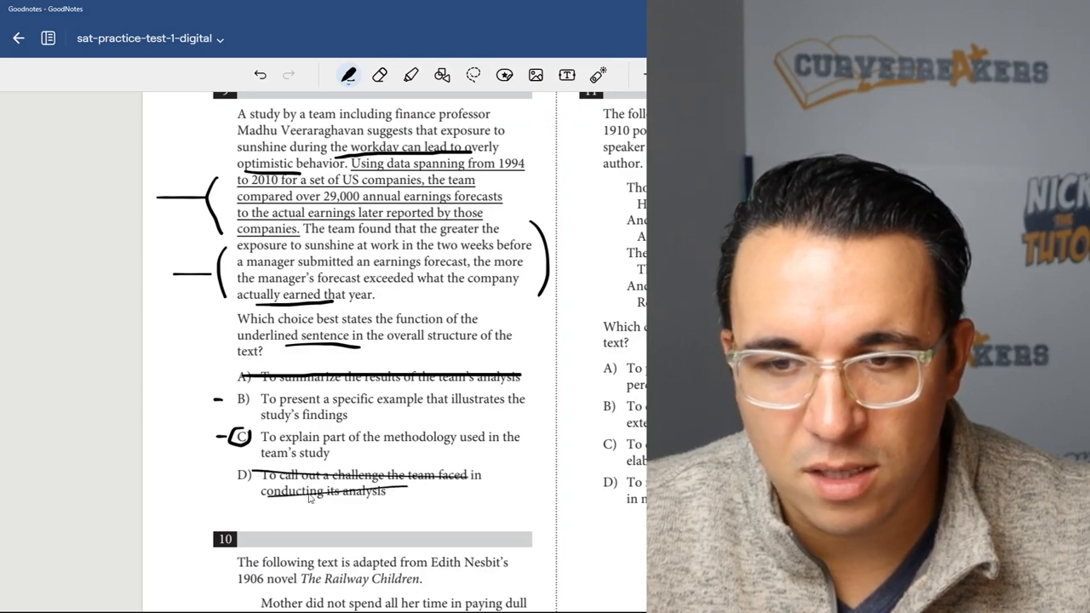
# Step: Scroll down from Question 9 to Question 10
pyautogui.scroll(-3)
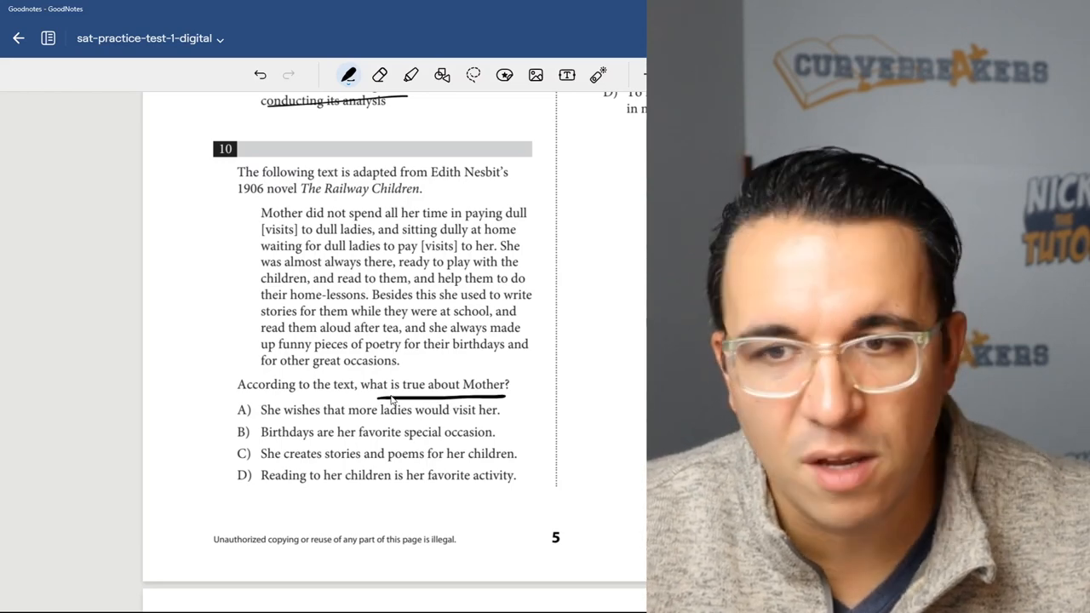
pyautogui.moveTo(361, 205)
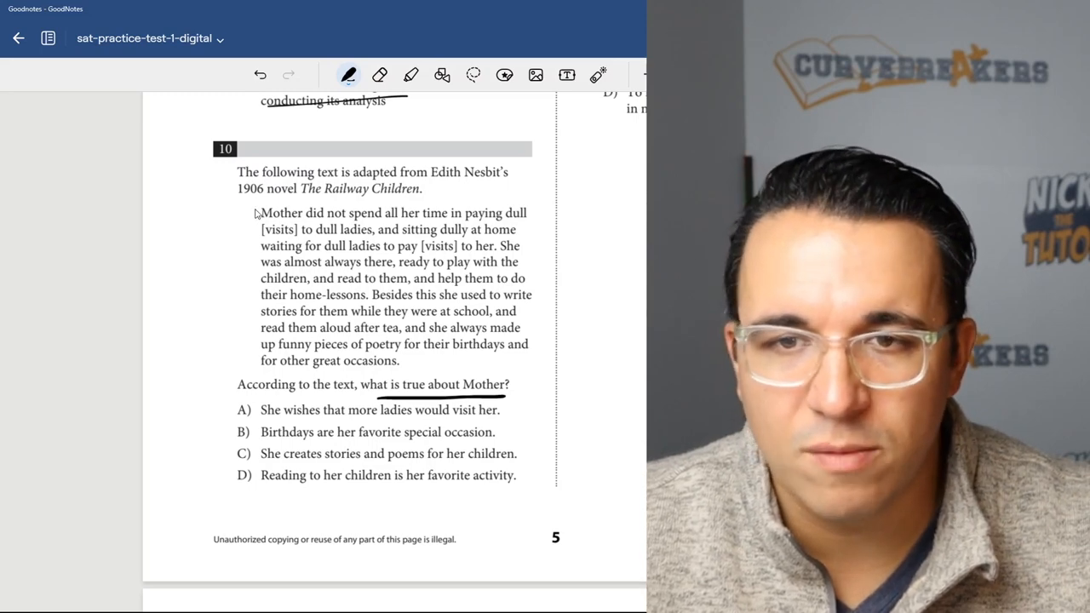
# Step: Bracket both halves of the Mother passage, cross out choices A and B, and underline D
pyautogui.moveTo(251, 211); pyautogui.dragTo(249, 239)
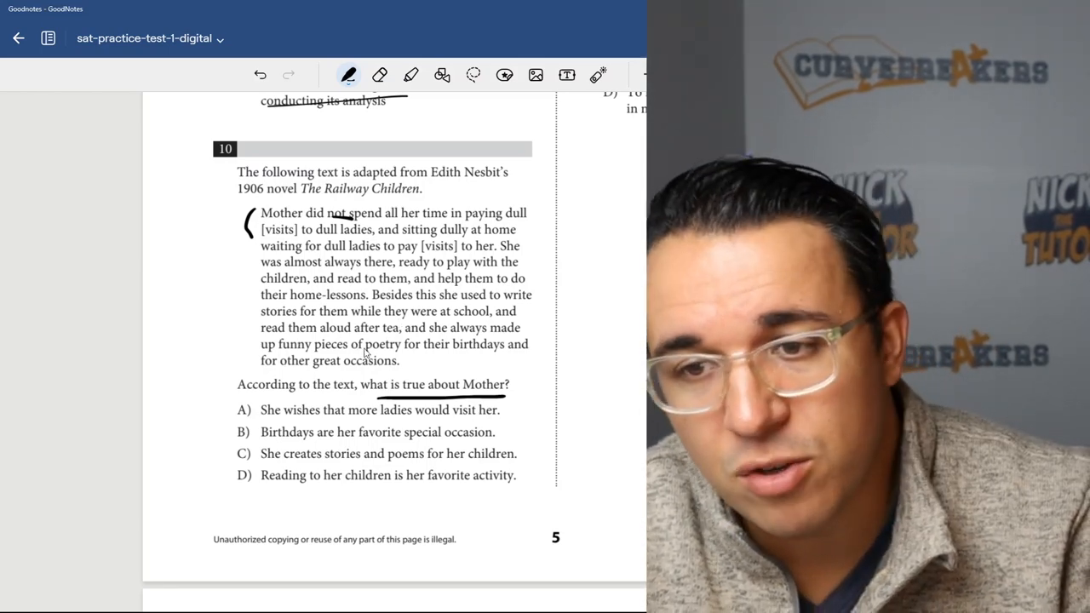
pyautogui.moveTo(242, 272); pyautogui.dragTo(240, 349)
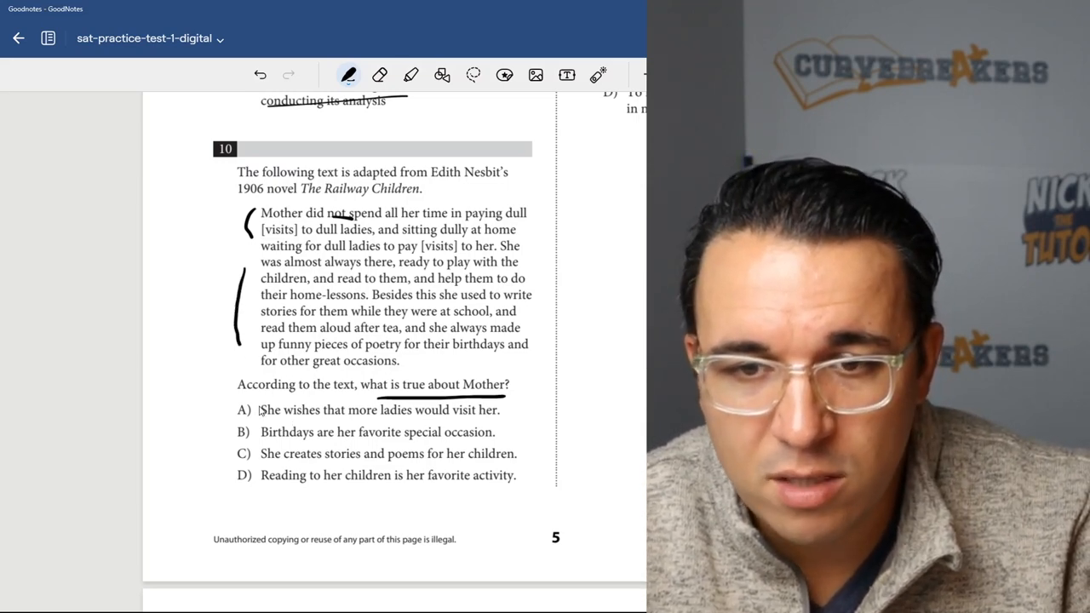
pyautogui.moveTo(259, 410); pyautogui.dragTo(501, 411)
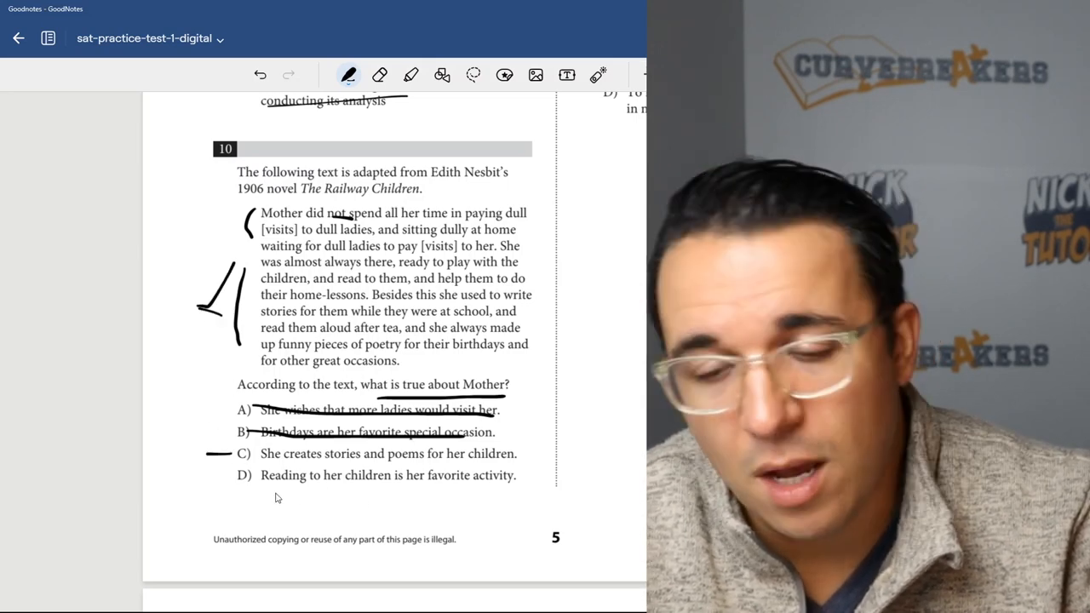
pyautogui.moveTo(272, 492); pyautogui.dragTo(492, 491)
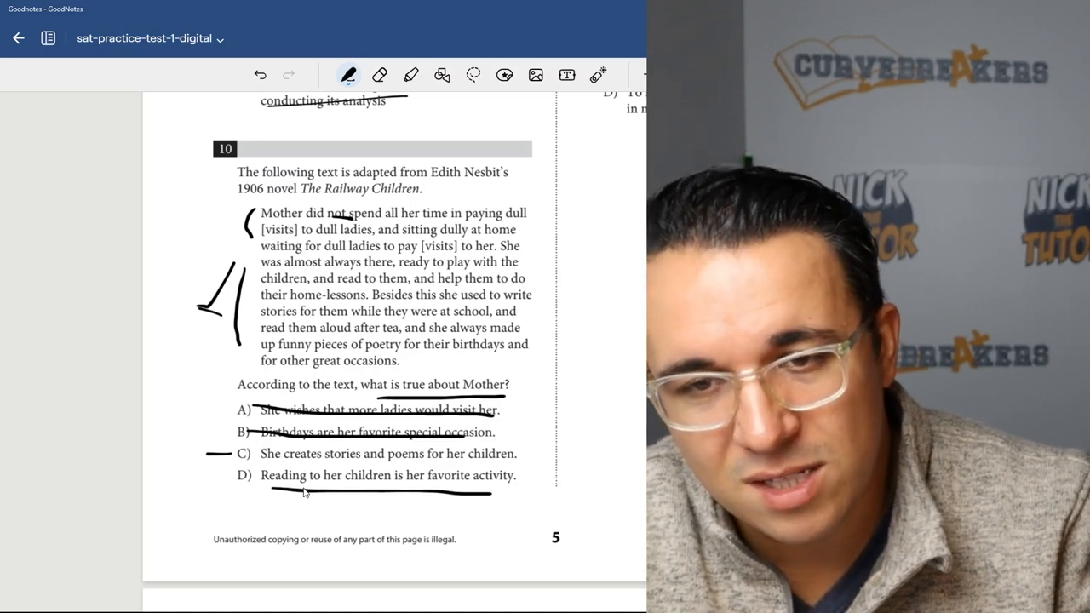
pyautogui.moveTo(238, 453); pyautogui.dragTo(251, 453)
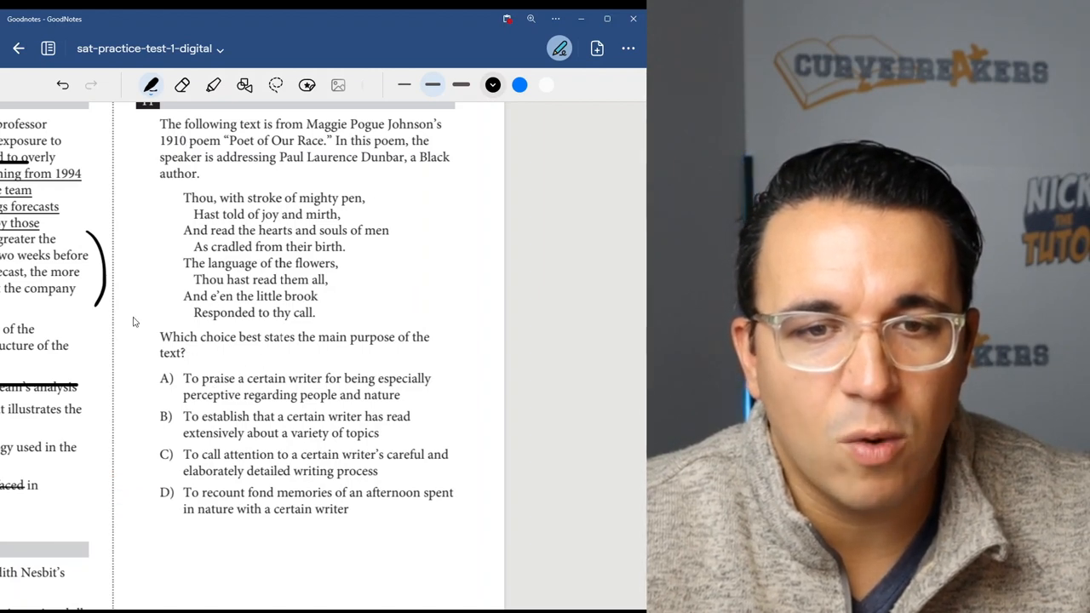
# Step: Underline the main purpose and Paul Laurence Dunbar, bracket the poem's lines, check A, strike B
pyautogui.moveTo(304, 353); pyautogui.dragTo(385, 352)
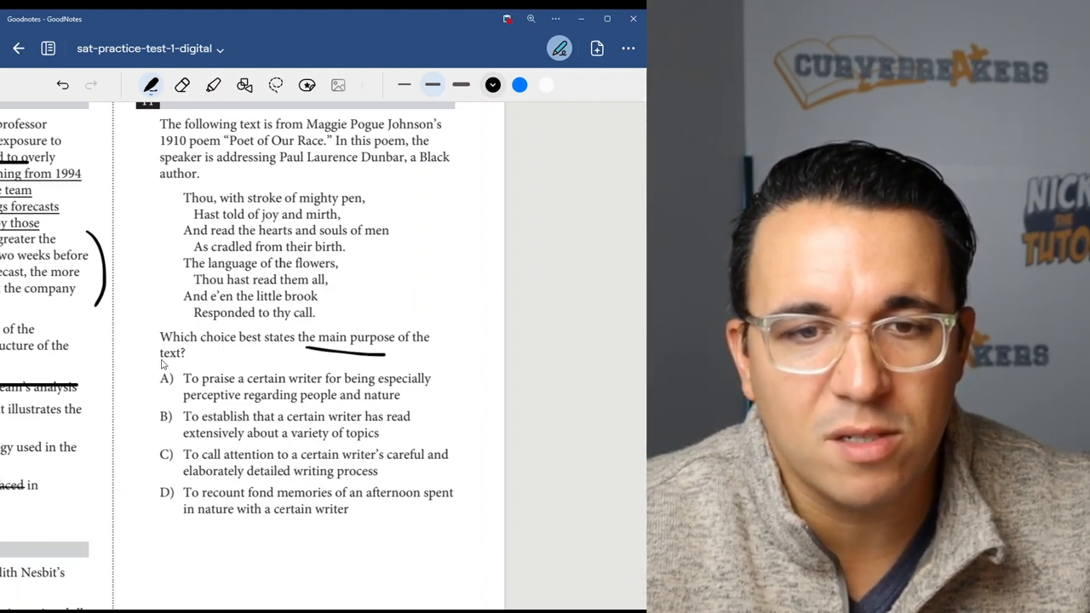
pyautogui.moveTo(396, 200); pyautogui.dragTo(421, 302)
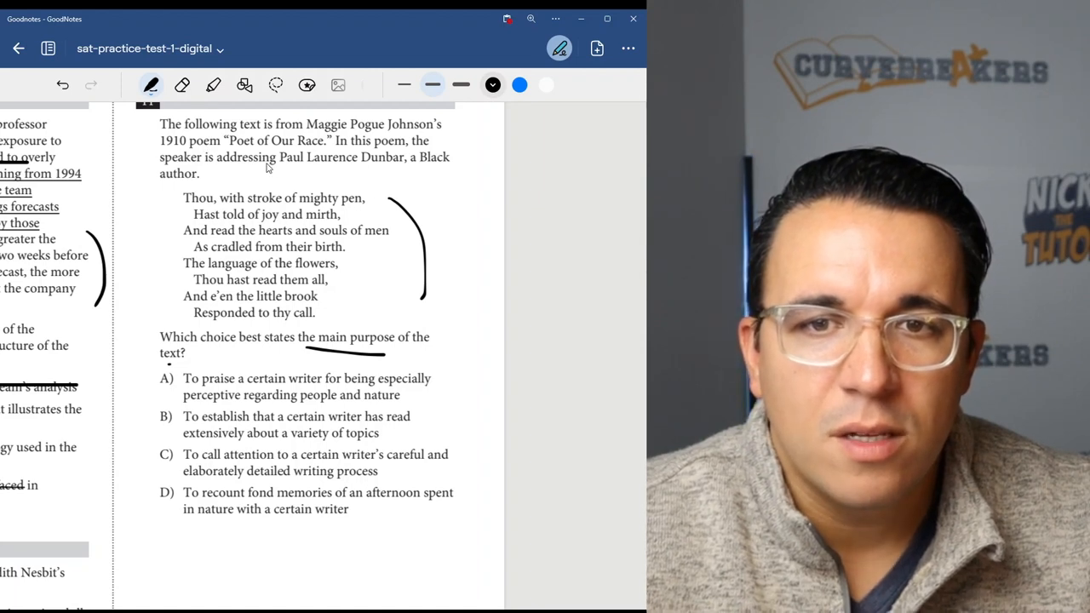
pyautogui.moveTo(295, 168); pyautogui.dragTo(384, 169)
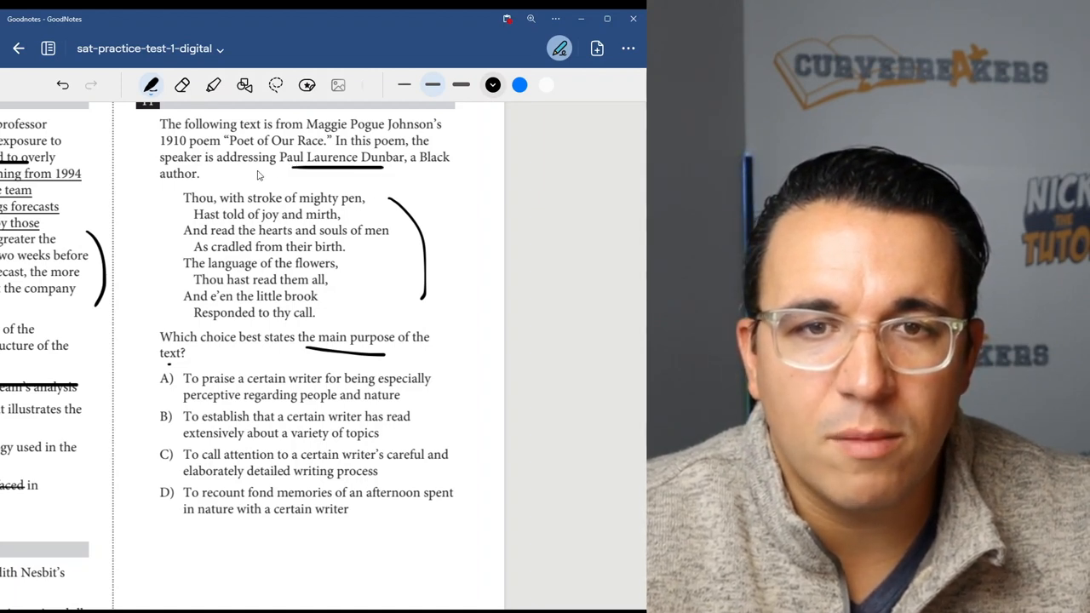
pyautogui.moveTo(267, 211)
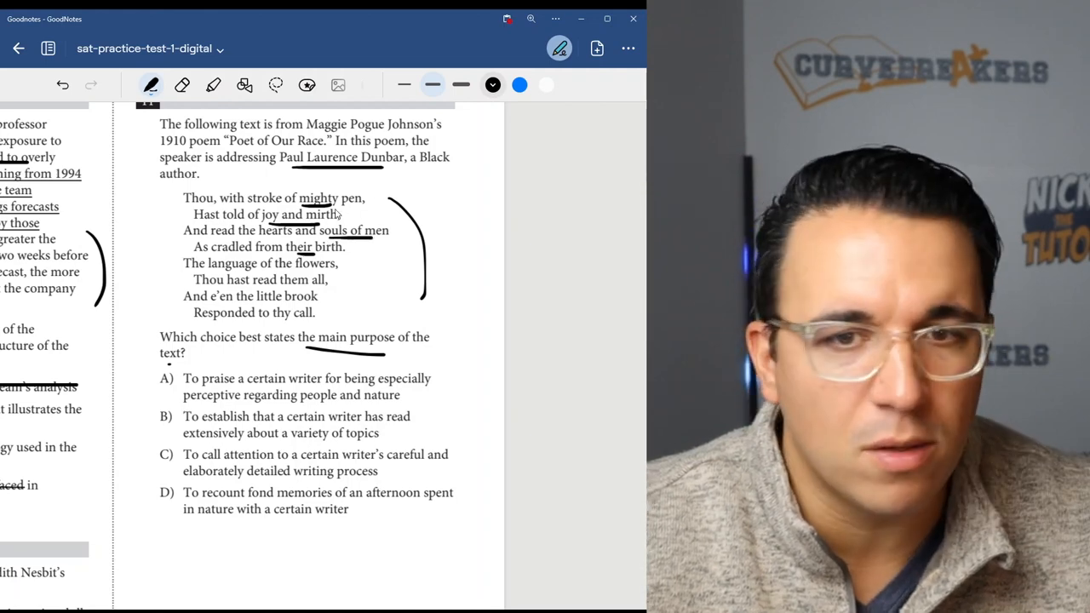
pyautogui.moveTo(241, 287)
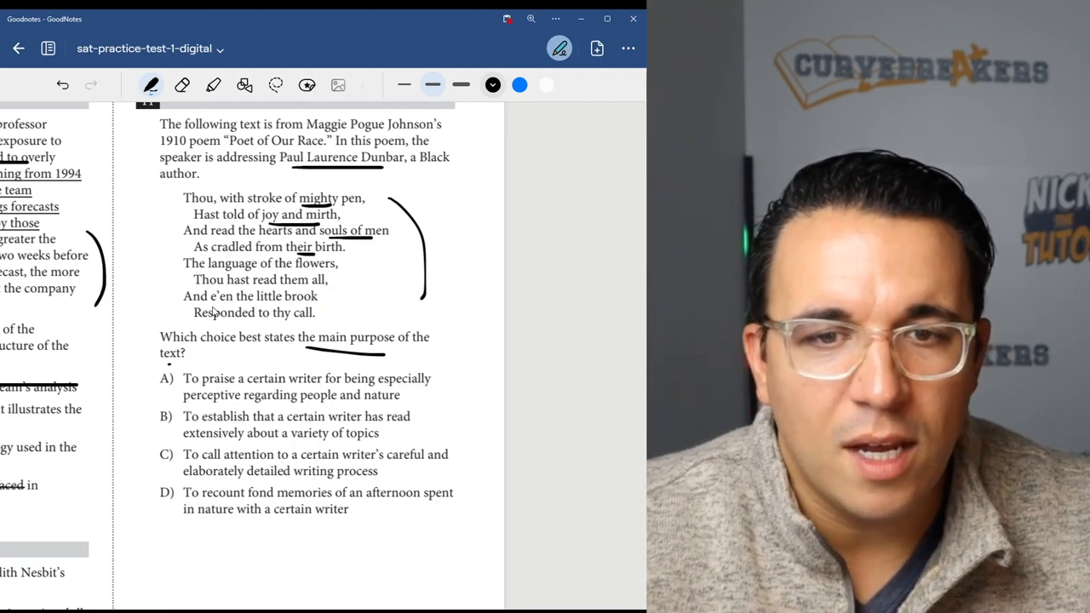
pyautogui.moveTo(266, 326)
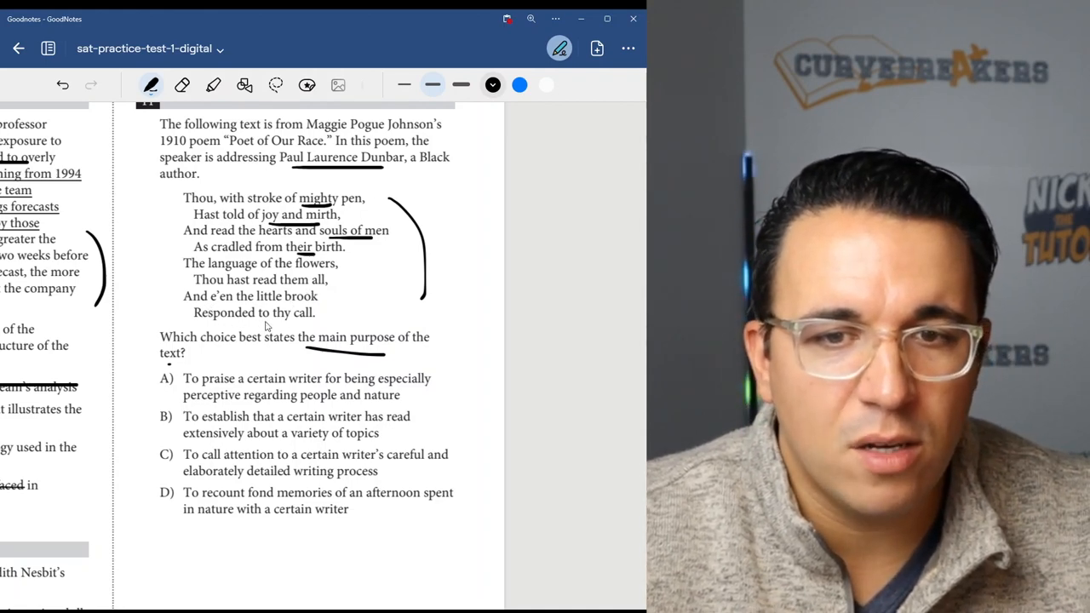
pyautogui.moveTo(333, 294); pyautogui.dragTo(336, 319)
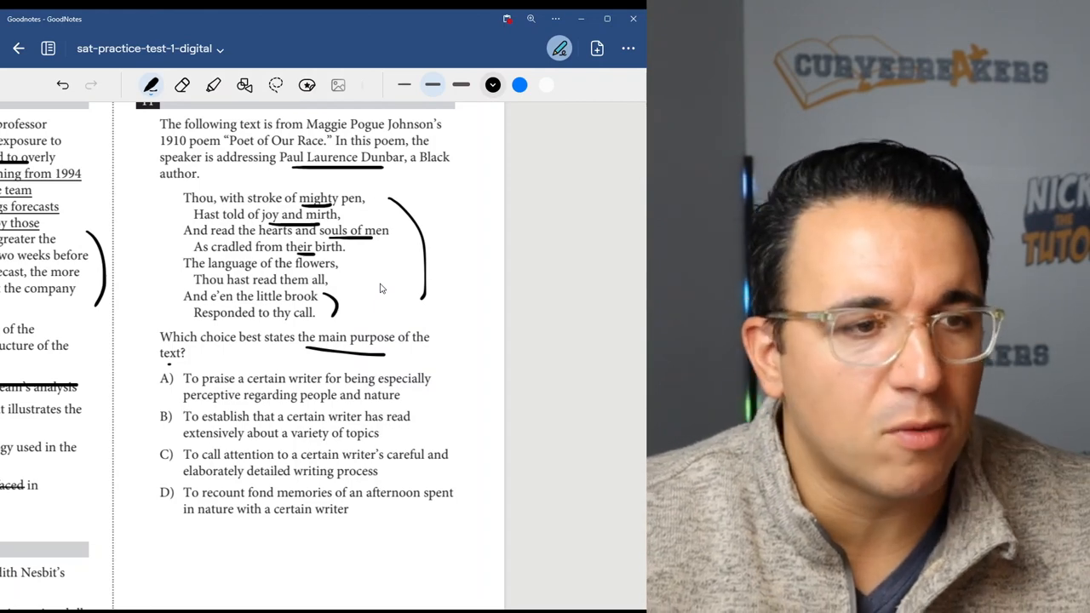
pyautogui.moveTo(306, 335)
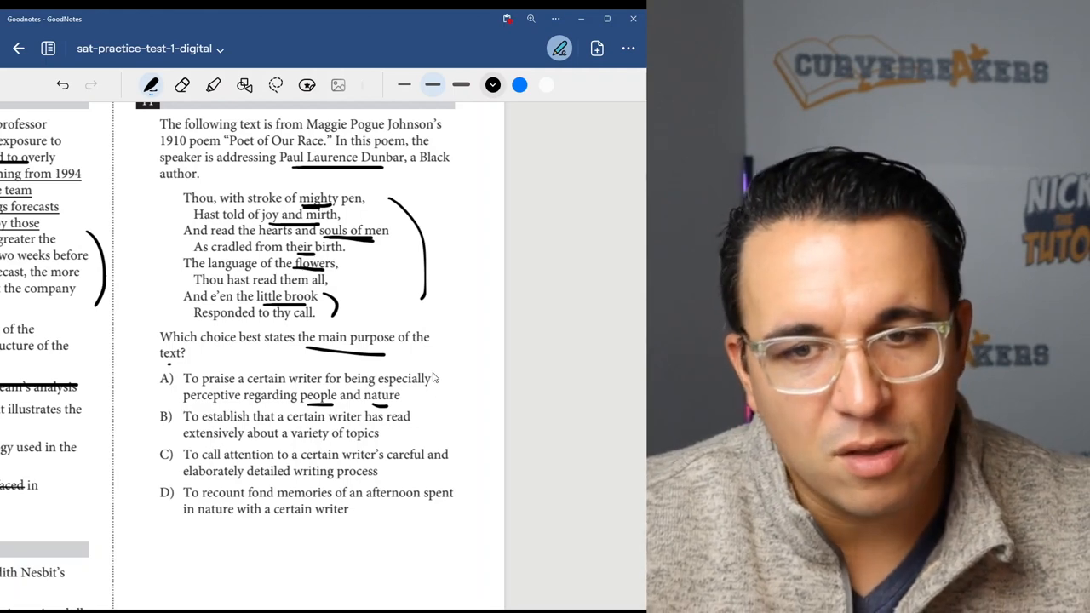
pyautogui.moveTo(439, 392); pyautogui.dragTo(460, 366)
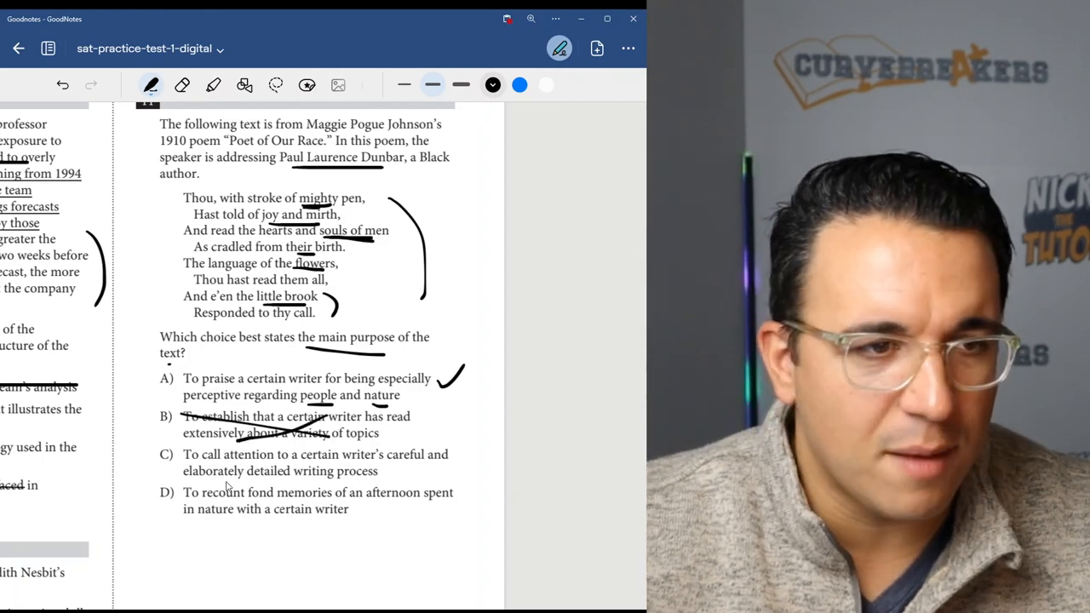
pyautogui.moveTo(319, 460)
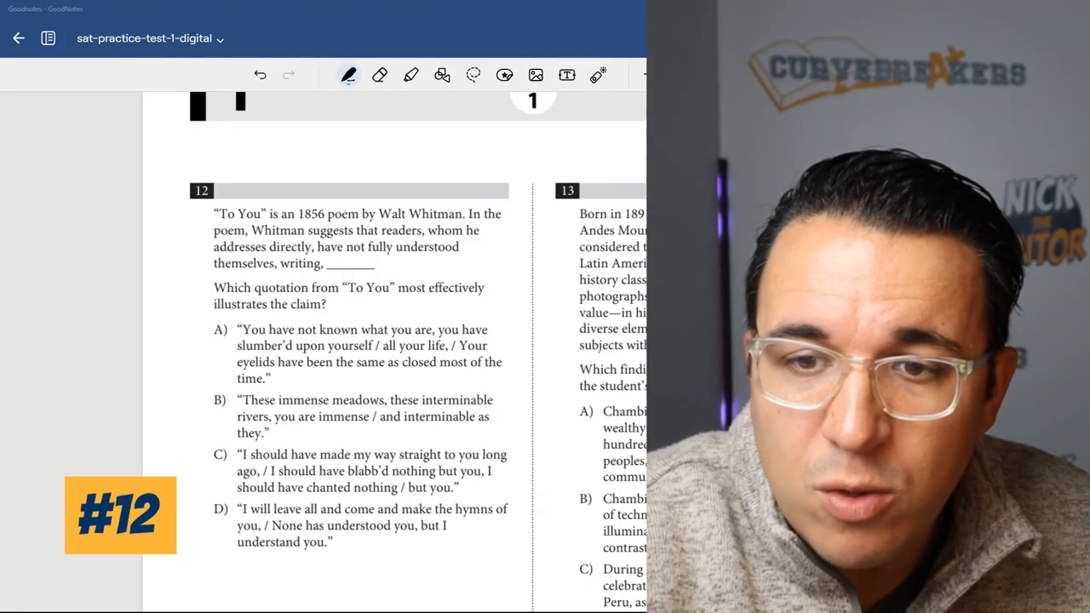
# Step: Underline 'To You' and 'illustrates', bracket the Walt Whitman introduction, and mark an answer choice
pyautogui.moveTo(349, 299); pyautogui.dragTo(384, 301)
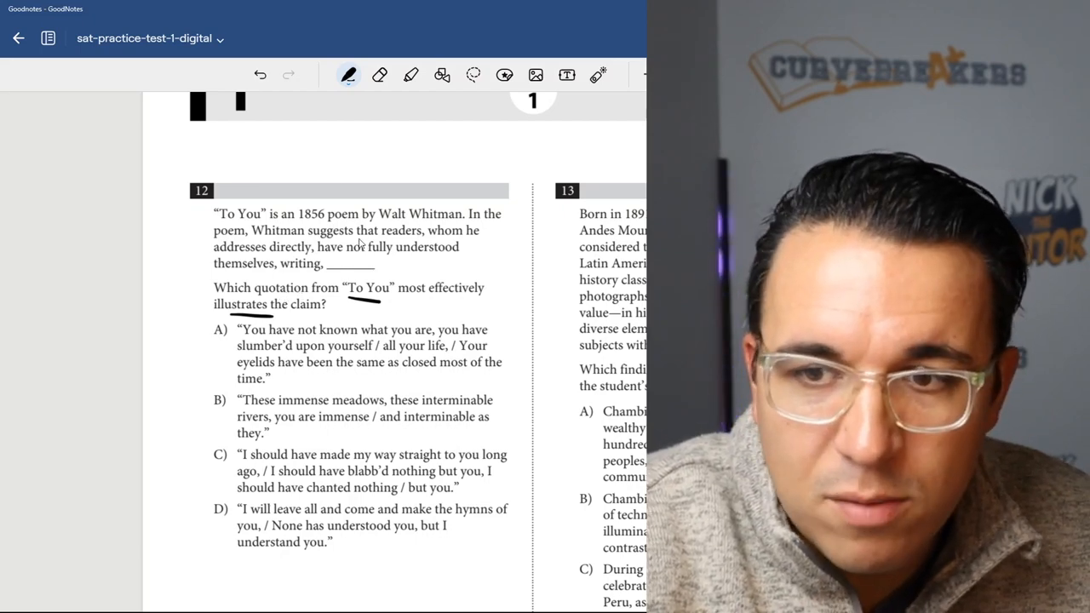
pyautogui.moveTo(200, 208); pyautogui.dragTo(183, 255)
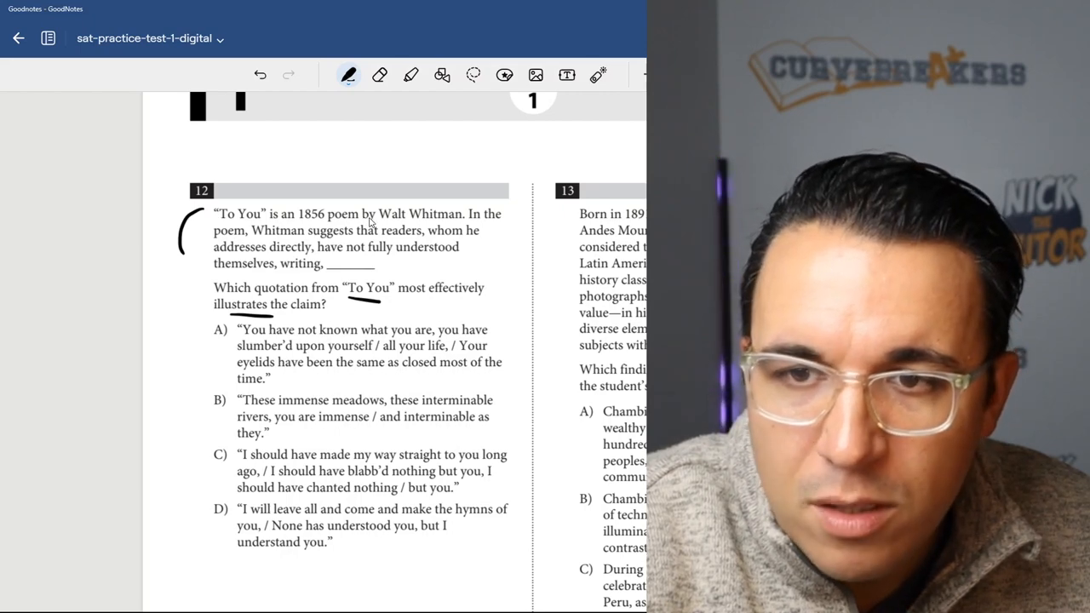
pyautogui.moveTo(281, 241)
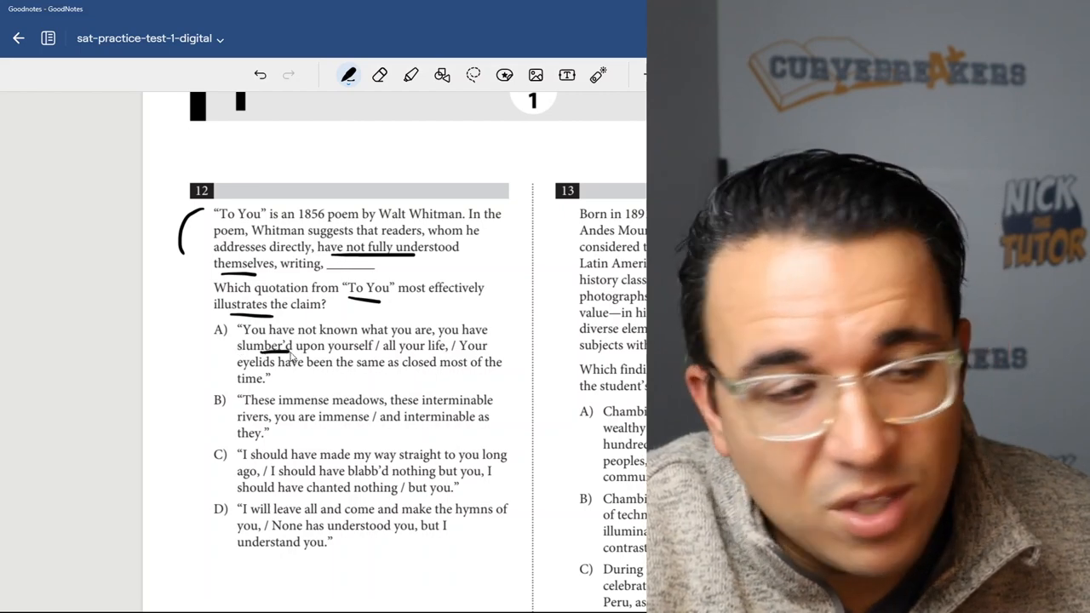
pyautogui.moveTo(229, 346)
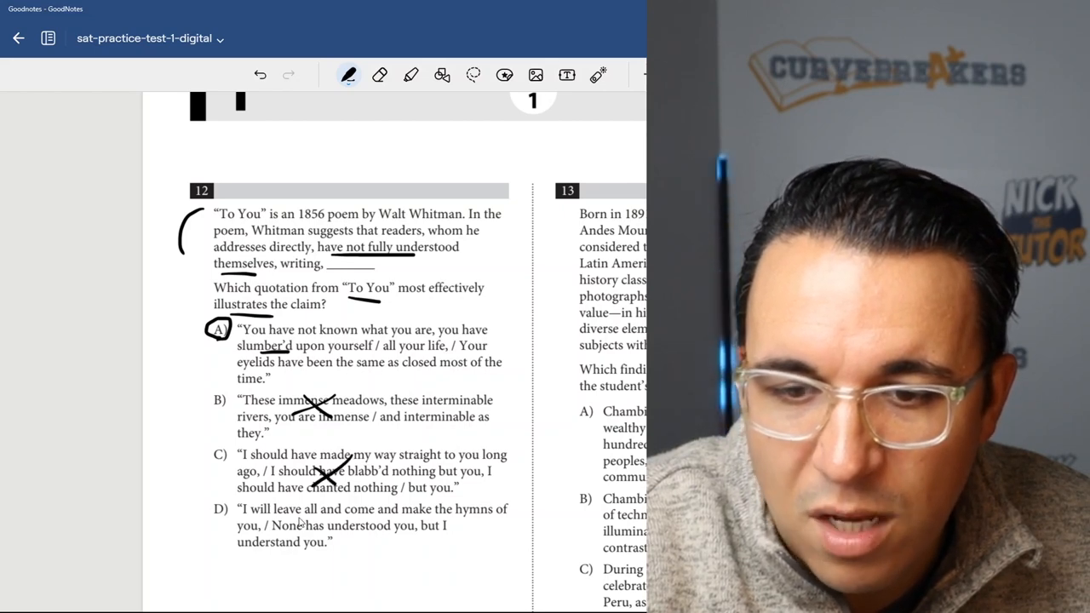
pyautogui.moveTo(302, 511); pyautogui.dragTo(336, 533)
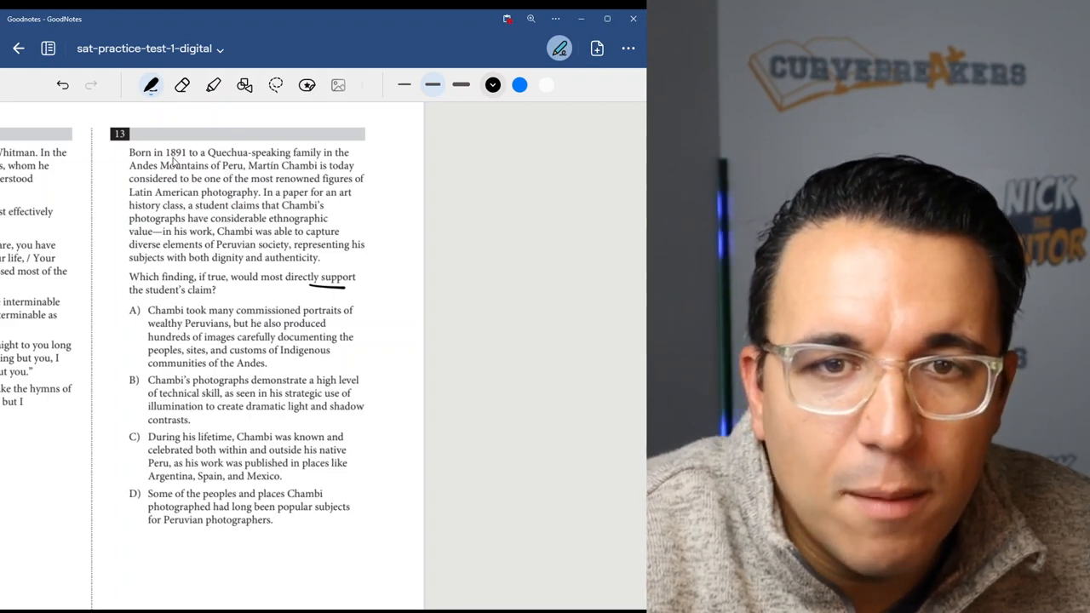
pyautogui.moveTo(299, 175)
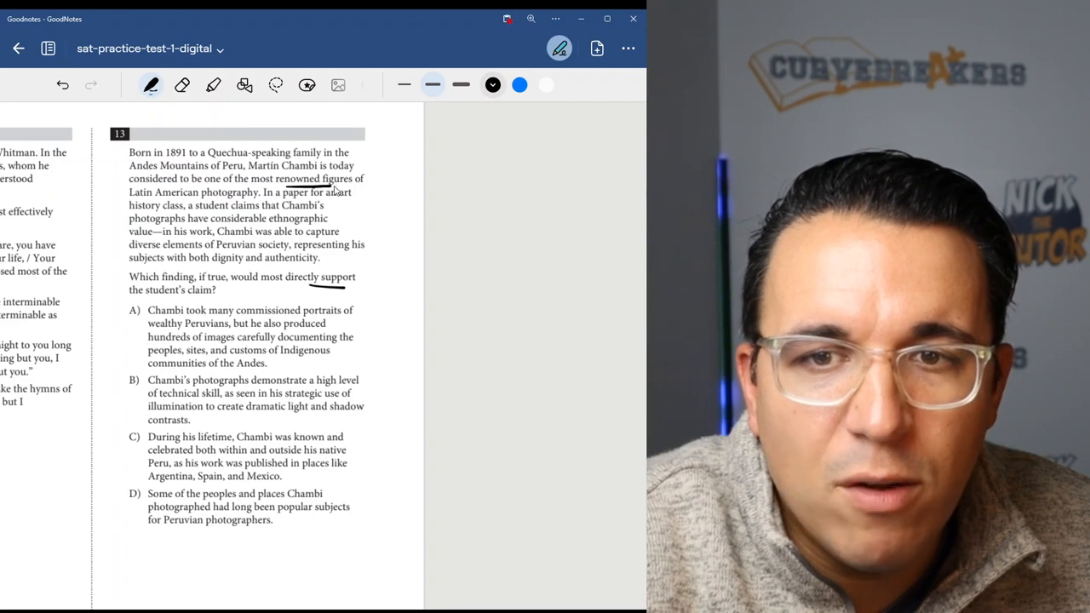
pyautogui.moveTo(189, 211)
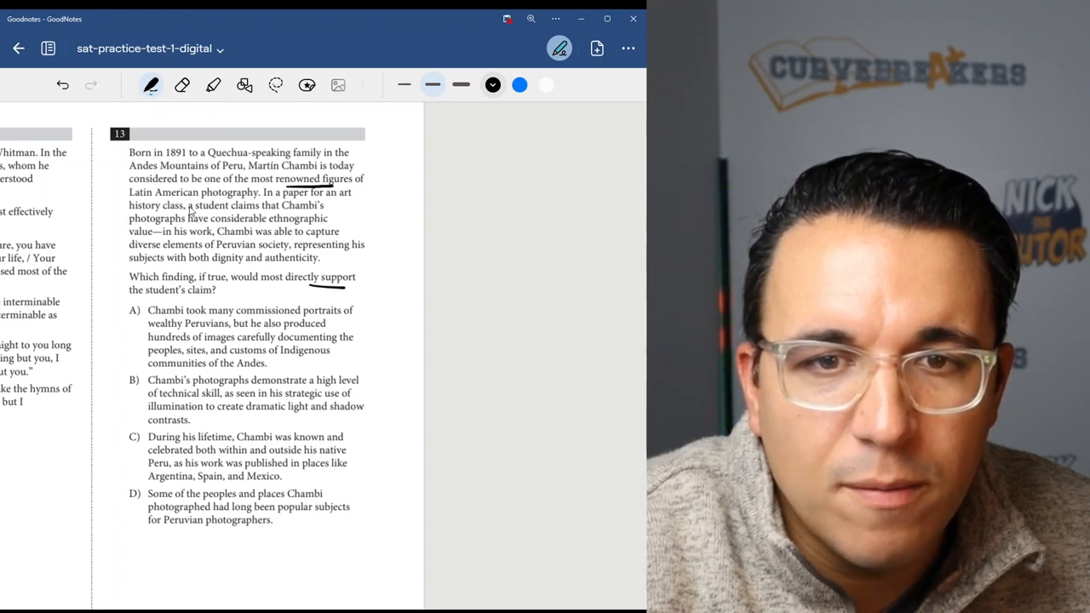
pyautogui.moveTo(191, 230)
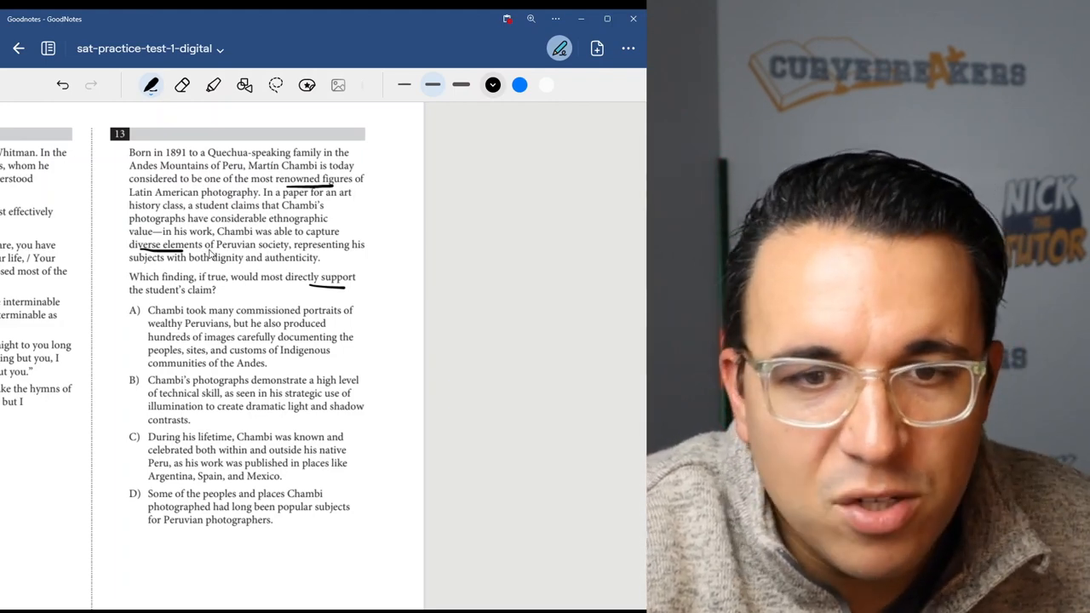
pyautogui.moveTo(152, 322)
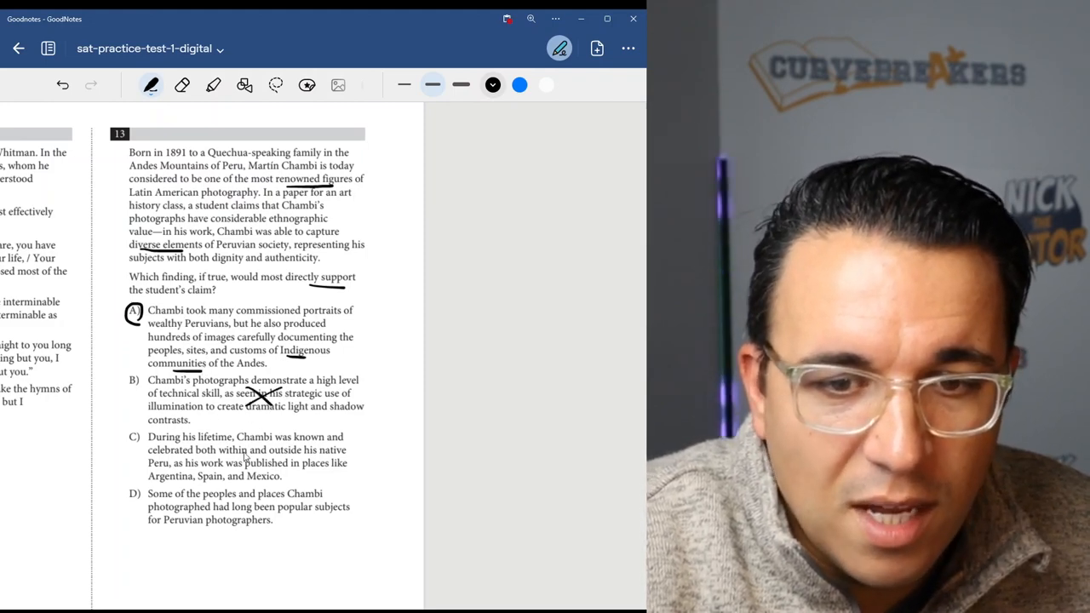
# Step: Cross out Question 13's remaining wrong choice and scroll down to Question 14
pyautogui.moveTo(229, 502); pyautogui.dragTo(251, 519)
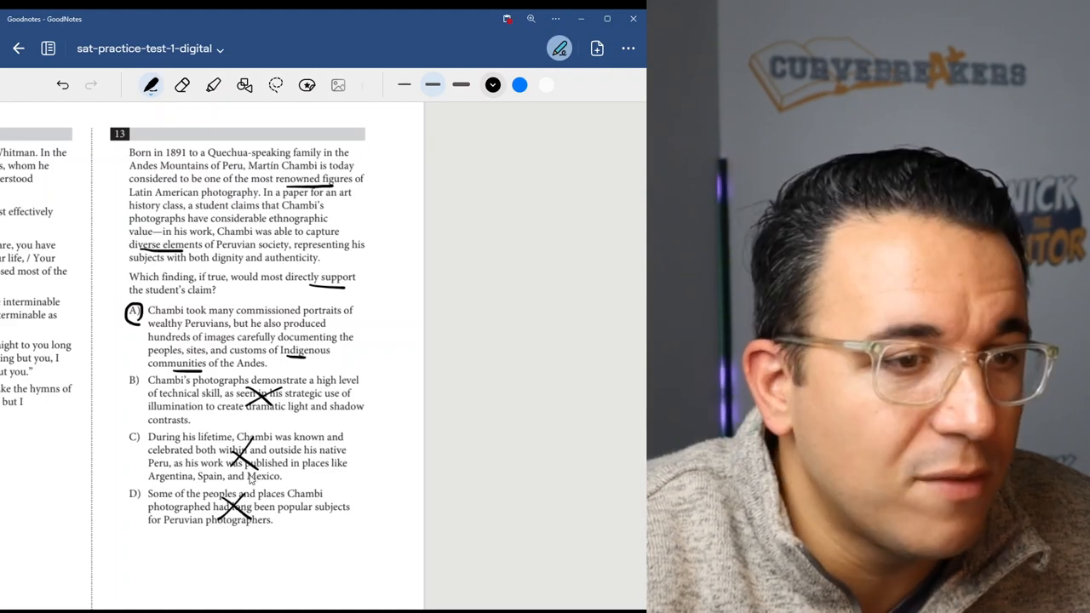
pyautogui.scroll(-3)
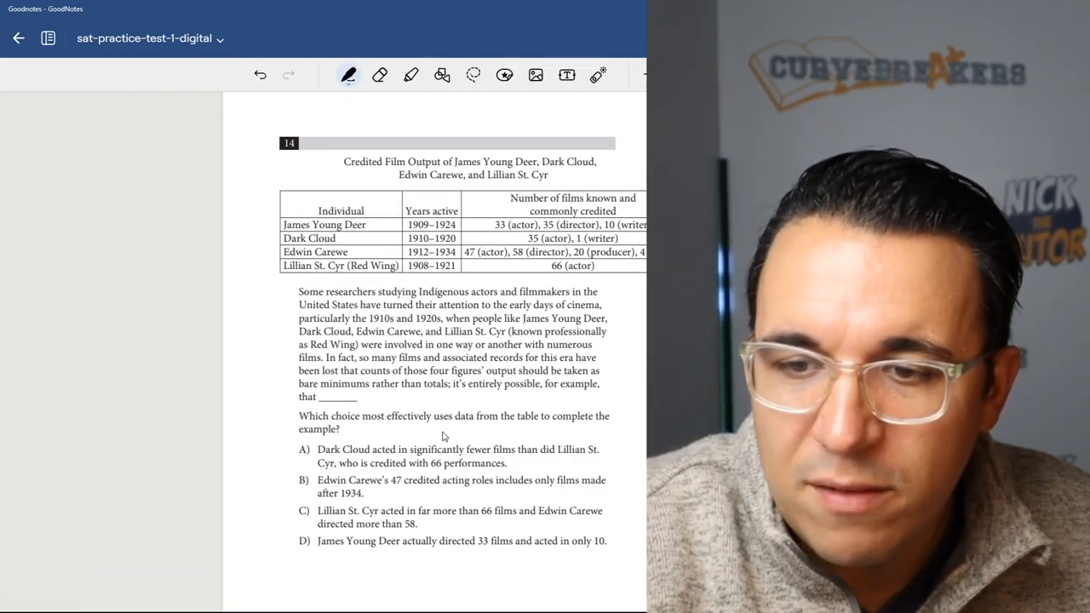
# Step: Underline 'uses data from the table' in Question 14 and scroll on toward Question 15
pyautogui.moveTo(445, 428); pyautogui.dragTo(551, 428)
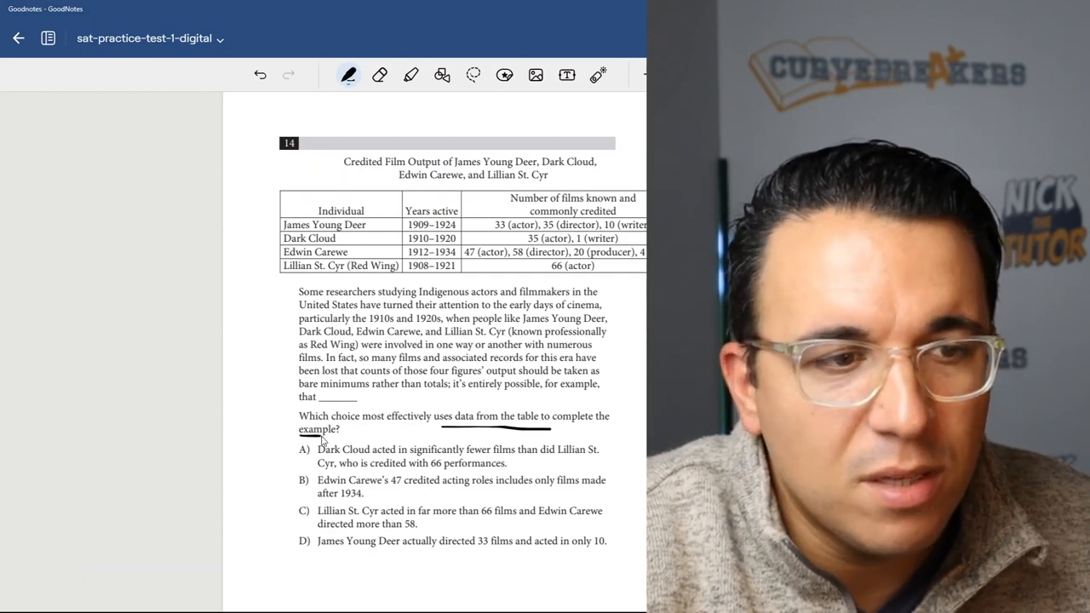
pyautogui.moveTo(381, 249)
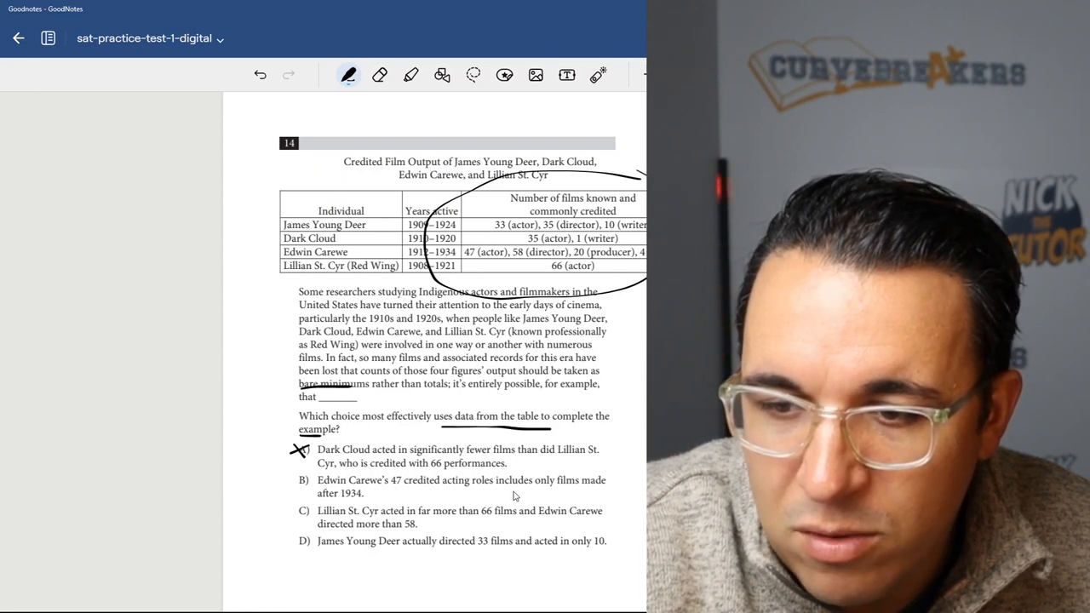
pyautogui.moveTo(360, 501)
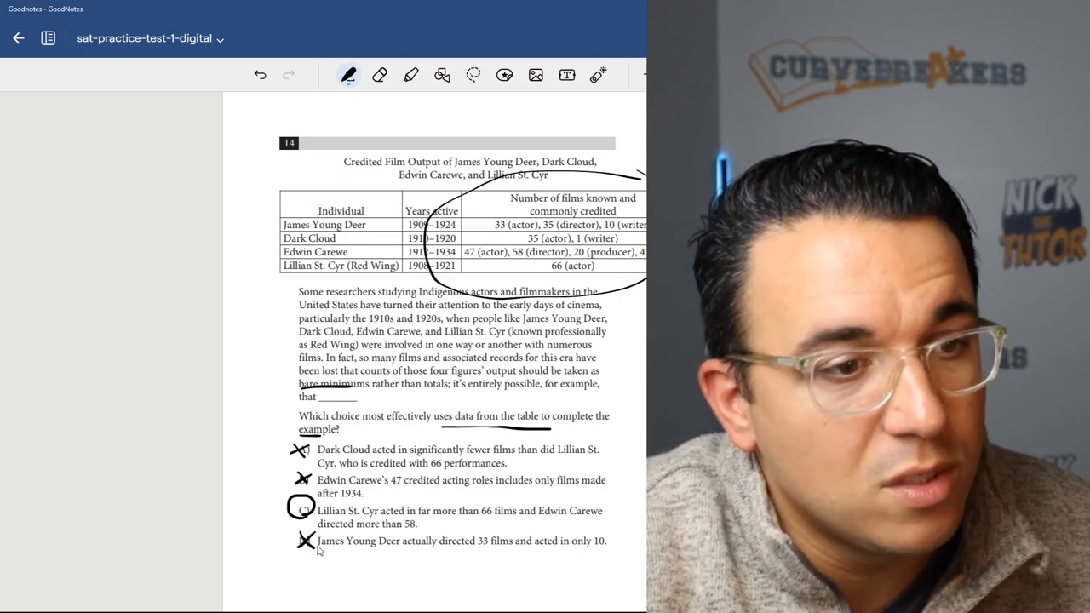
pyautogui.scroll(-3)
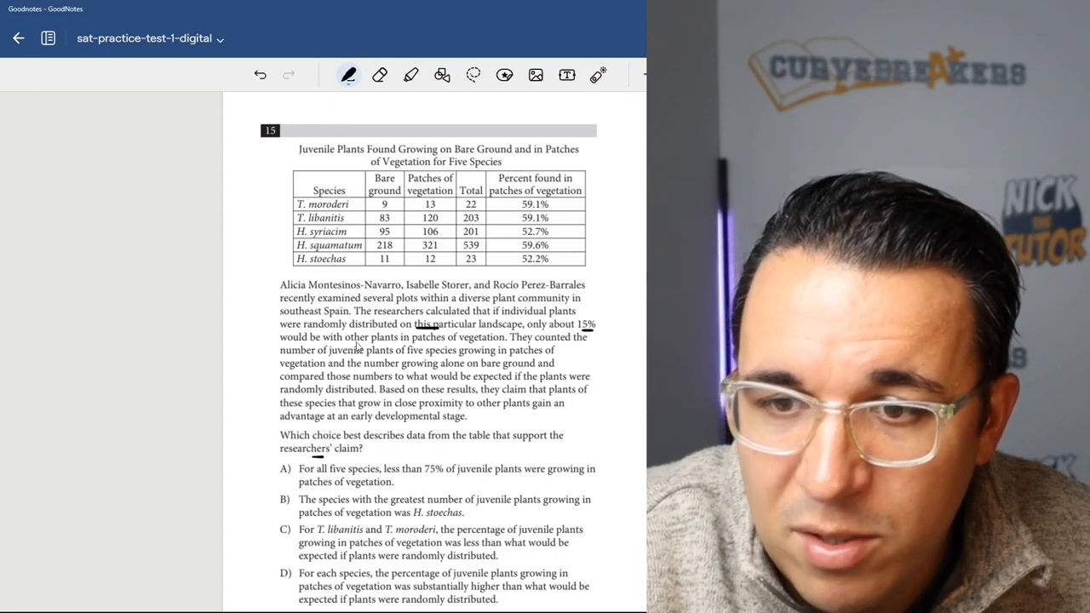
pyautogui.moveTo(539, 272)
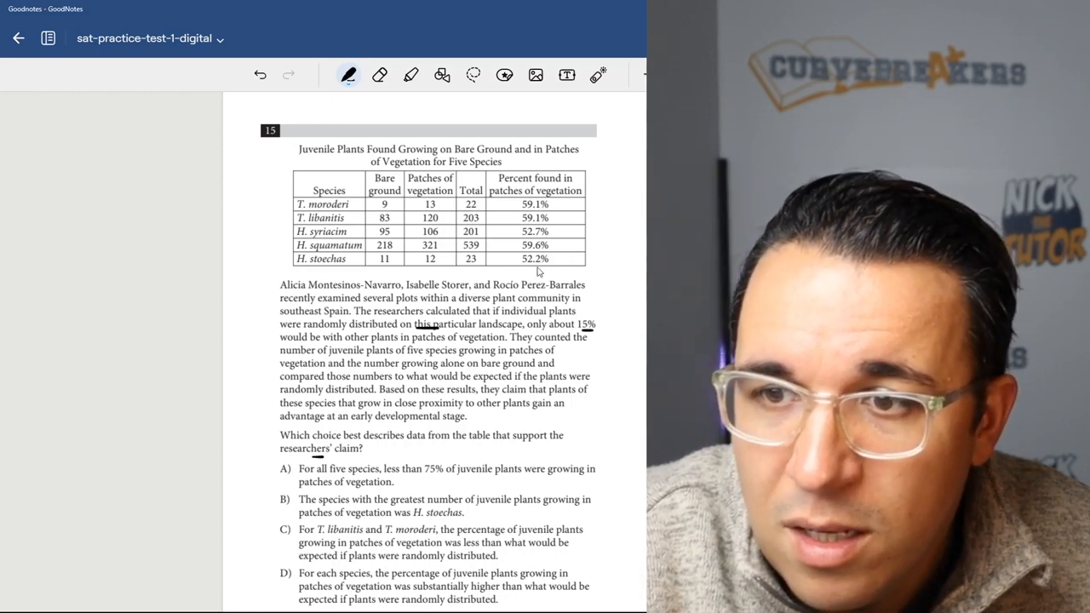
pyautogui.moveTo(549, 203)
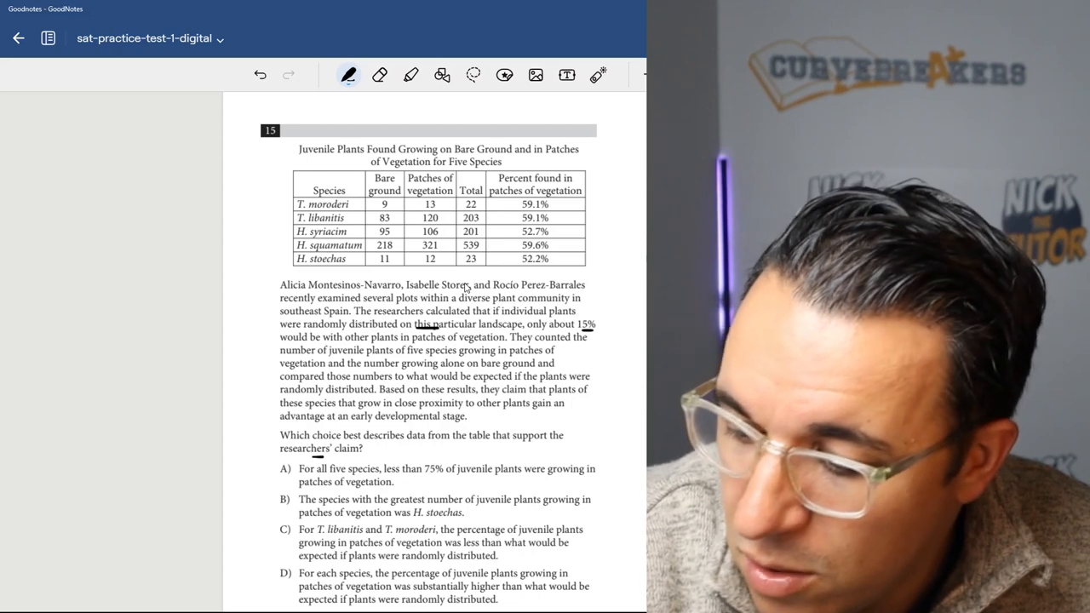
pyautogui.moveTo(402, 477)
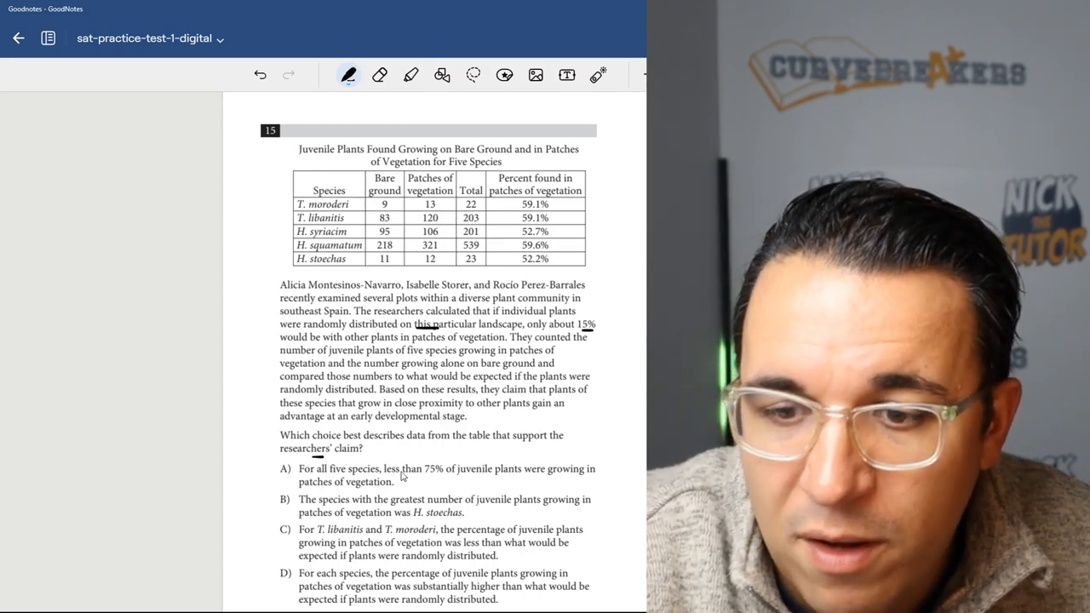
pyautogui.moveTo(357, 494)
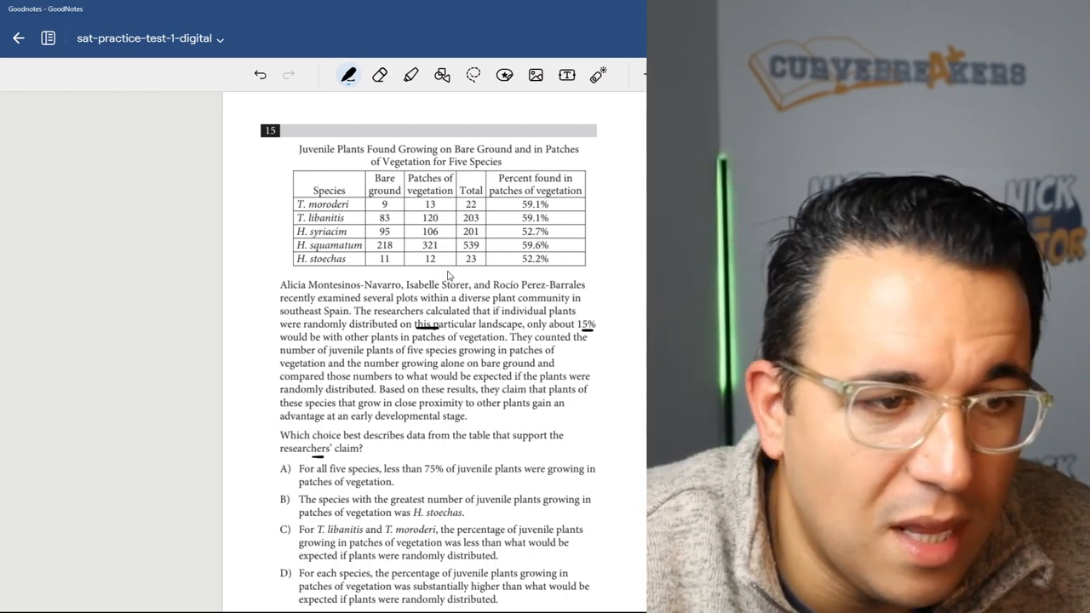
pyautogui.moveTo(454, 292)
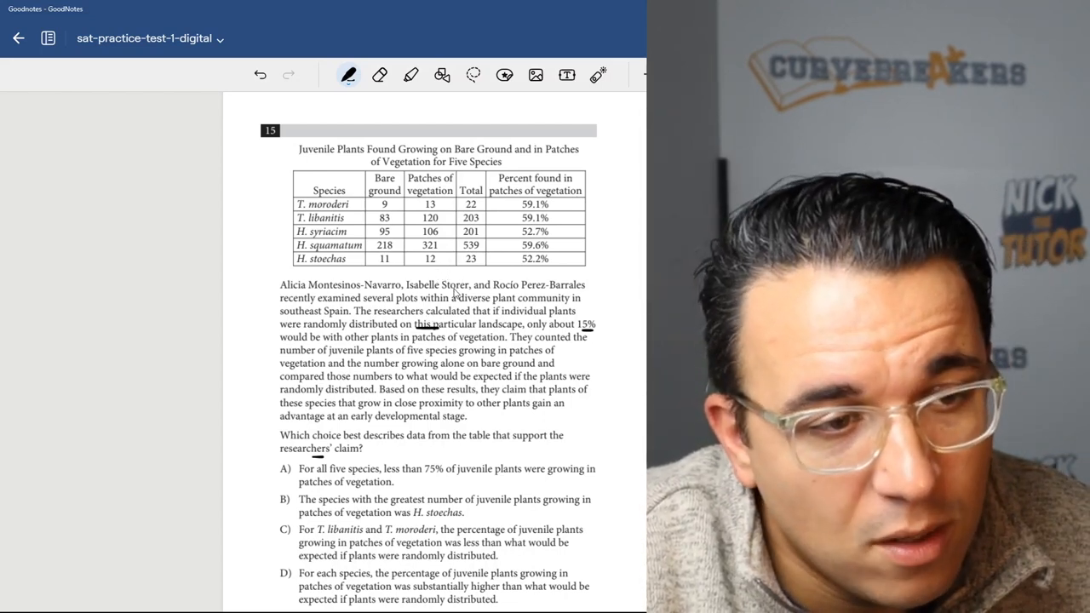
pyautogui.moveTo(231, 301)
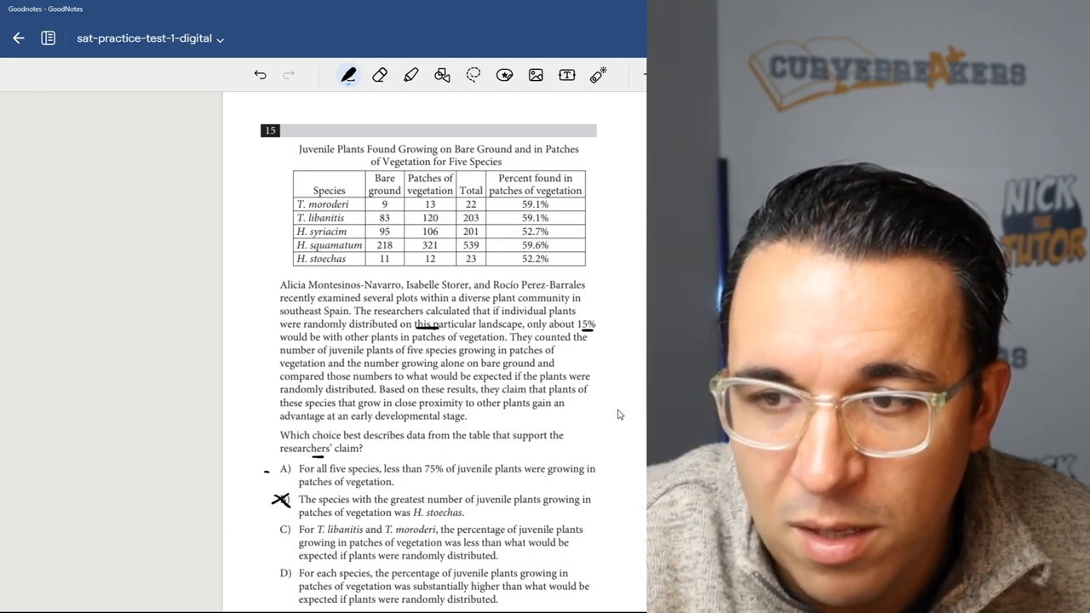
pyautogui.moveTo(485, 335)
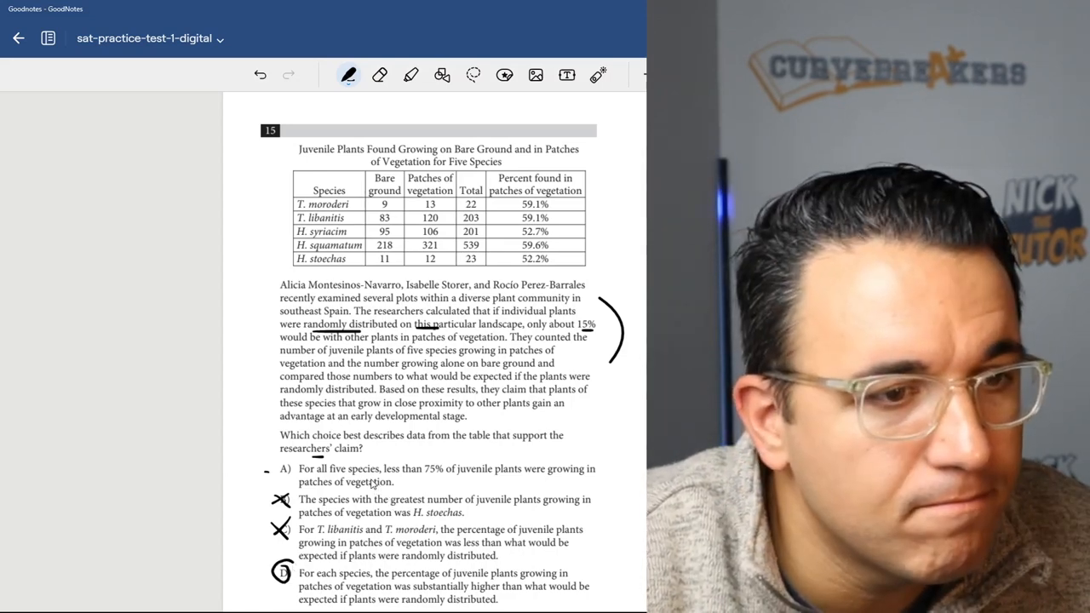
# Step: Scroll down past Question 15 to Question 16
pyautogui.scroll(-3)
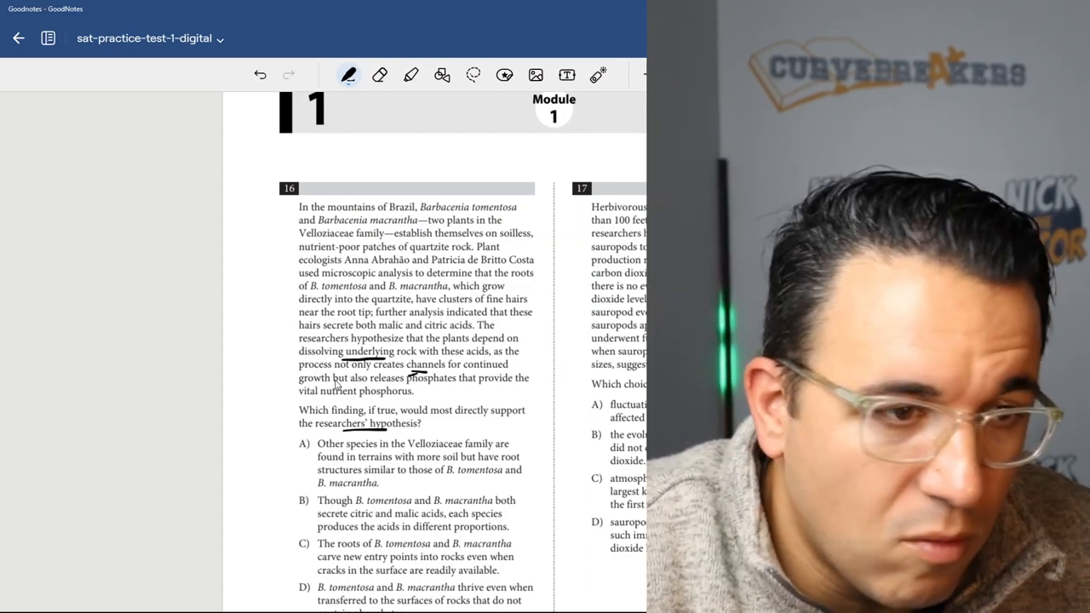
# Step: Adjust the view around Question 16 and tap on its page
pyautogui.scroll(3)
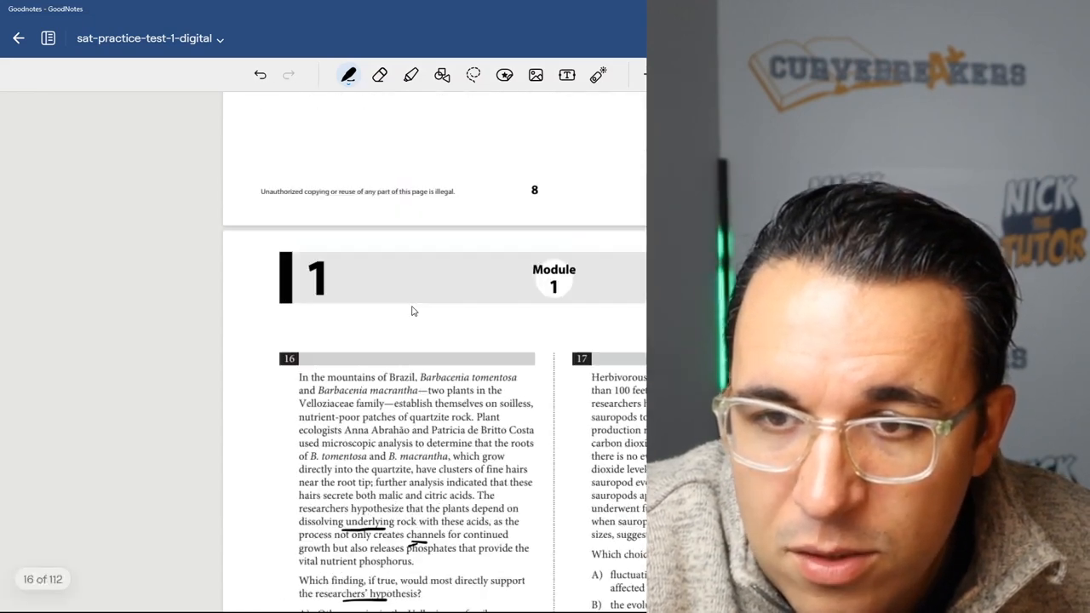
pyautogui.scroll(-3)
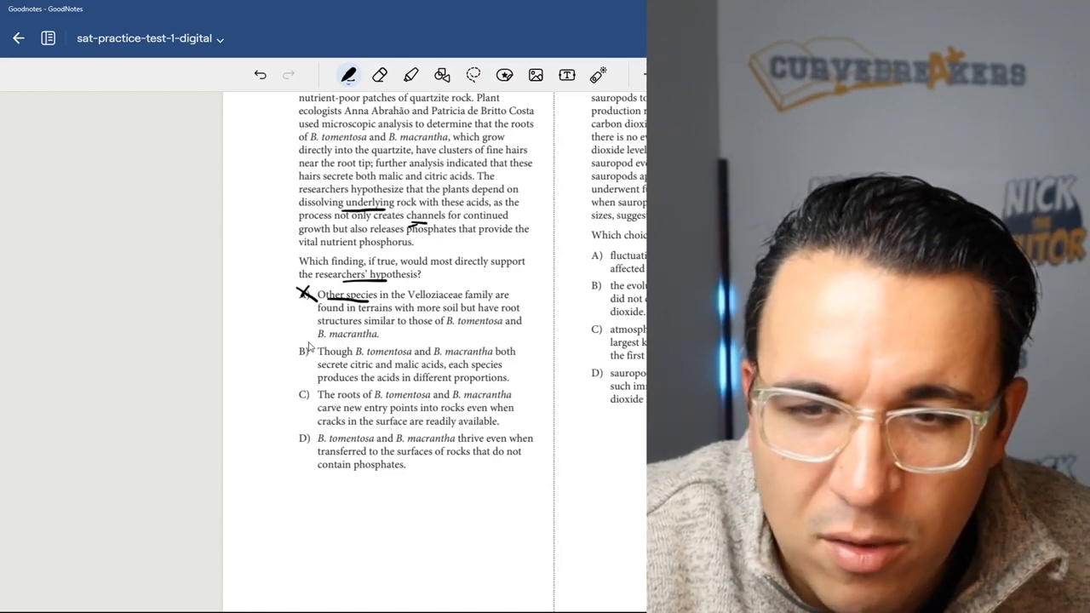
pyautogui.click(302, 351)
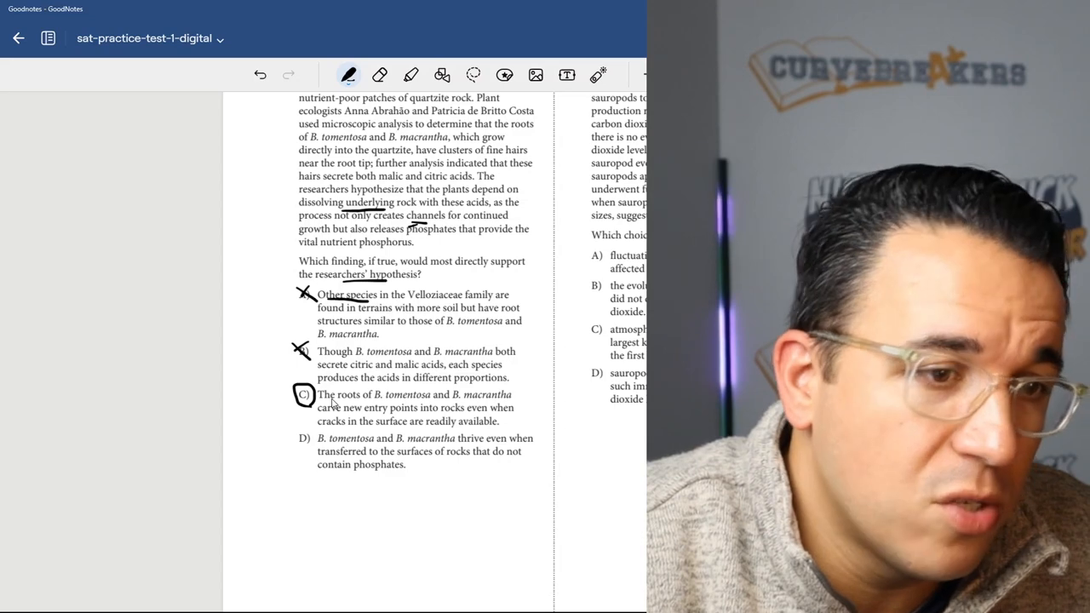
pyautogui.moveTo(425, 460)
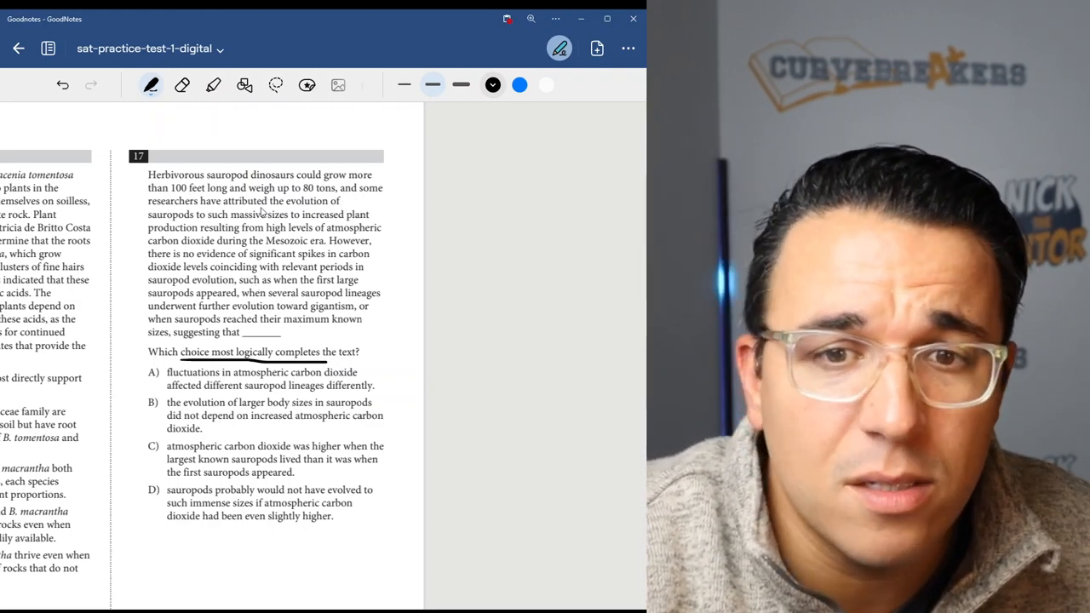
pyautogui.moveTo(285, 224)
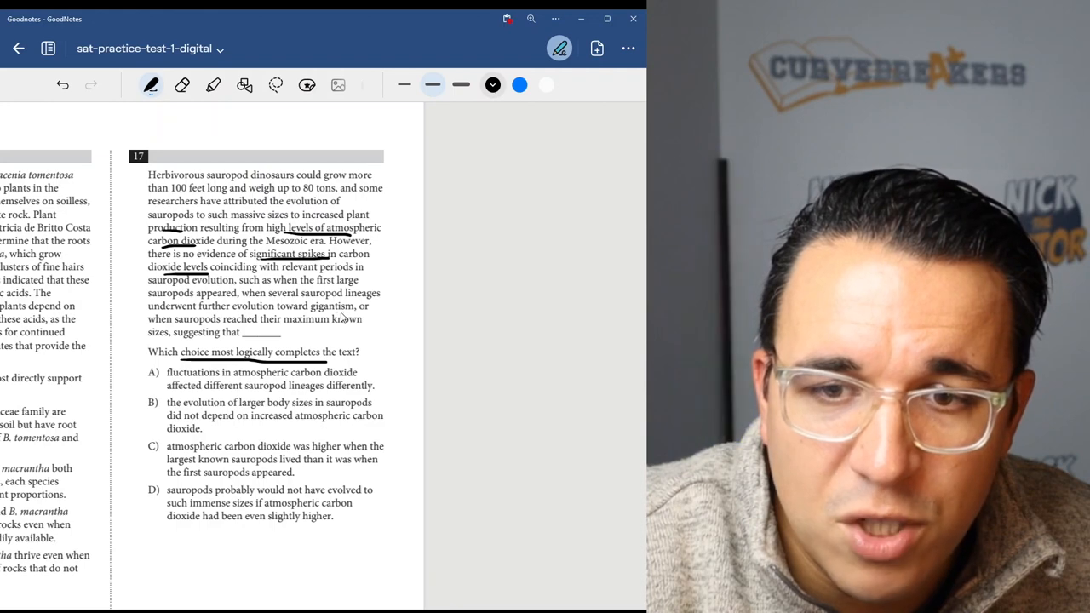
pyautogui.moveTo(210, 327)
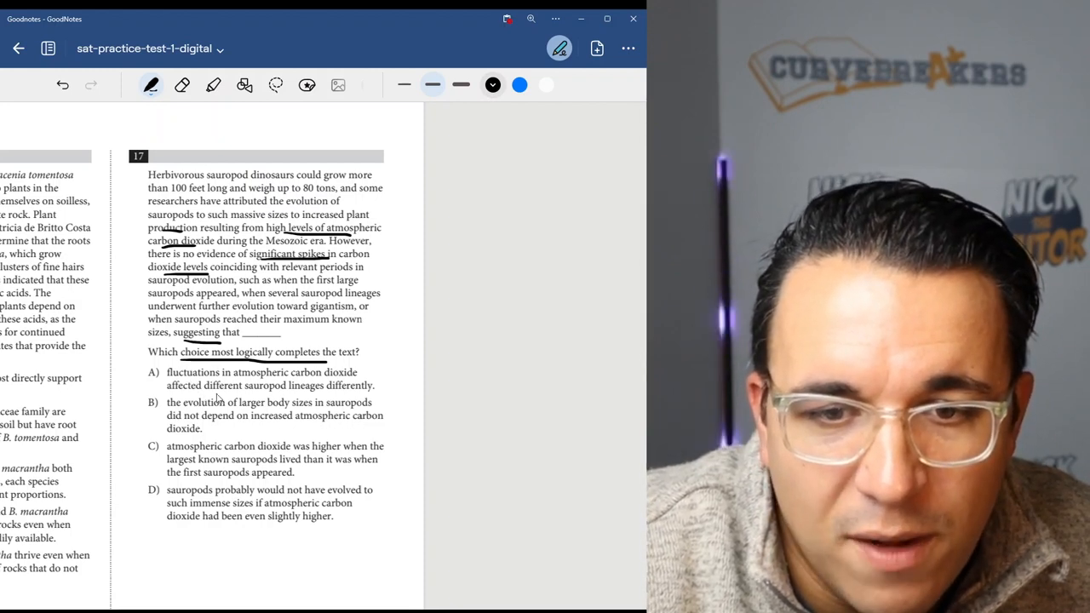
pyautogui.moveTo(345, 399)
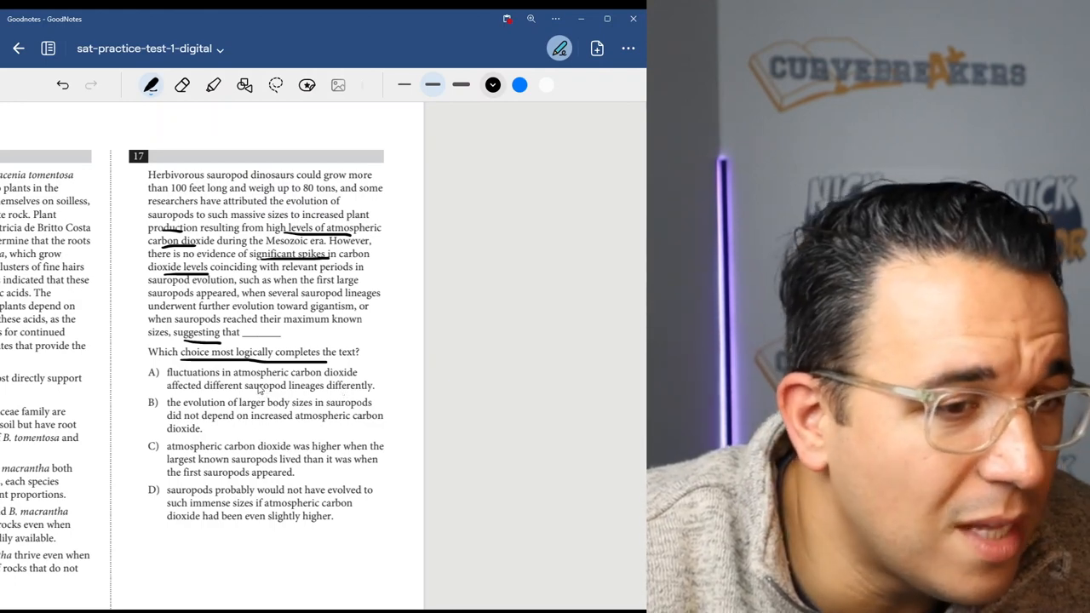
# Step: Tap on Question 17's passage page in GoodNotes
pyautogui.click(151, 373)
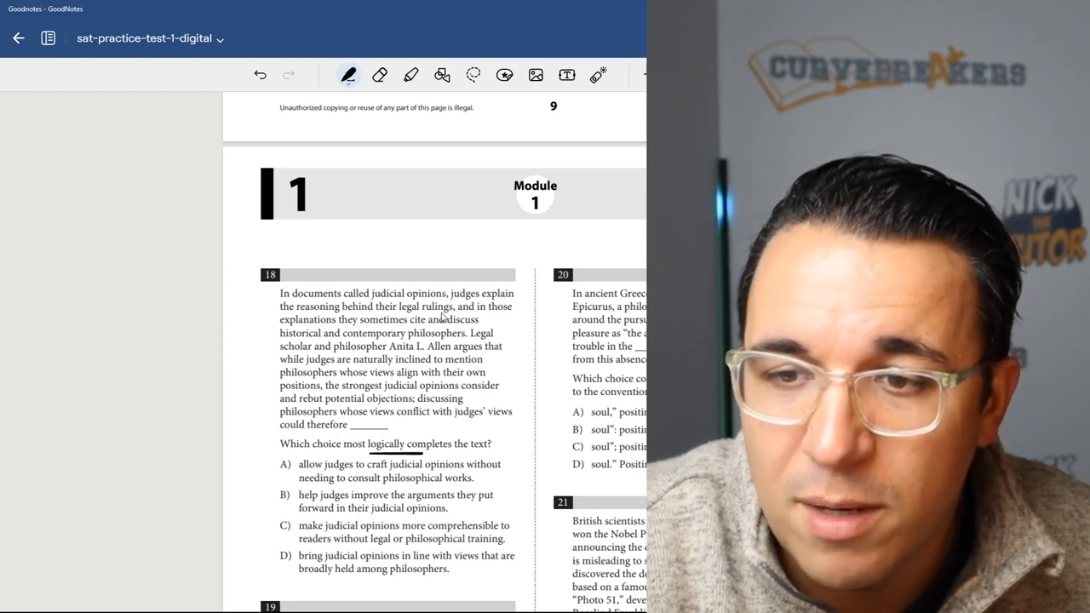
pyautogui.moveTo(327, 329)
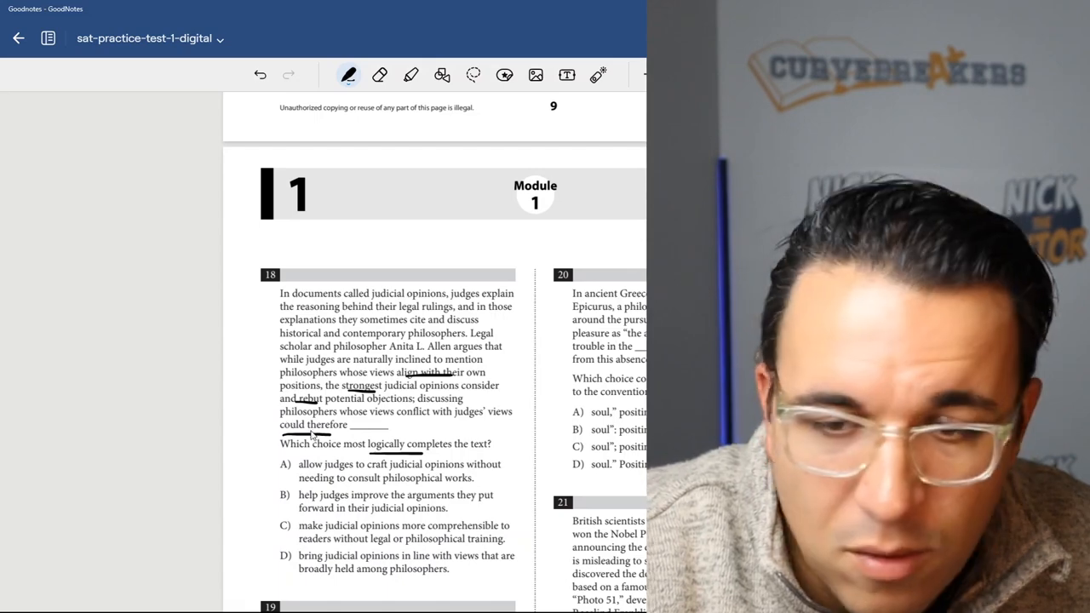
pyautogui.moveTo(324, 477)
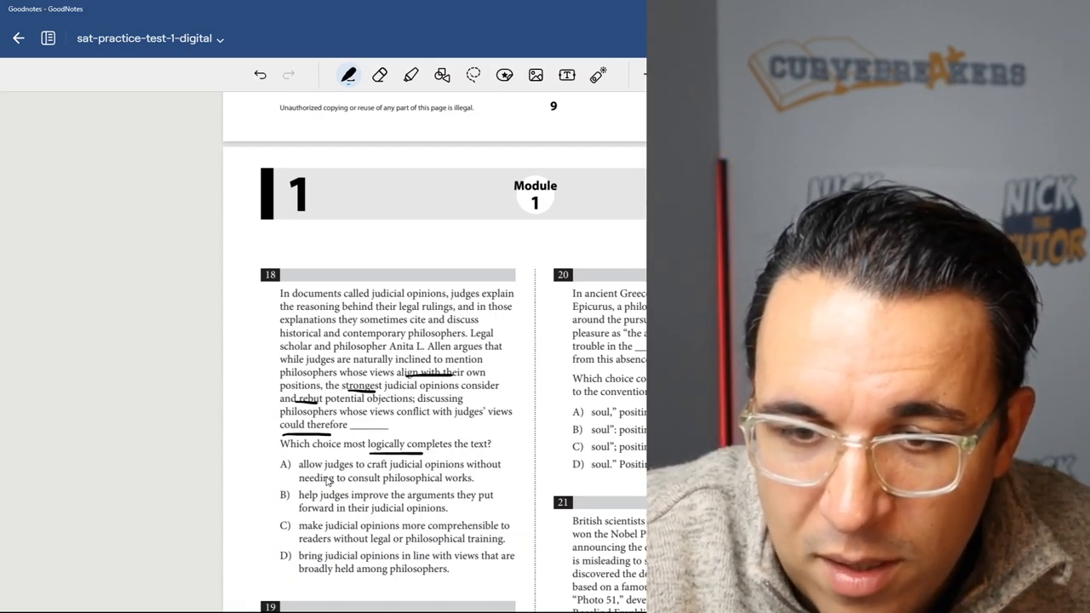
pyautogui.moveTo(412, 488)
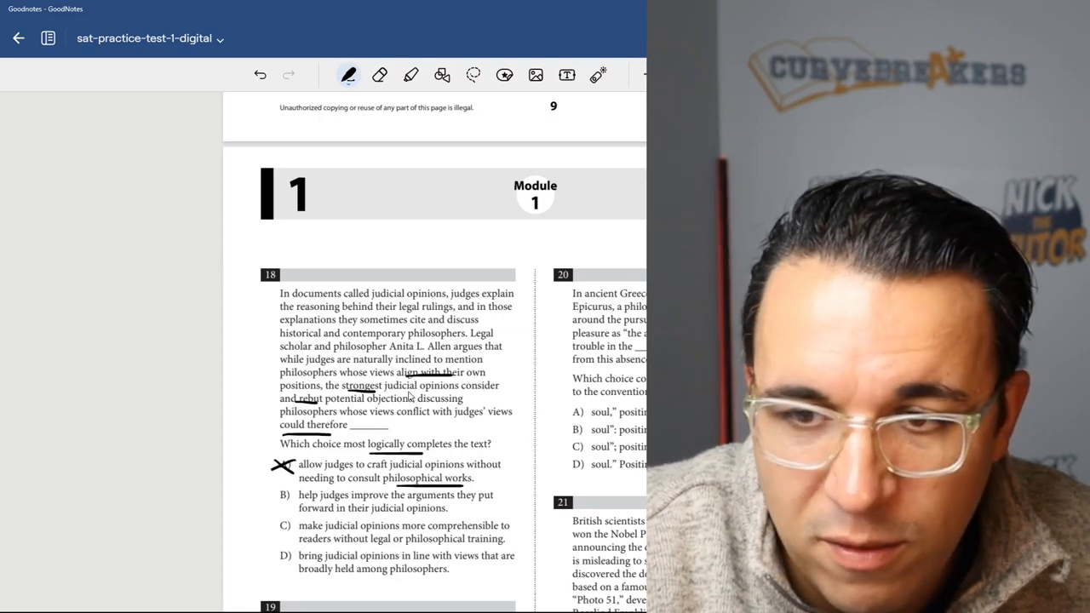
pyautogui.moveTo(309, 411)
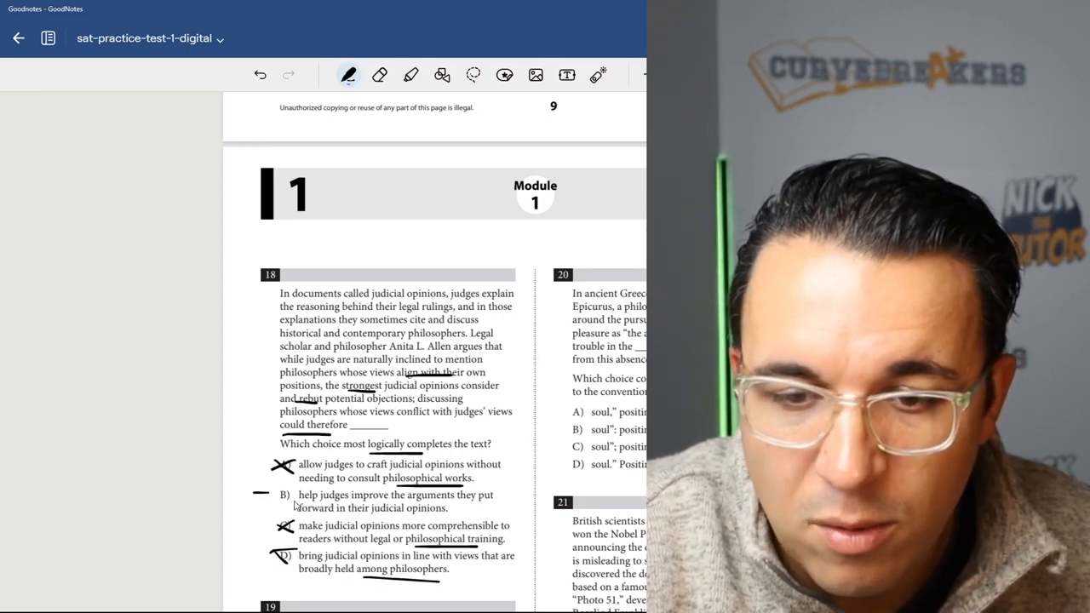
# Step: Scroll down and circle choice B for Question 18
pyautogui.scroll(-3)
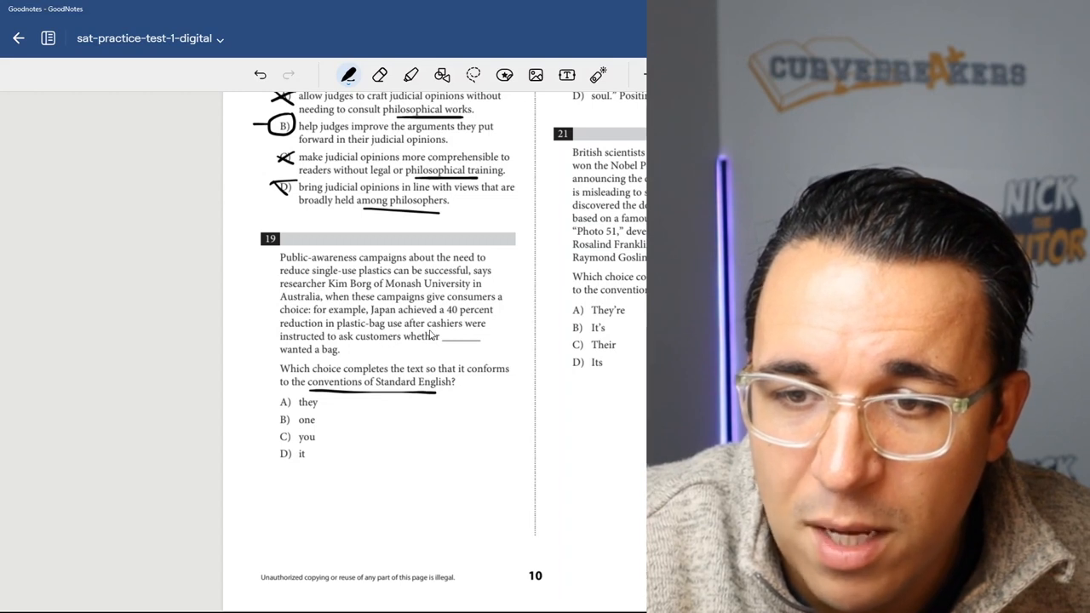
pyautogui.moveTo(361, 348)
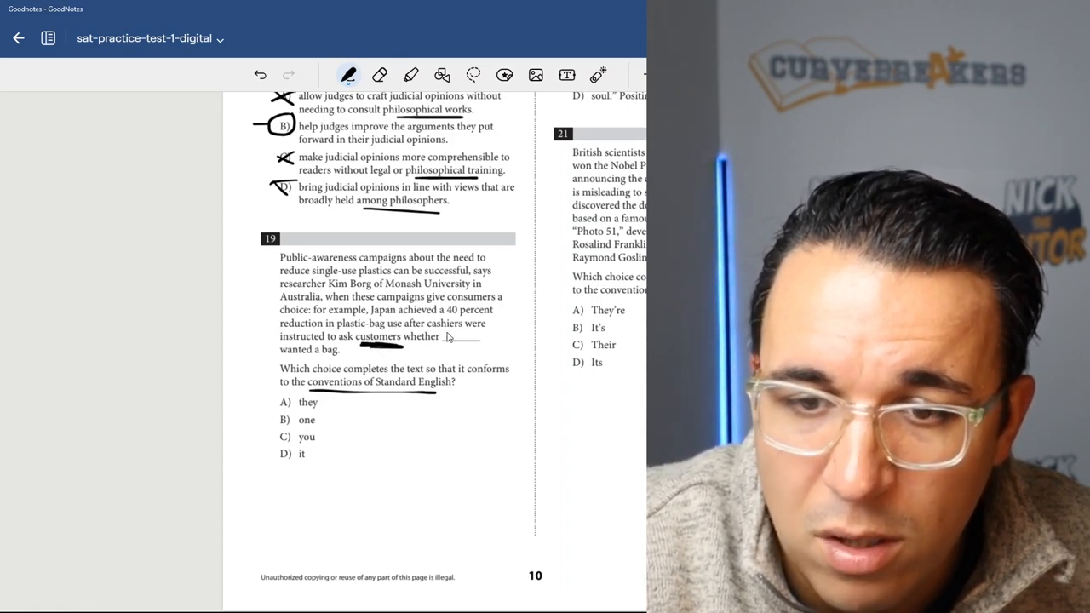
pyautogui.moveTo(315, 462)
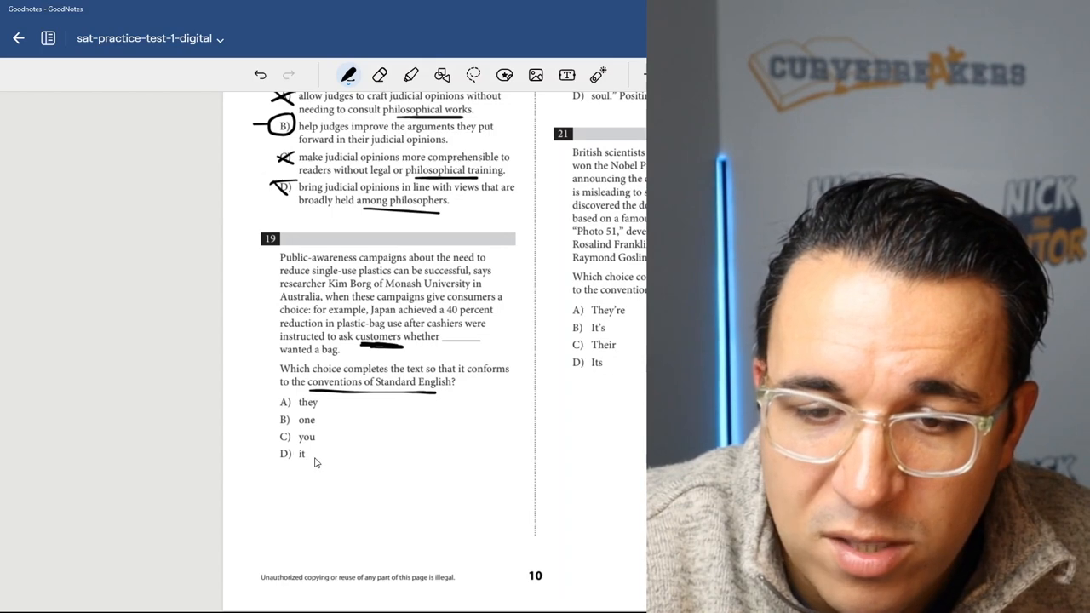
pyautogui.moveTo(281, 409); pyautogui.dragTo(319, 453)
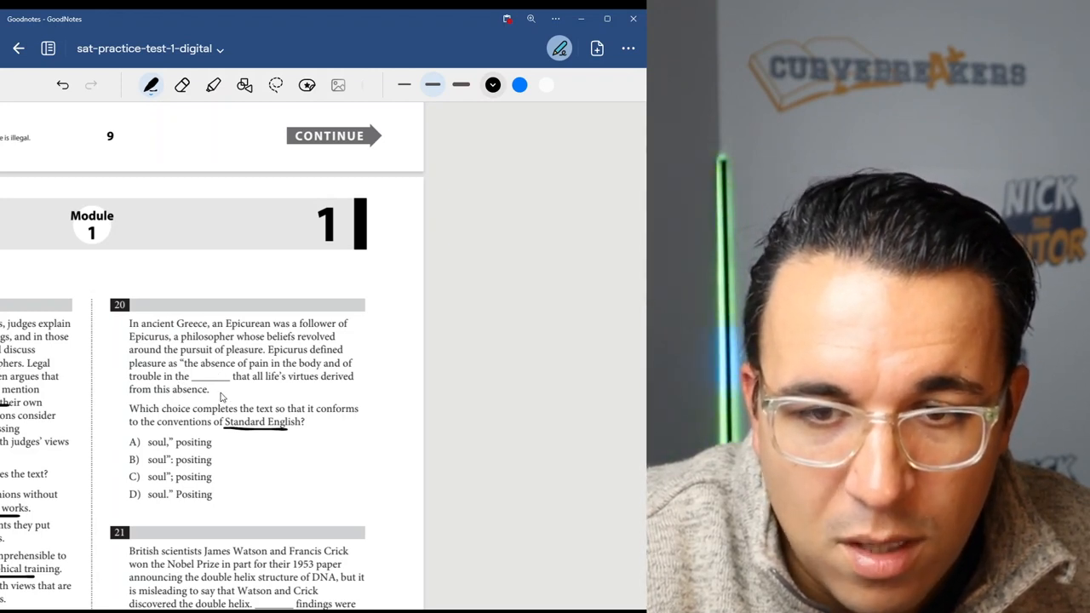
pyautogui.moveTo(244, 388)
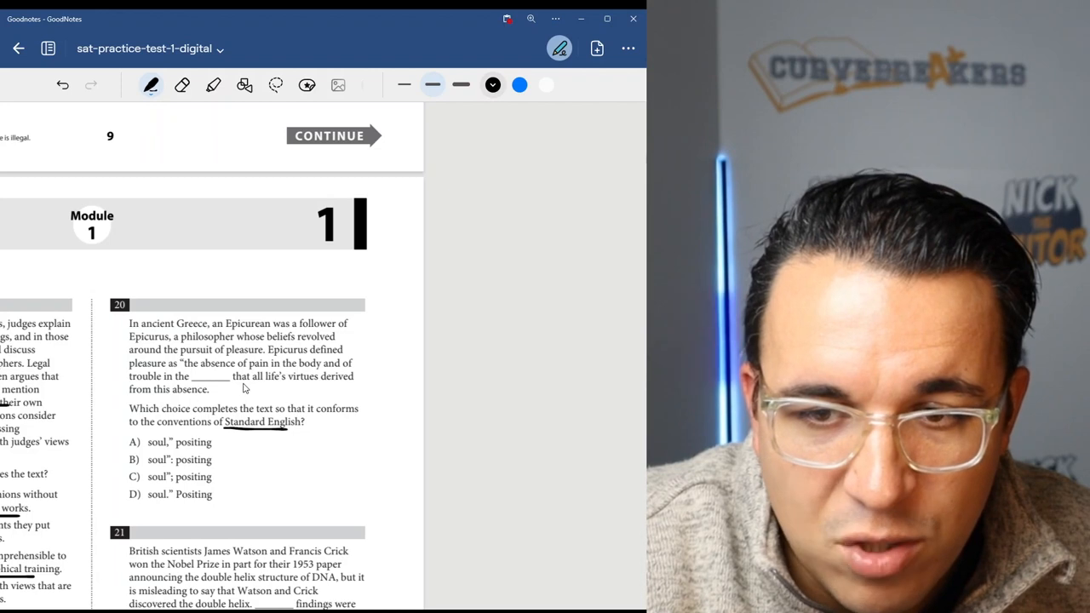
pyautogui.moveTo(168, 453)
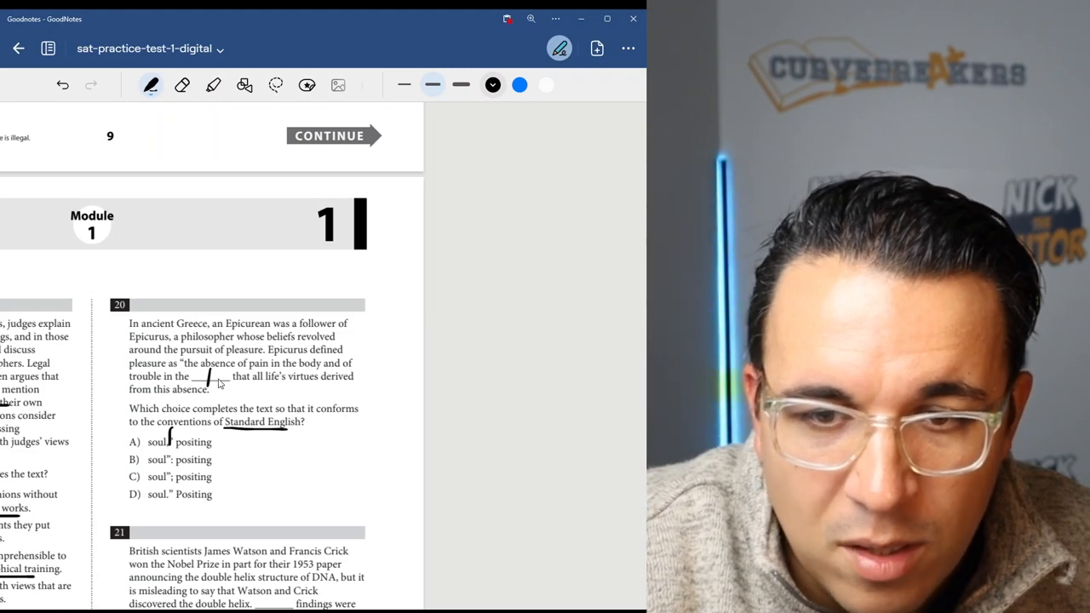
pyautogui.moveTo(314, 388)
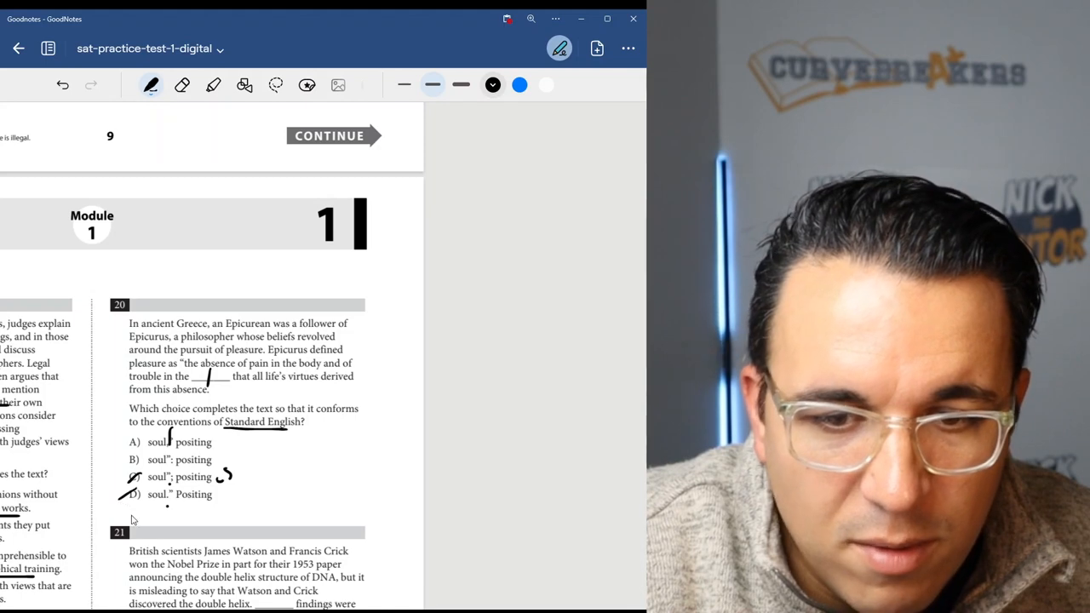
pyautogui.moveTo(169, 505)
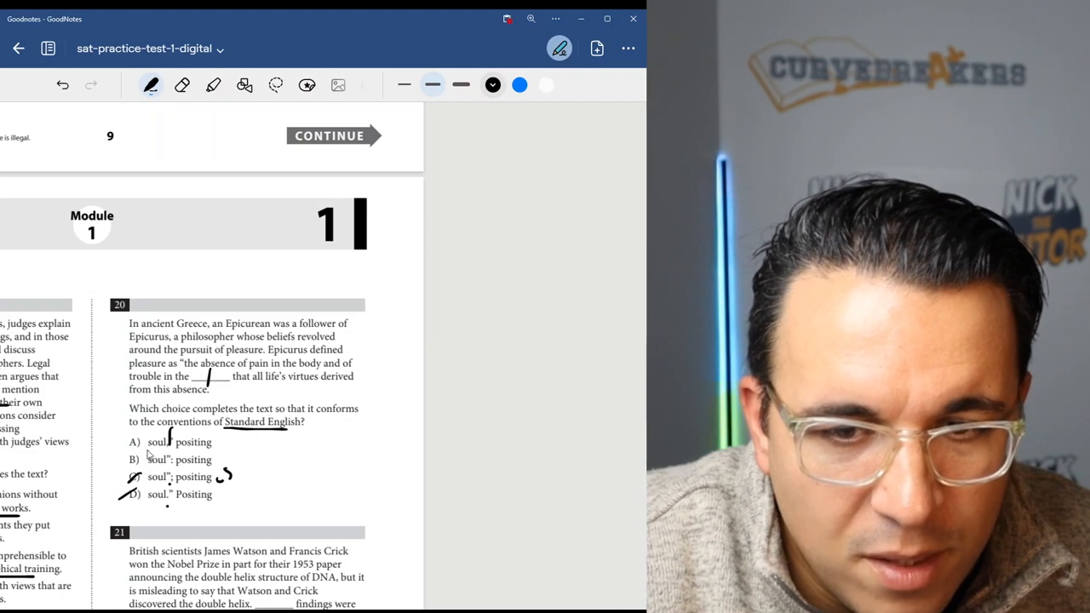
pyautogui.moveTo(140, 459)
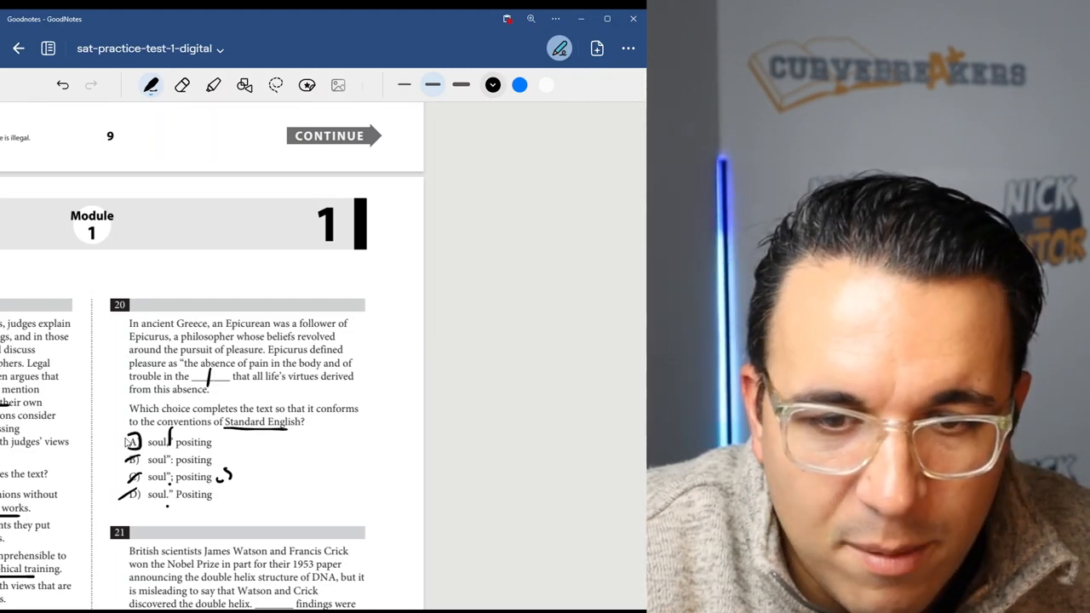
# Step: Scroll to Question 21 and draw a bracket beside choices A–D
pyautogui.scroll(-3)
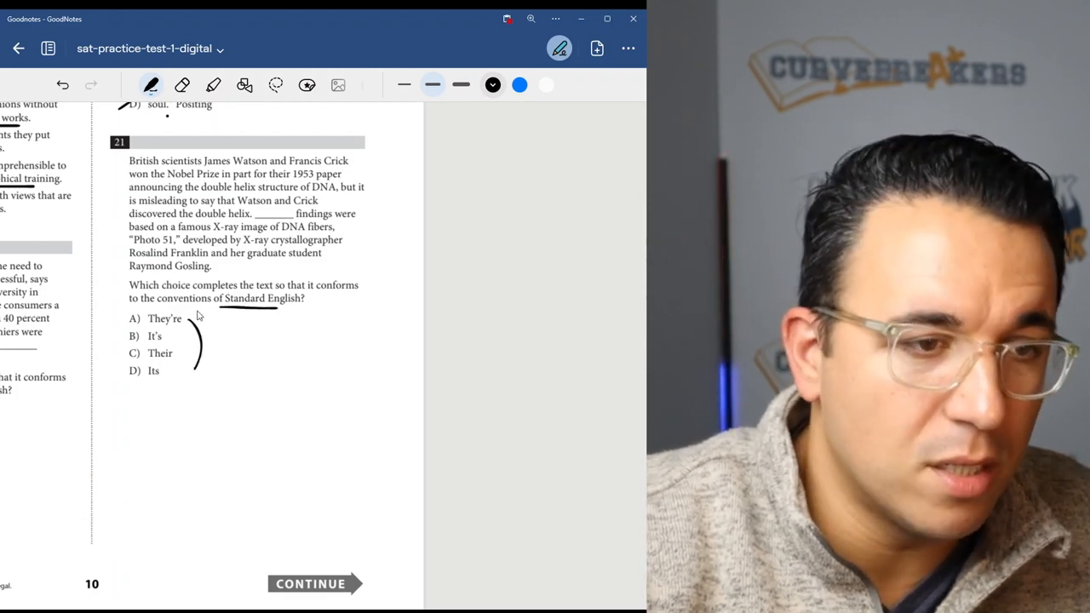
pyautogui.moveTo(249, 200)
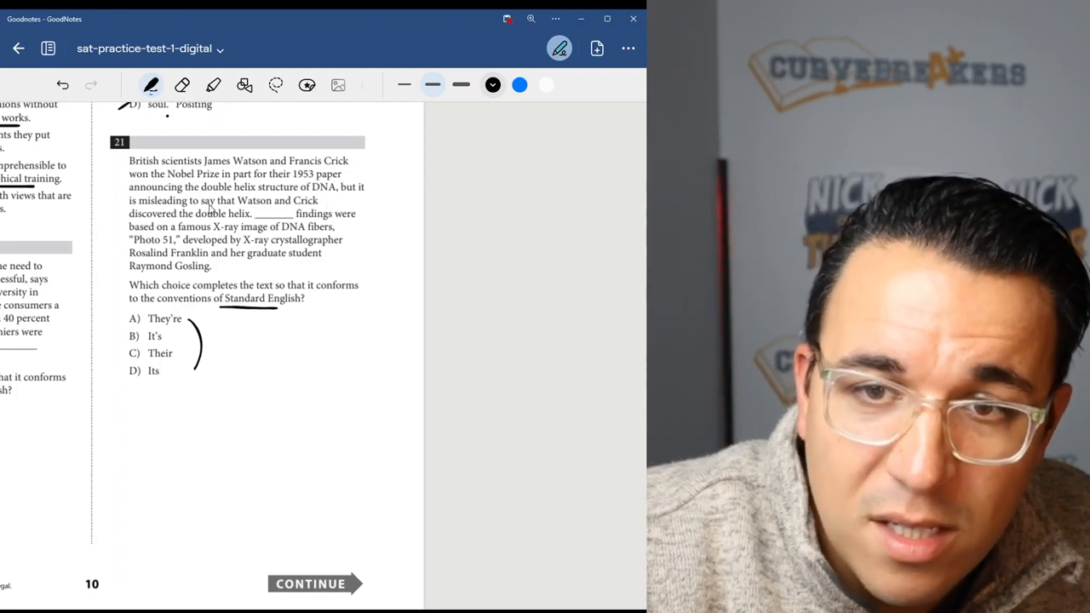
pyautogui.moveTo(279, 224)
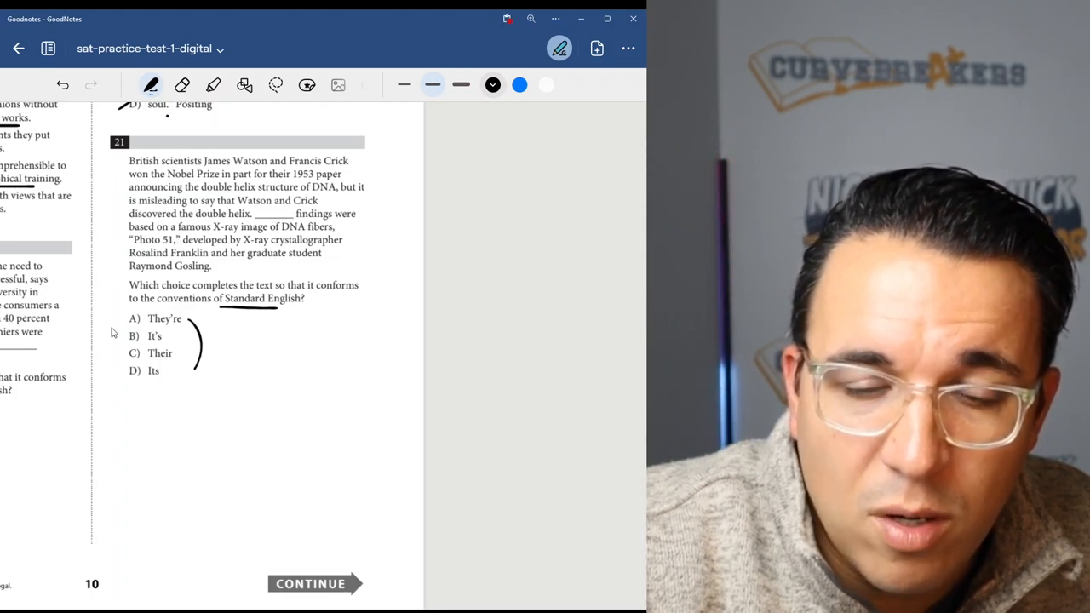
pyautogui.moveTo(111, 320); pyautogui.dragTo(111, 370)
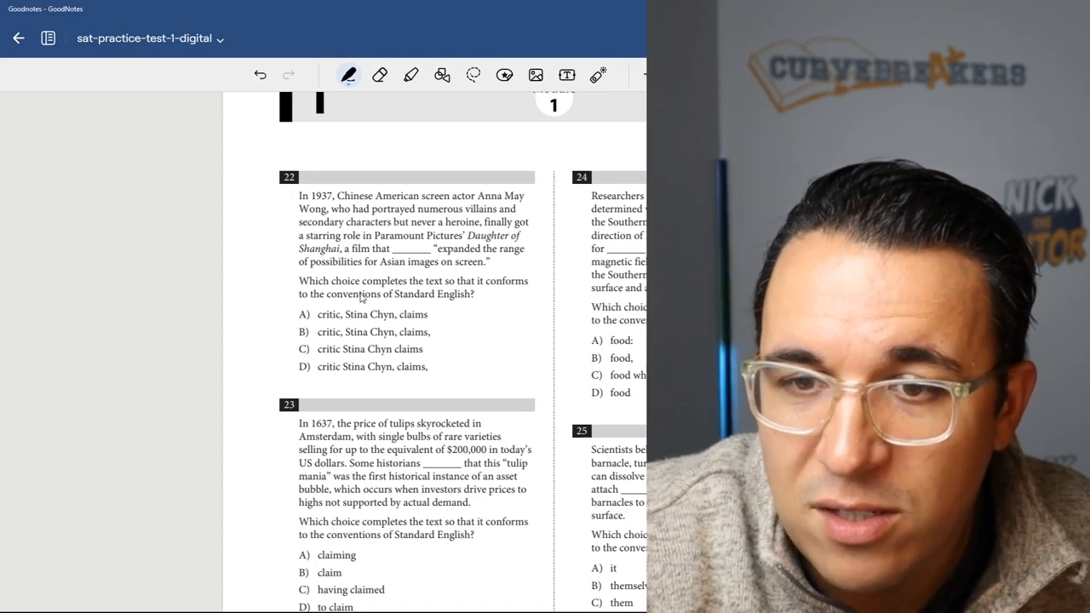
# Step: Underline 'conventions of Standard English' and cross out choice B in Question 22
pyautogui.moveTo(324, 305); pyautogui.dragTo(436, 305)
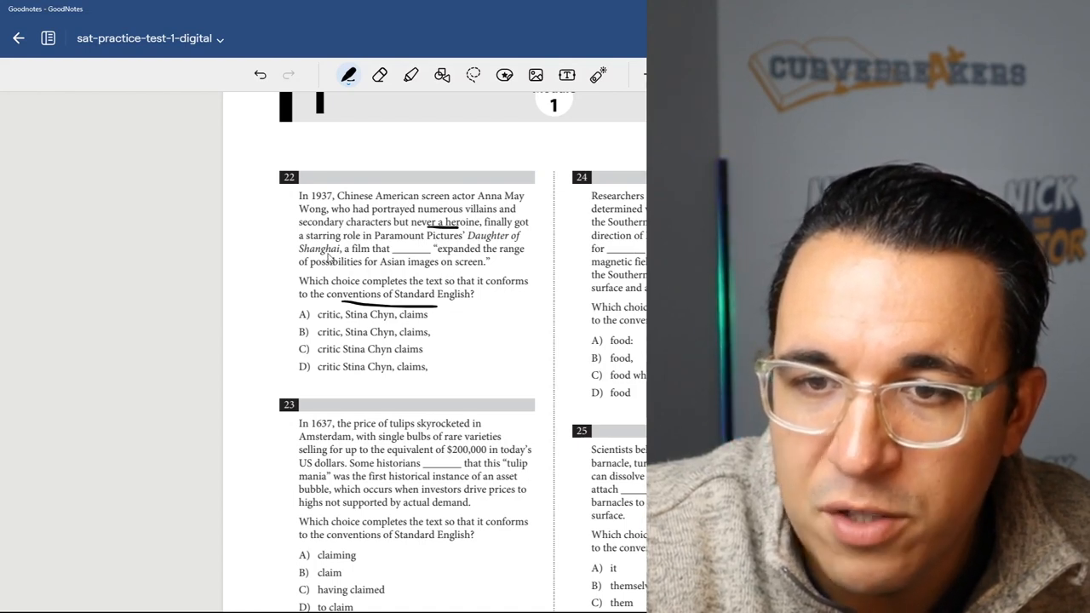
pyautogui.moveTo(421, 258)
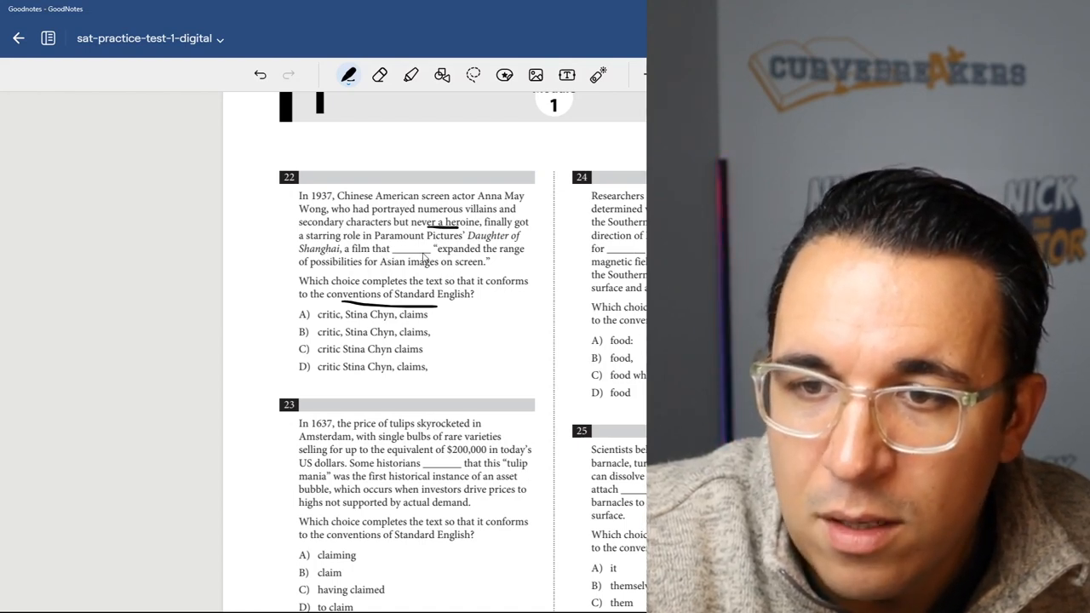
pyautogui.moveTo(443, 271)
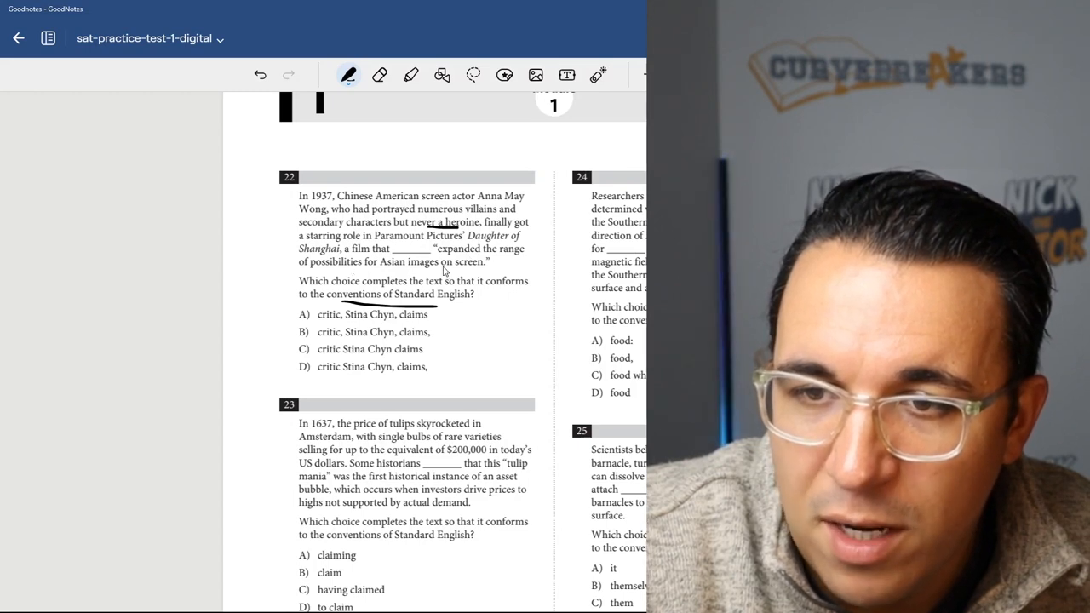
pyautogui.moveTo(278, 338)
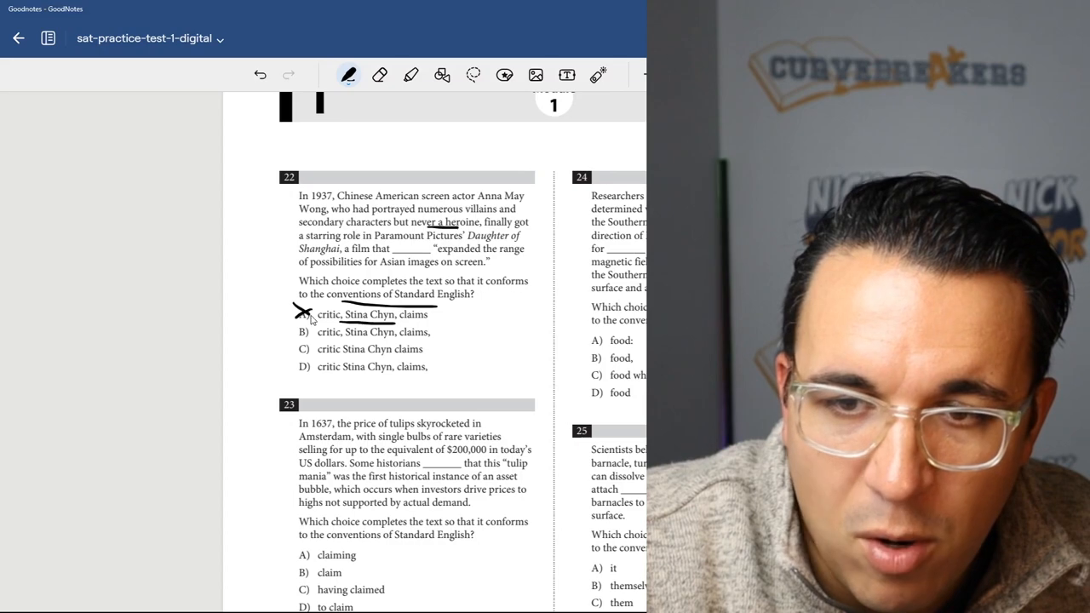
pyautogui.moveTo(311, 315)
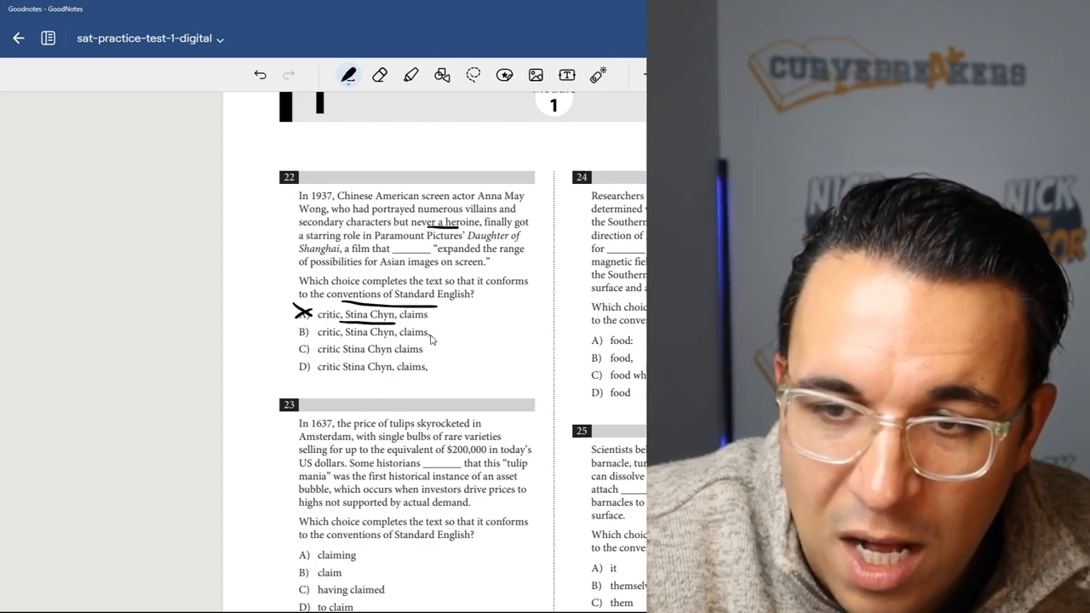
pyautogui.moveTo(298, 366); pyautogui.dragTo(435, 367)
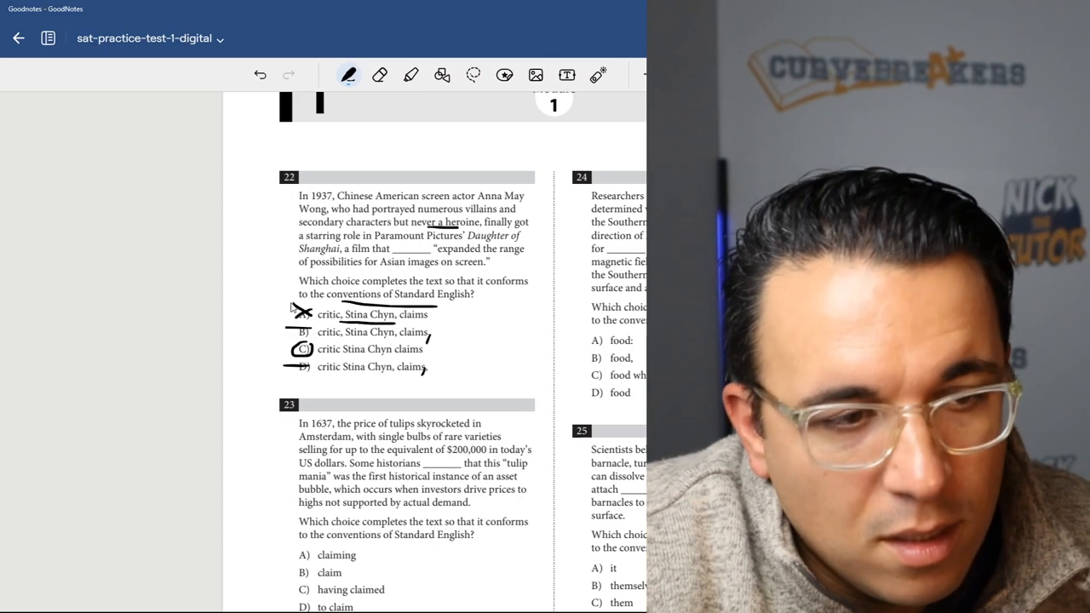
# Step: Scroll back up through the Question 23 passage
pyautogui.scroll(3)
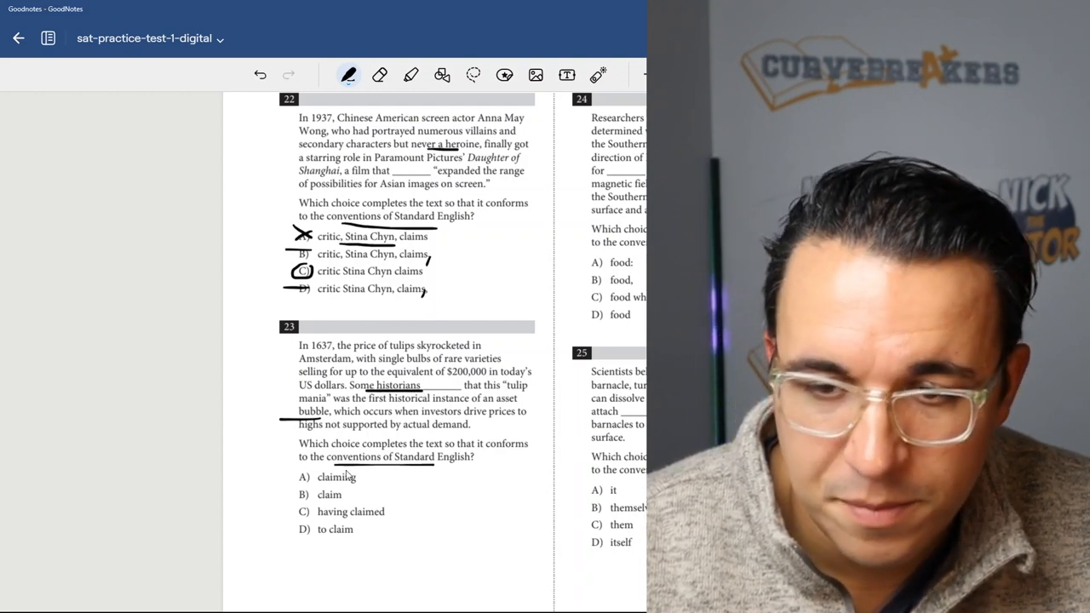
pyautogui.moveTo(361, 480)
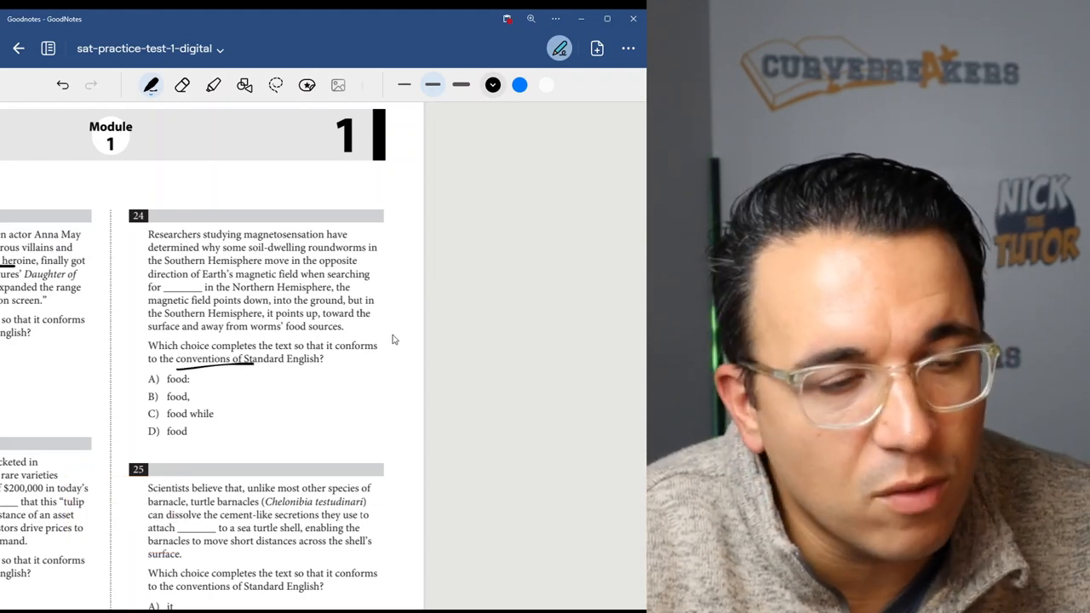
pyautogui.moveTo(192, 390)
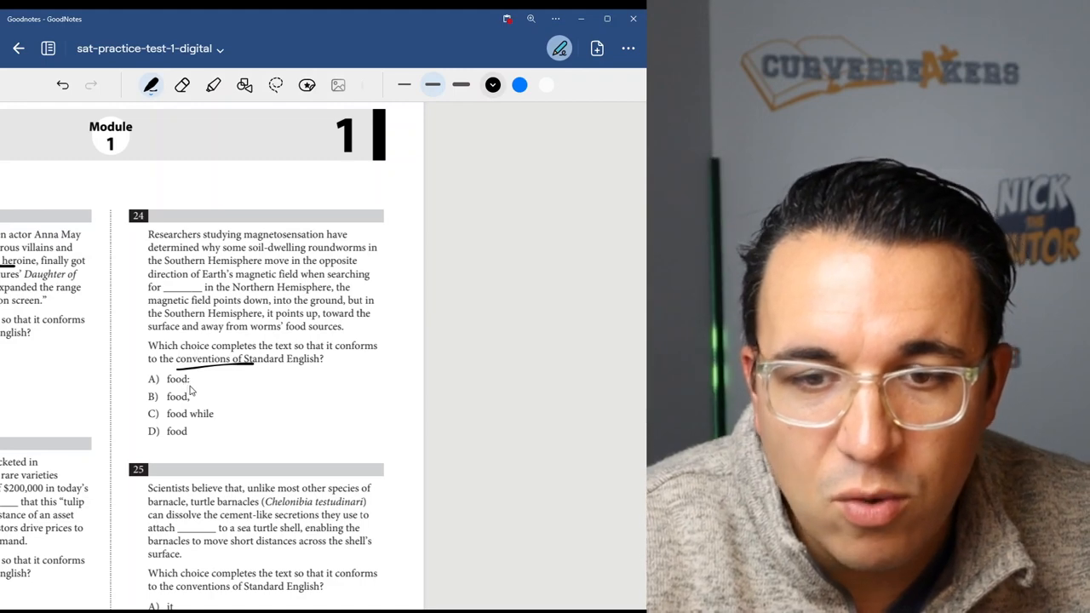
pyautogui.moveTo(213, 373)
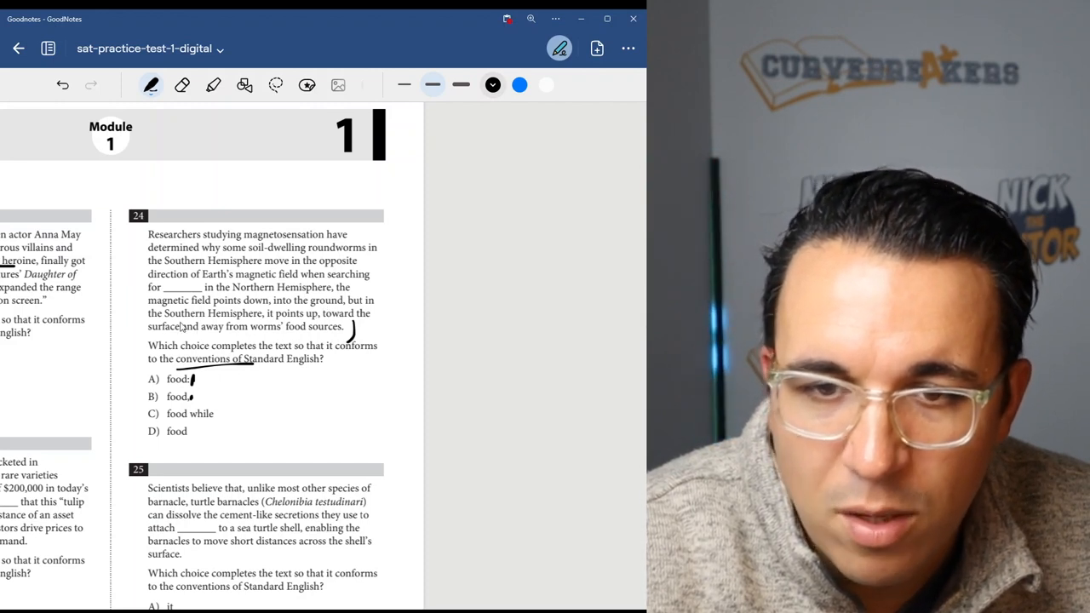
pyautogui.moveTo(340, 335)
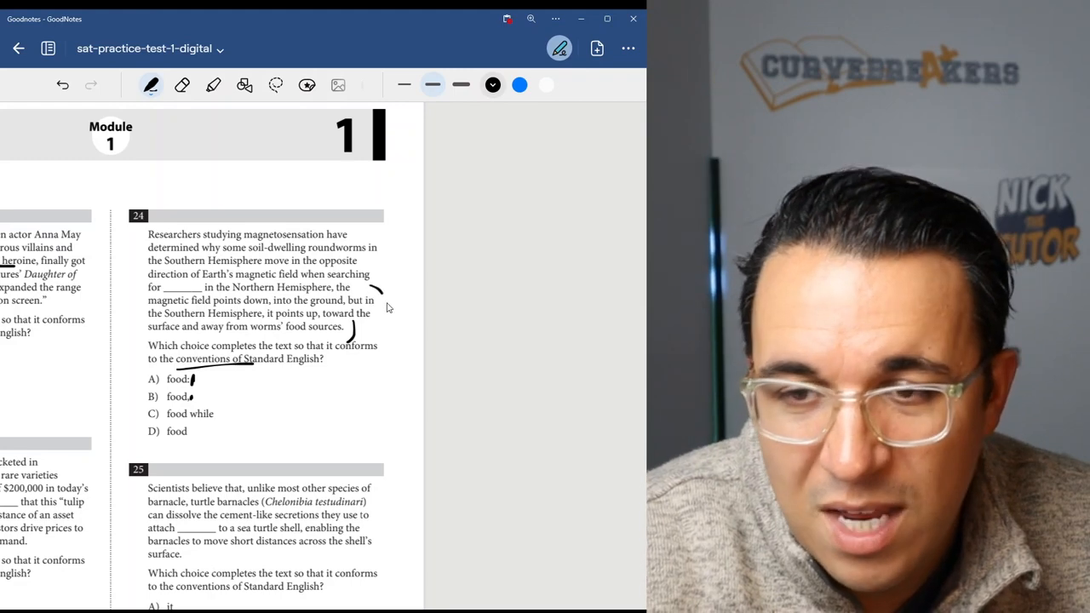
# Step: Bracket the second half of the Question 24 passage in ink
pyautogui.moveTo(392, 306); pyautogui.dragTo(409, 285)
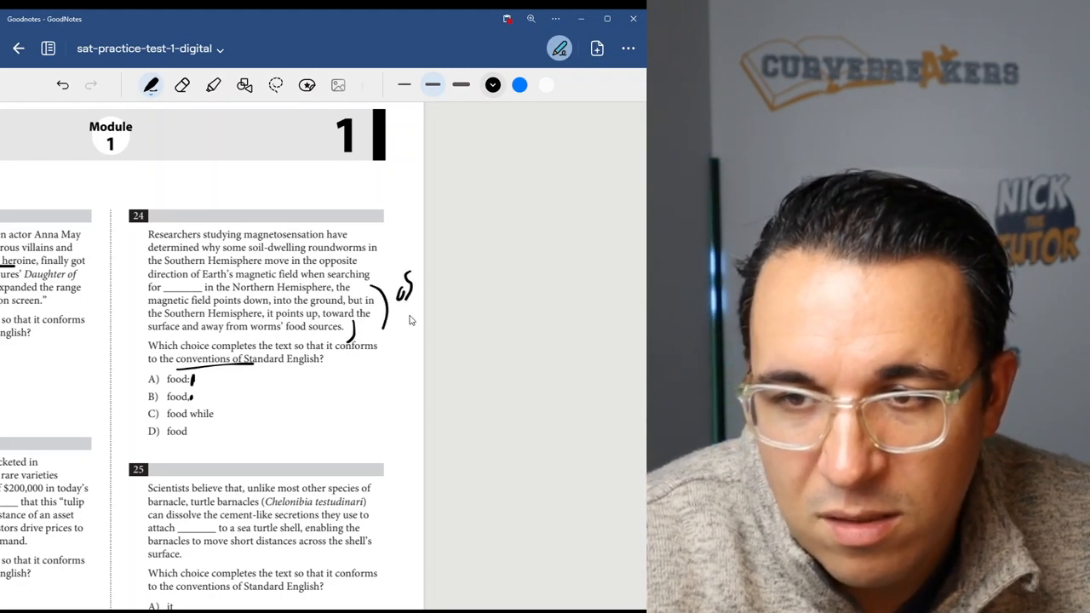
pyautogui.moveTo(132, 229)
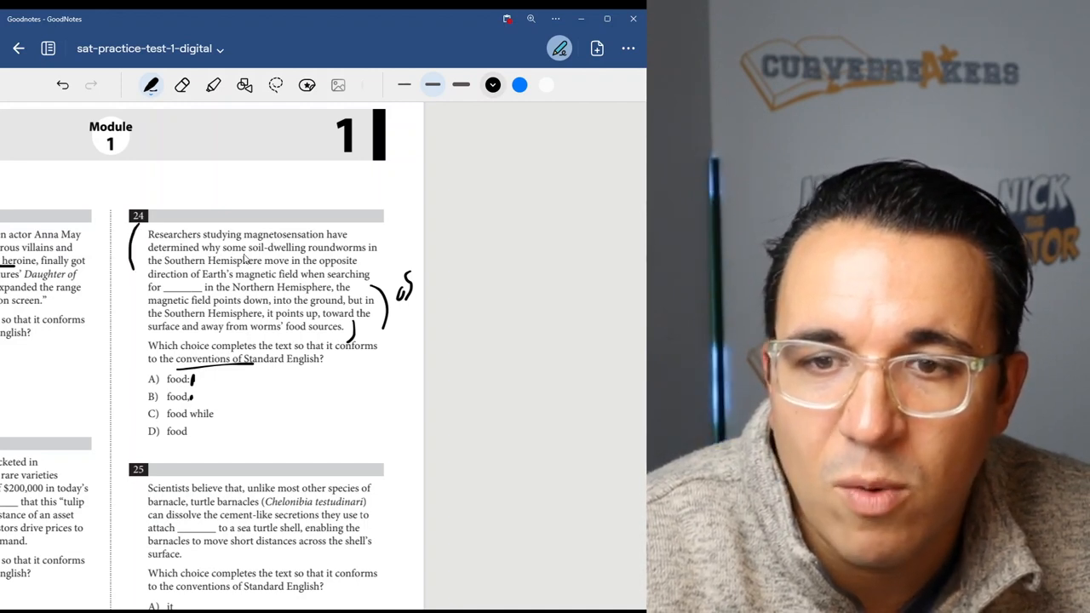
pyautogui.moveTo(178, 287)
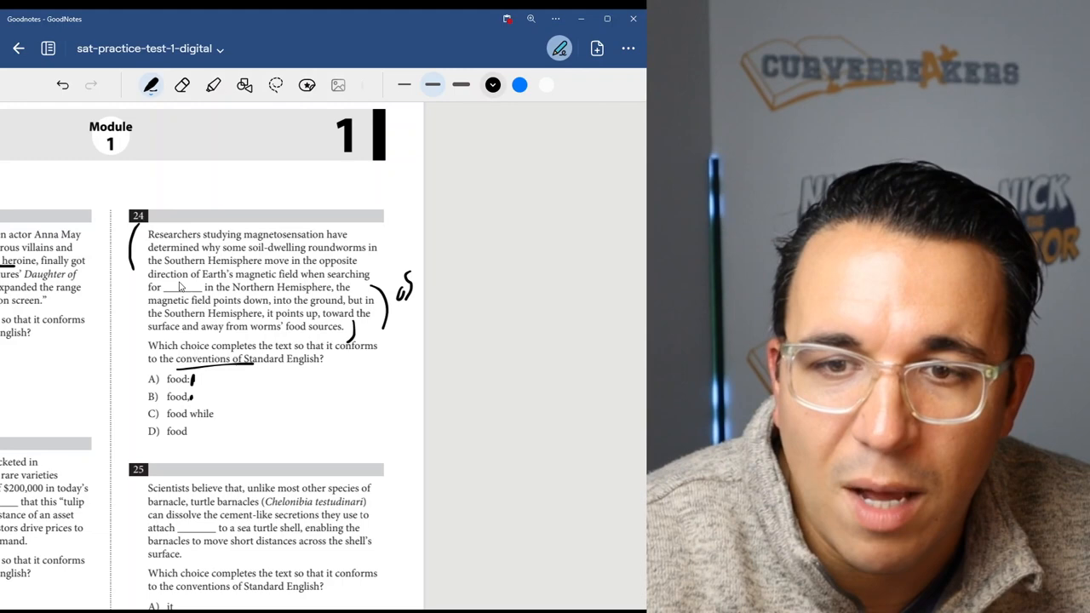
pyautogui.moveTo(205, 330)
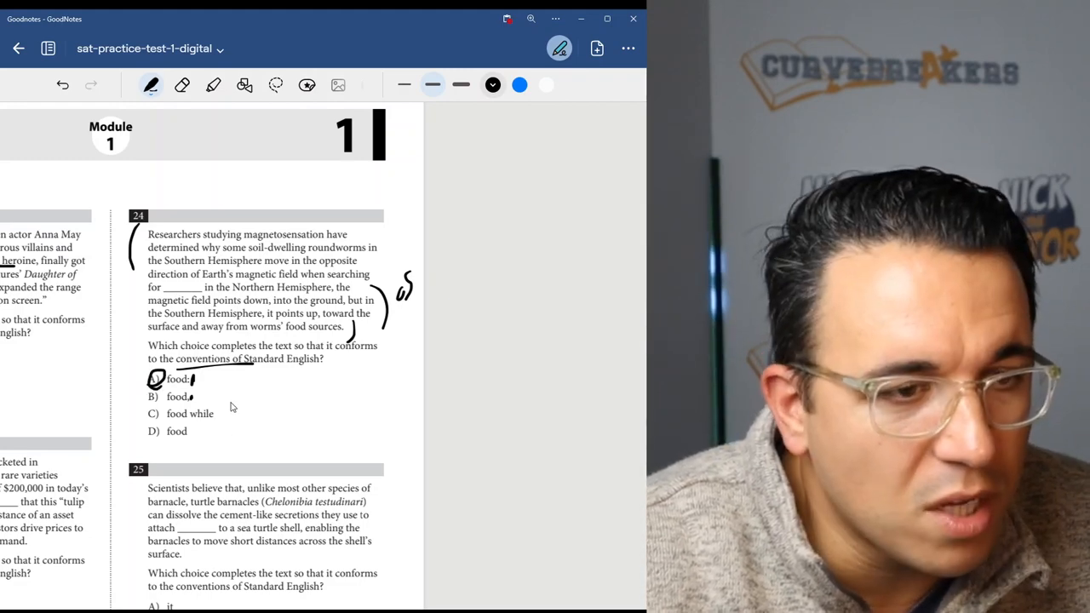
pyautogui.moveTo(237, 413)
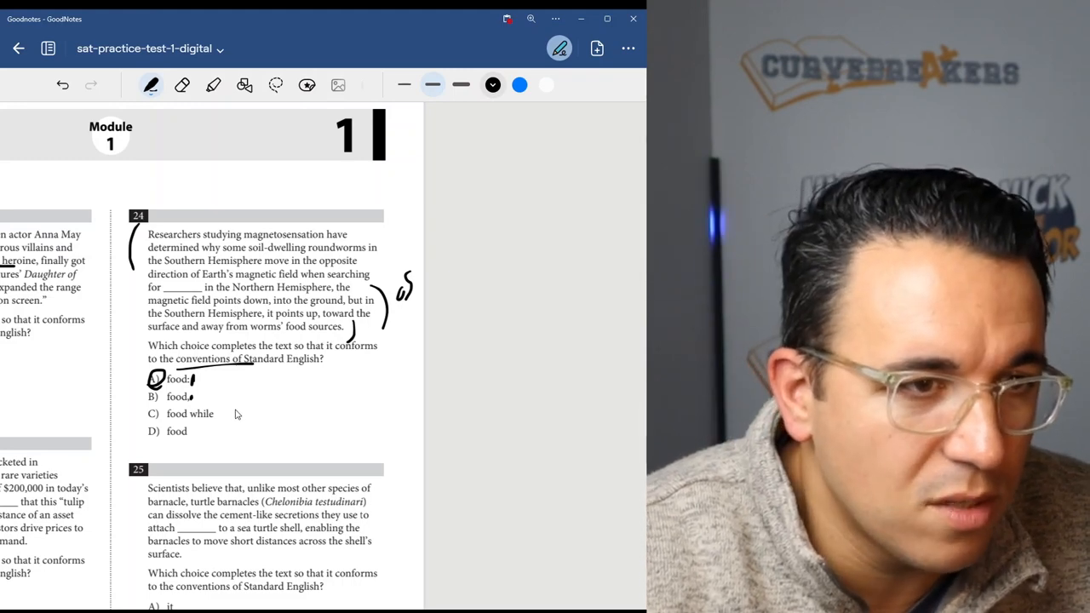
# Step: Underline 'turtle barnacles' in the Question 25 passage
pyautogui.scroll(-3)
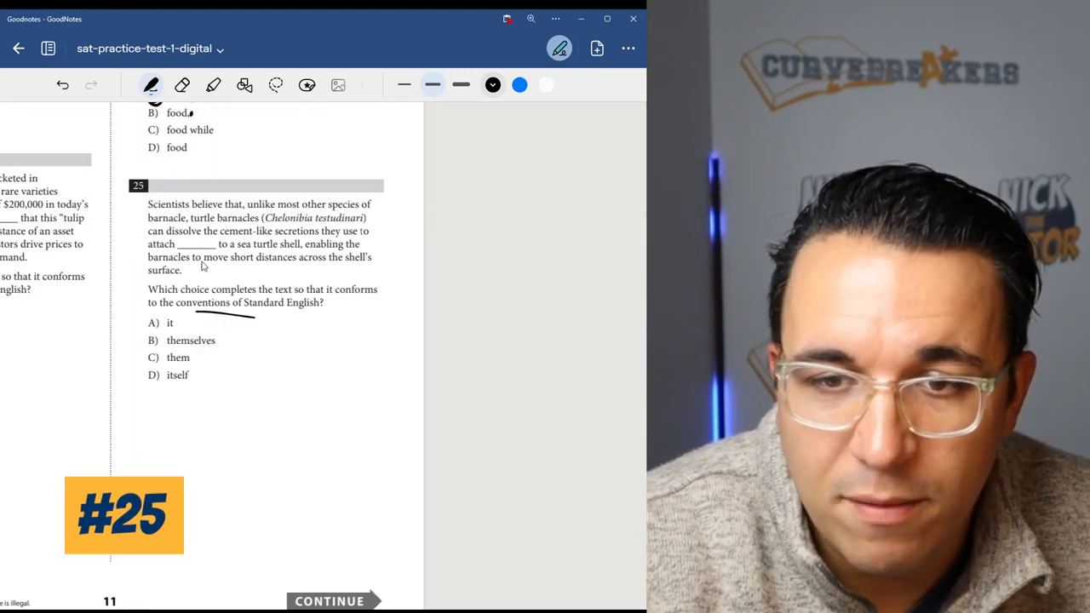
pyautogui.moveTo(132, 328); pyautogui.dragTo(130, 379)
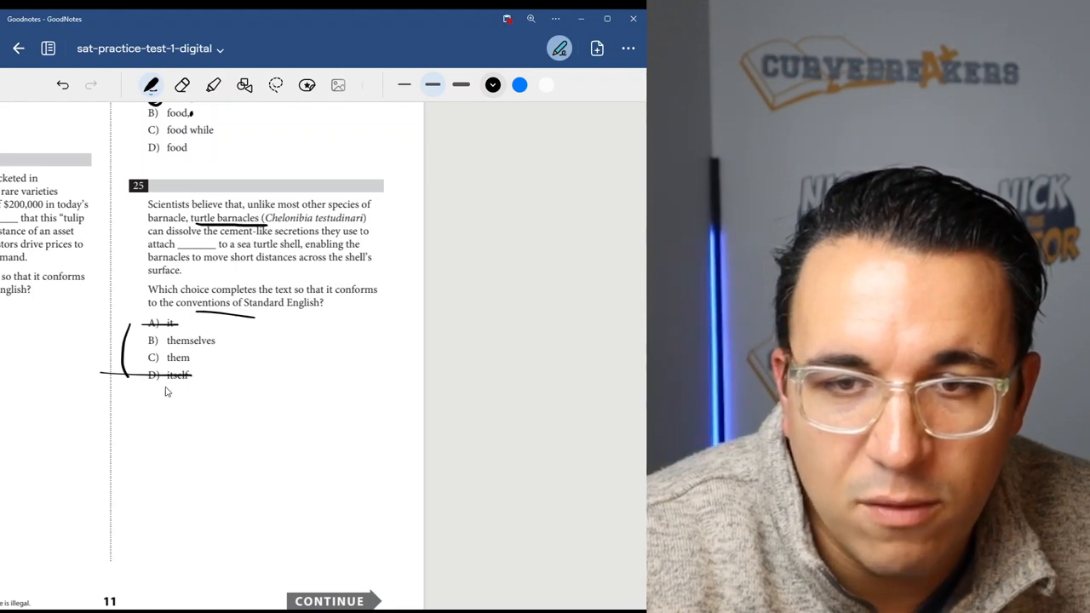
pyautogui.moveTo(220, 241)
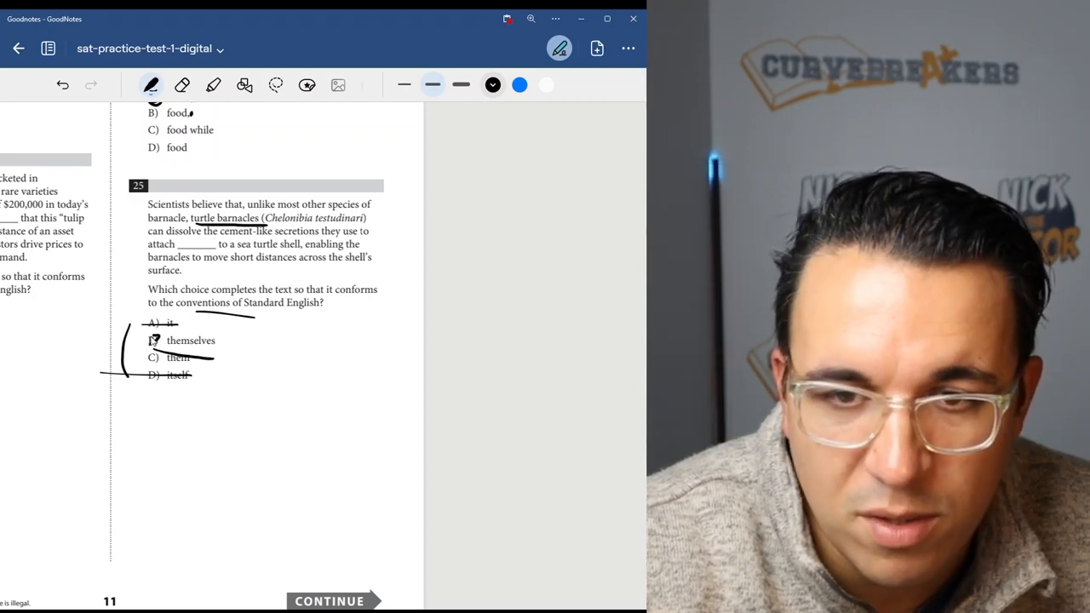
pyautogui.scroll(-3)
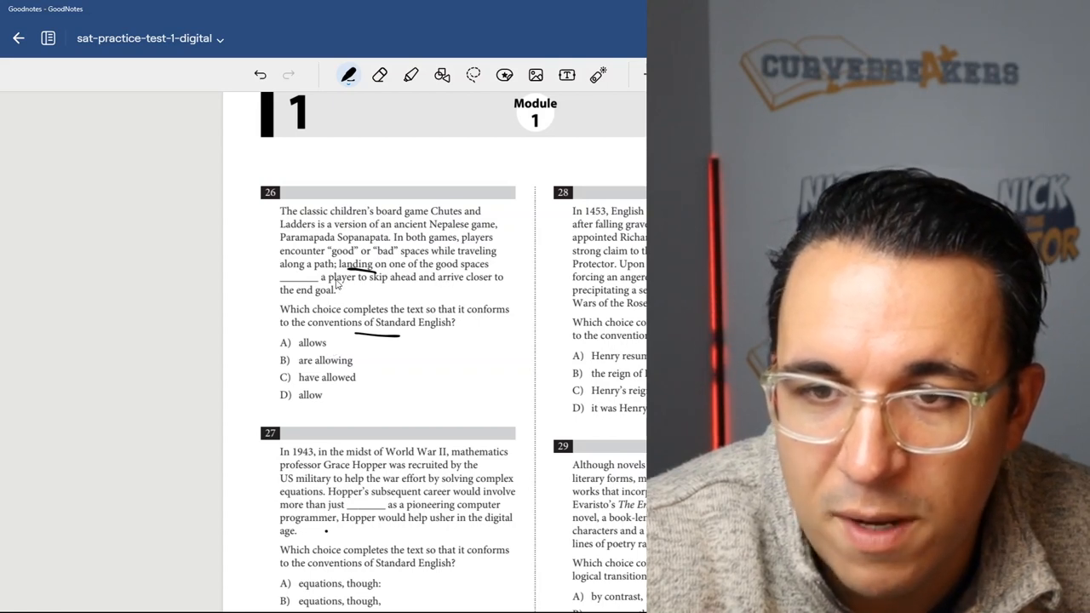
pyautogui.moveTo(287, 359)
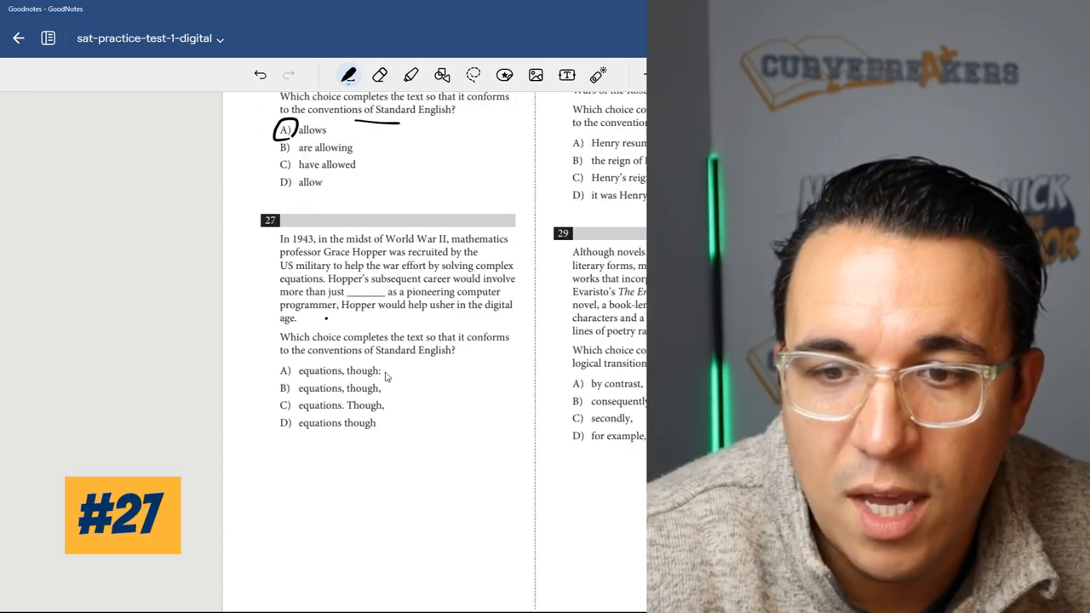
pyautogui.moveTo(362, 440)
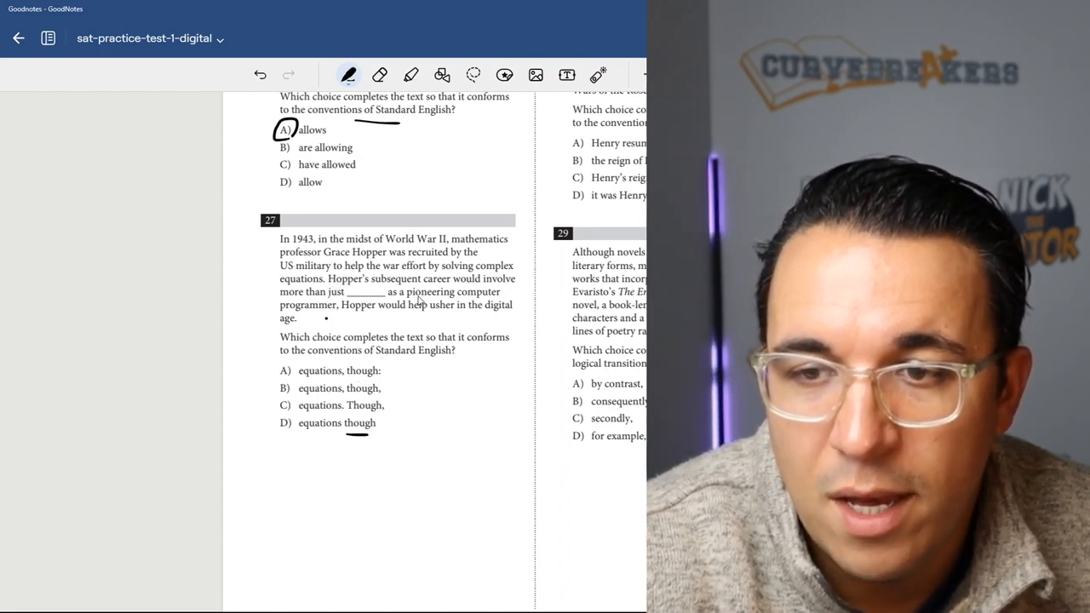
pyautogui.moveTo(460, 316)
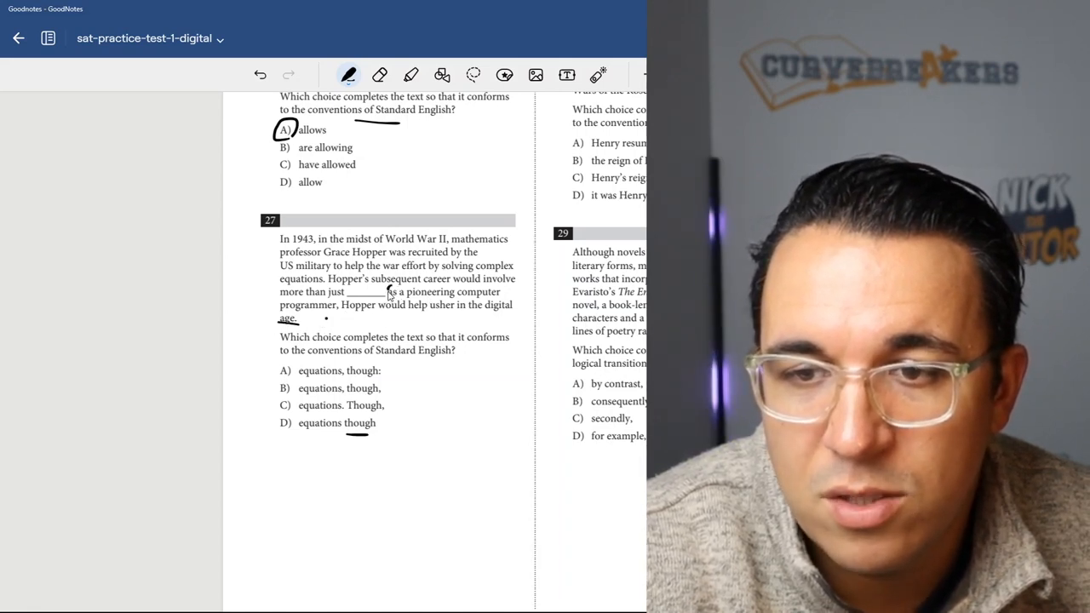
pyautogui.moveTo(356, 333)
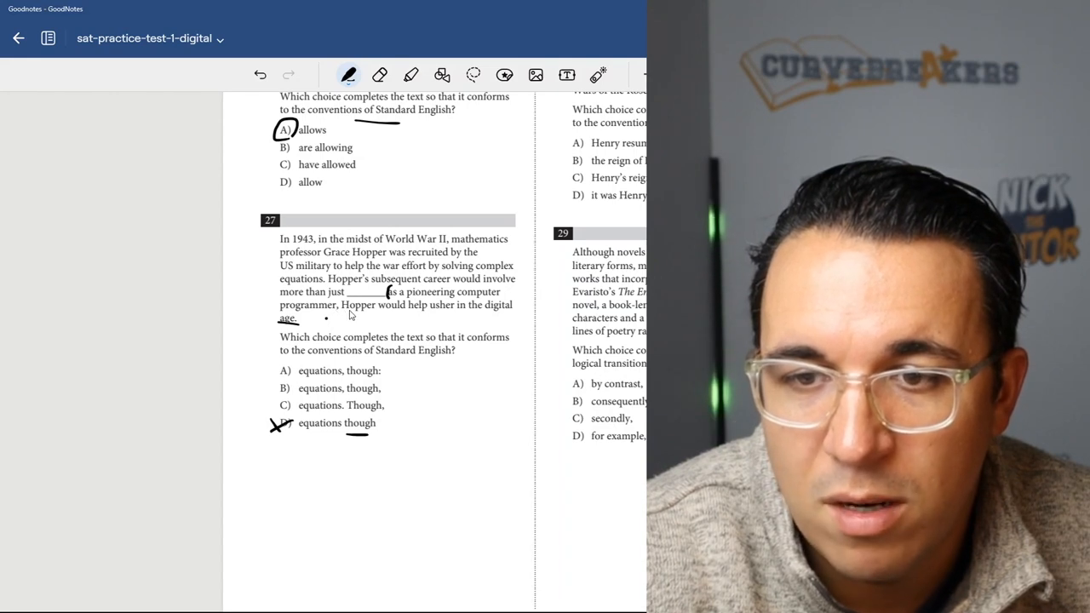
pyautogui.moveTo(292, 310)
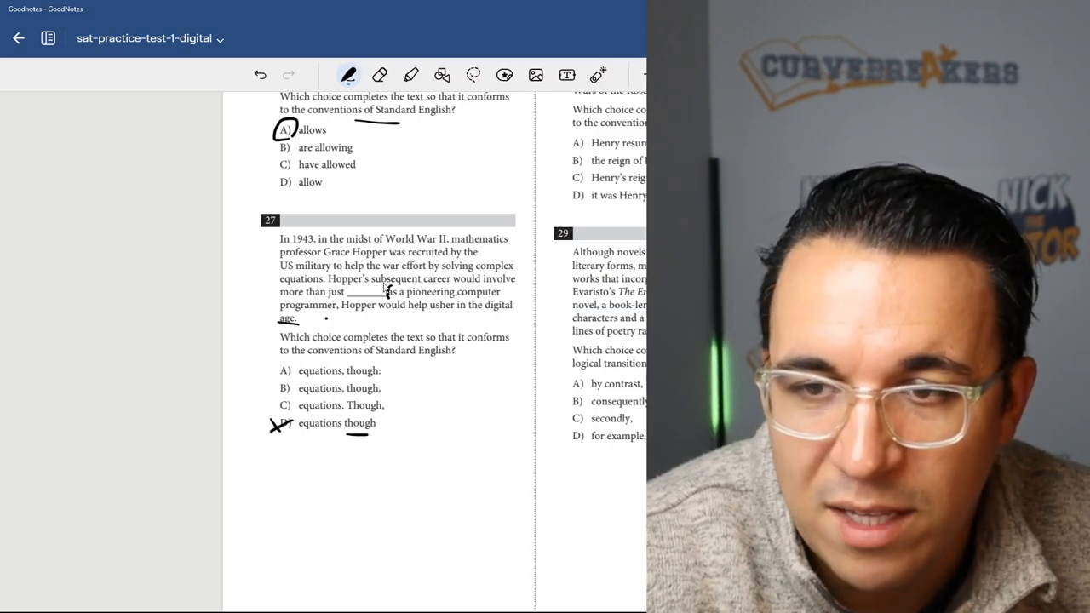
pyautogui.moveTo(315, 362)
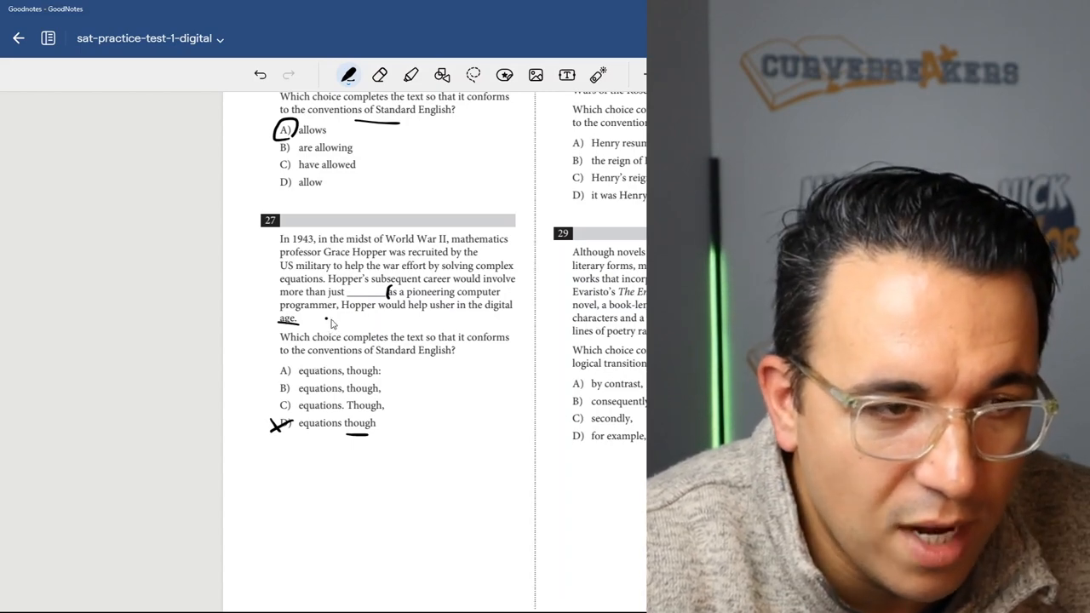
pyautogui.moveTo(453, 313)
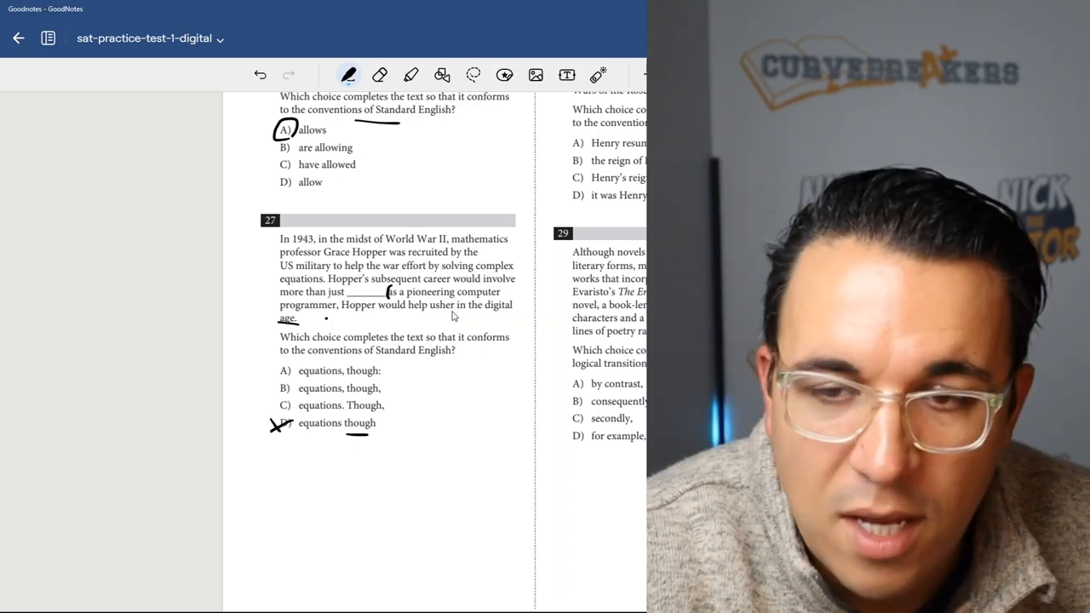
pyautogui.moveTo(393, 381)
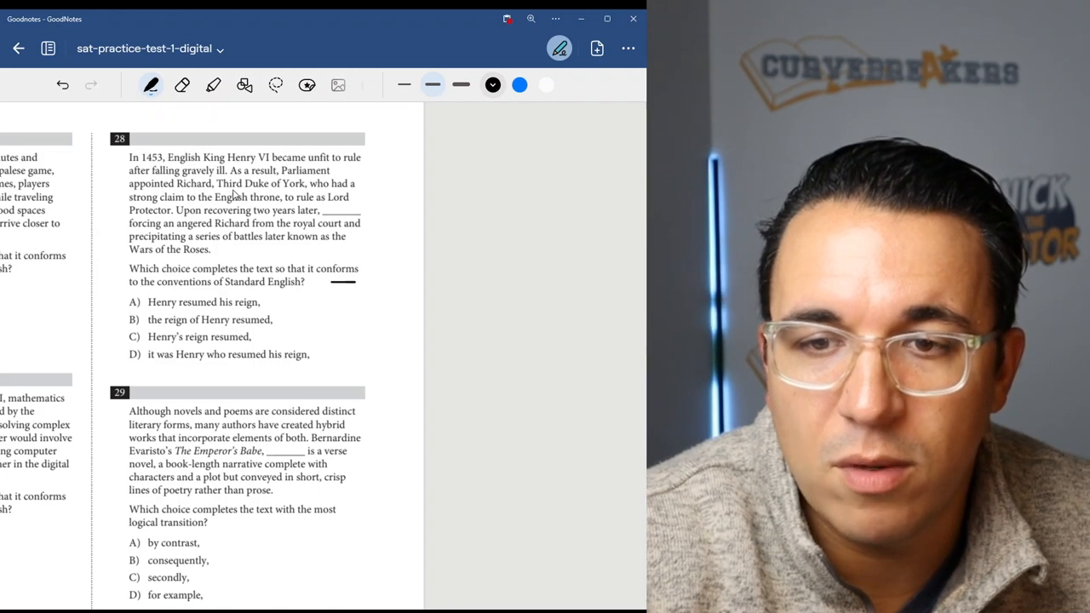
pyautogui.moveTo(158, 169)
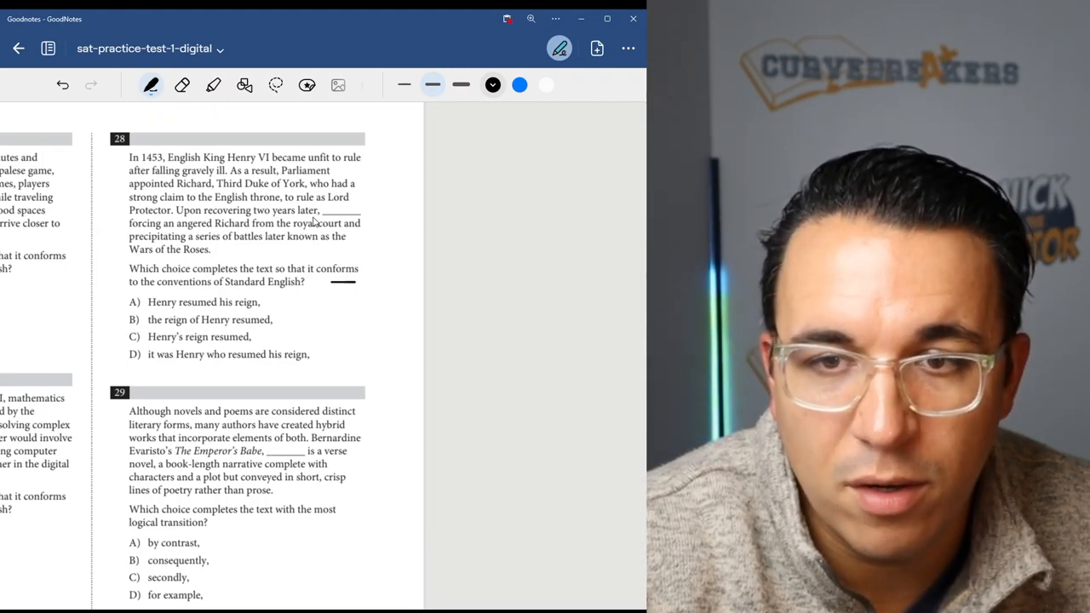
pyautogui.moveTo(143, 230)
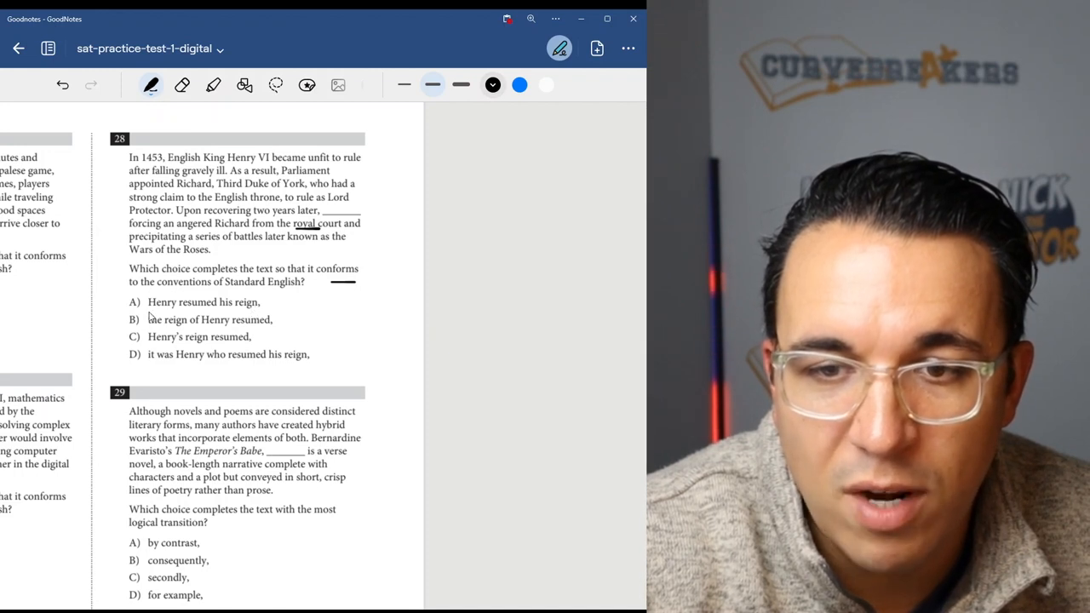
pyautogui.moveTo(258, 330)
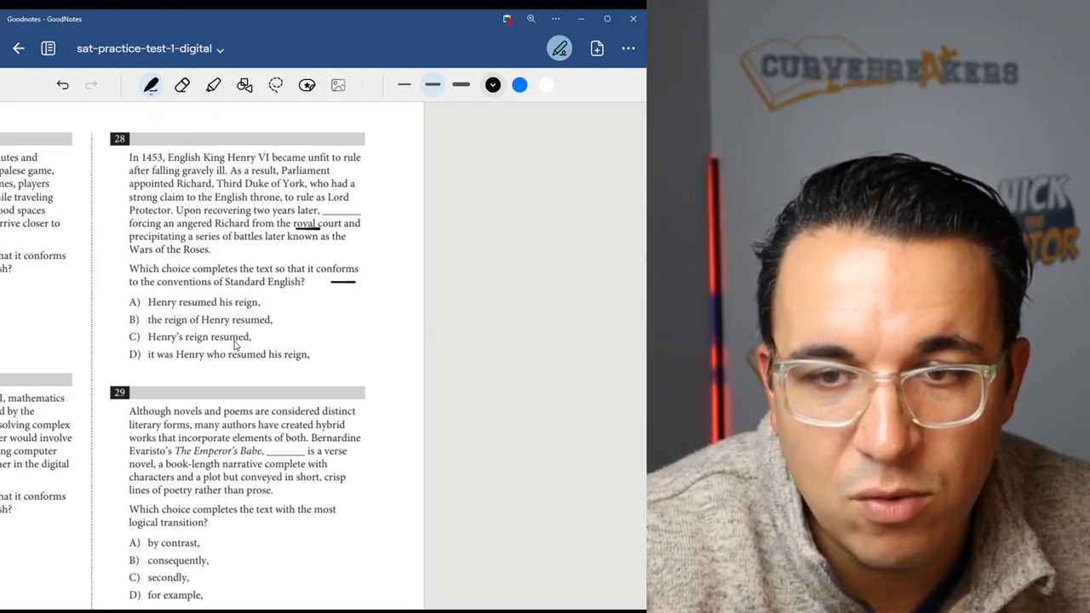
pyautogui.moveTo(262, 366)
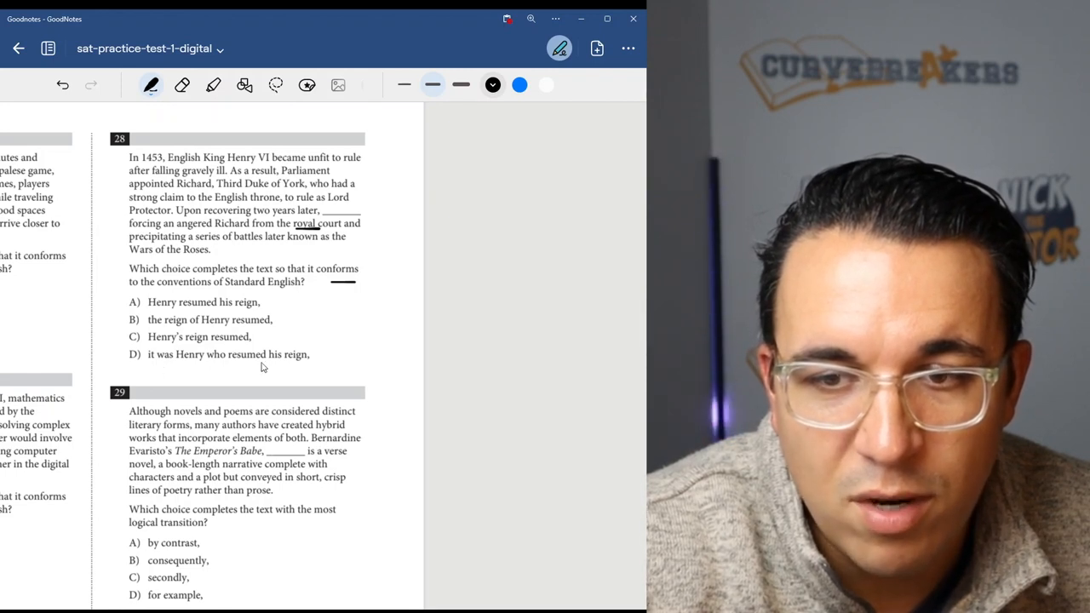
pyautogui.moveTo(289, 369)
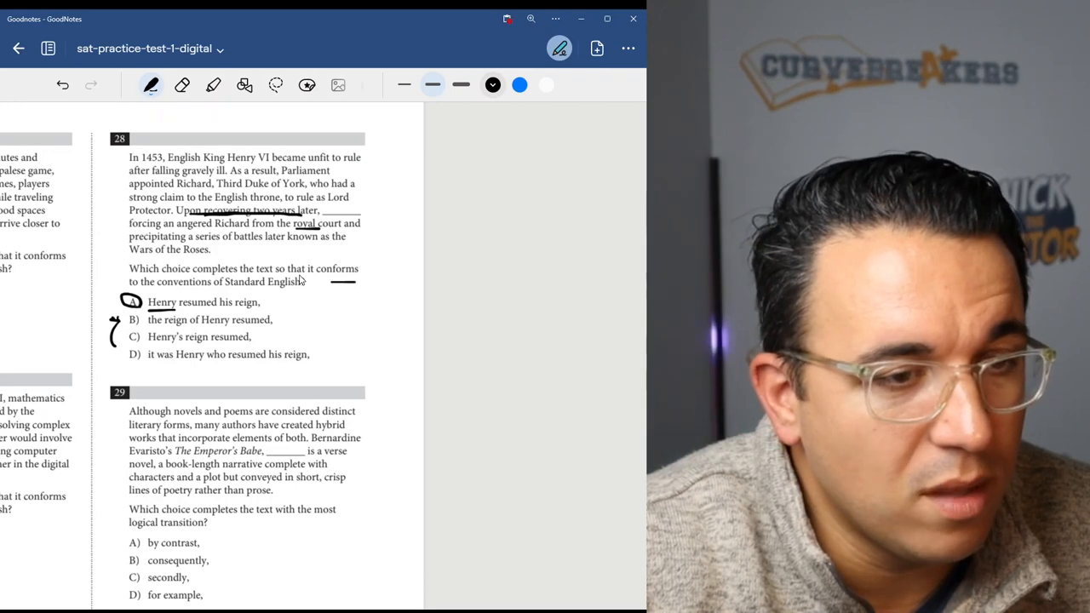
# Step: Underline 'logical transition' in the Question 29 prompt
pyautogui.scroll(-3)
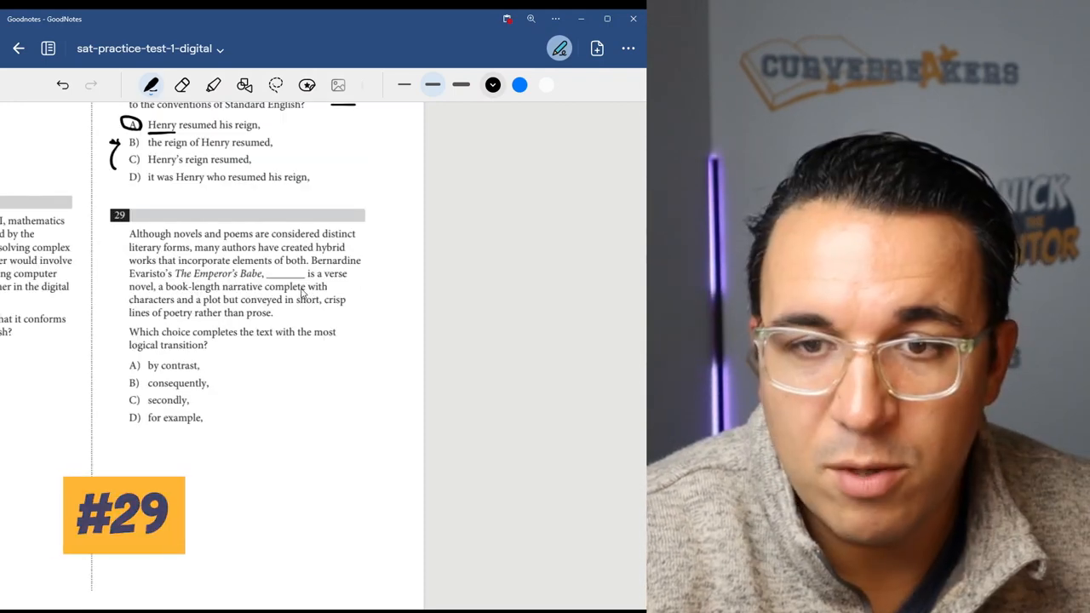
pyautogui.moveTo(230, 347); pyautogui.dragTo(290, 348)
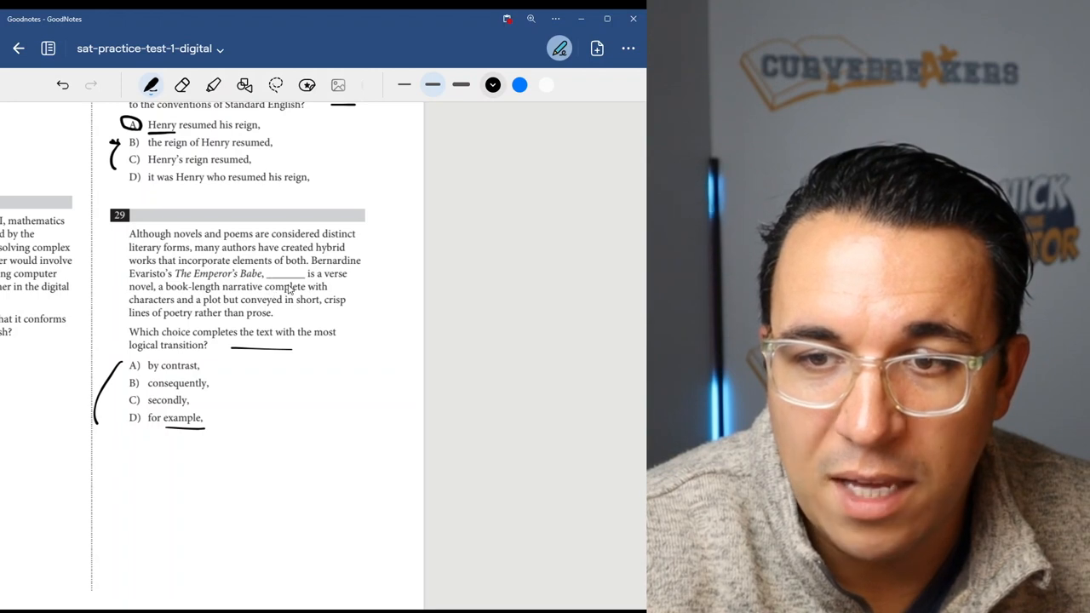
pyautogui.moveTo(334, 287)
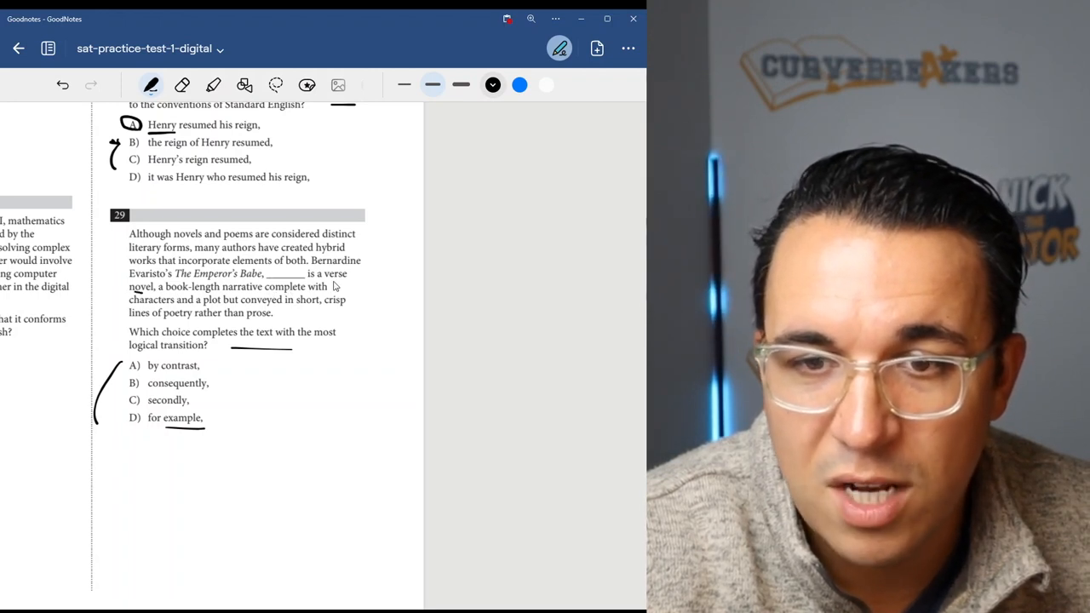
pyautogui.moveTo(200, 308)
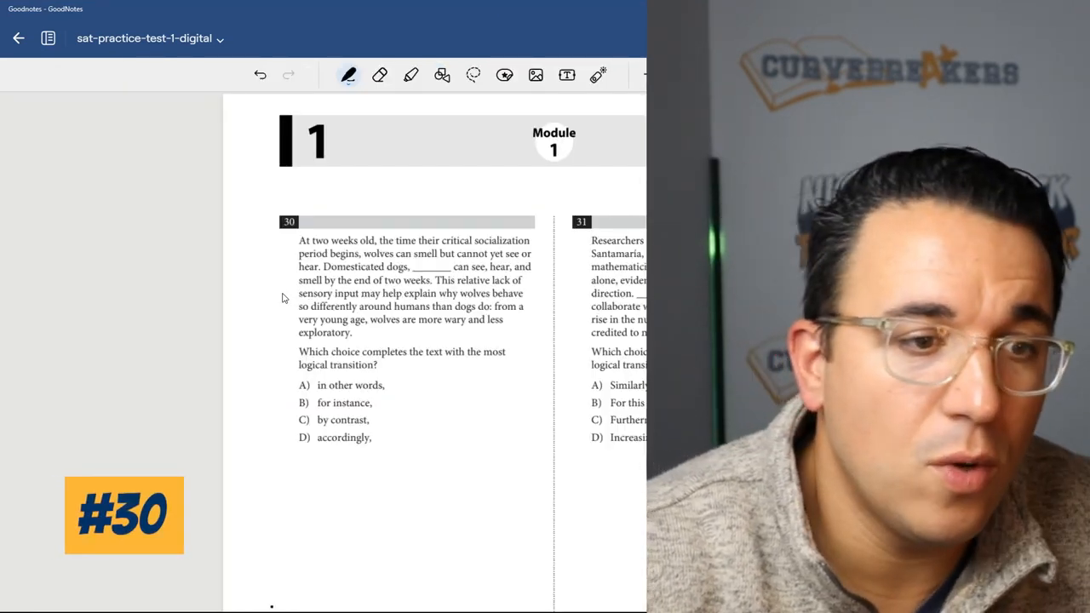
# Step: Mark choice C ('by contrast') in question 30, then move on to question 31
pyautogui.moveTo(401, 373); pyautogui.dragTo(428, 376)
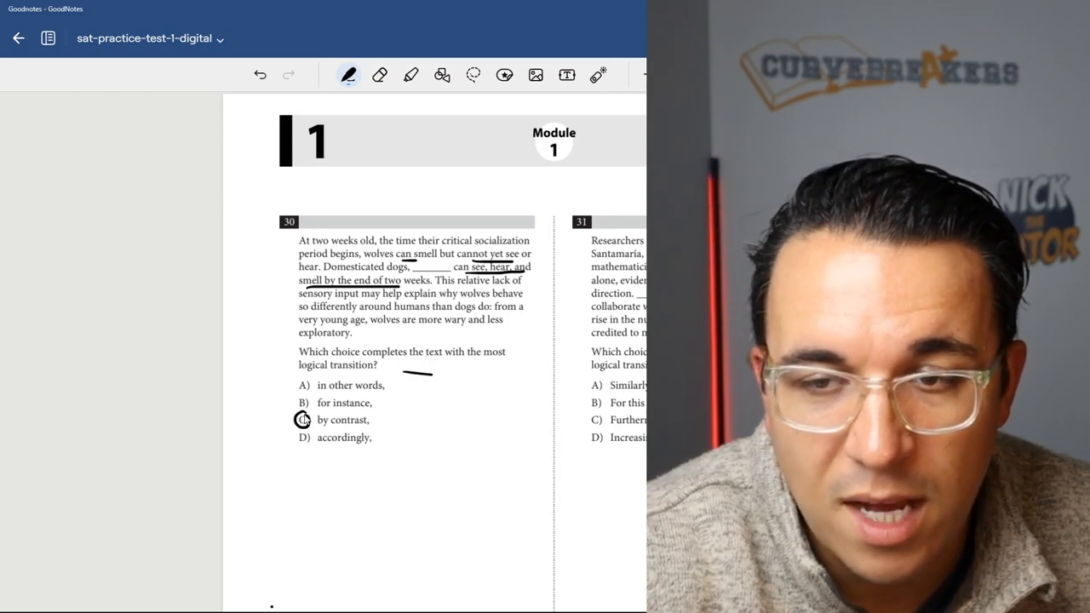
pyautogui.moveTo(298, 256); pyautogui.dragTo(286, 294)
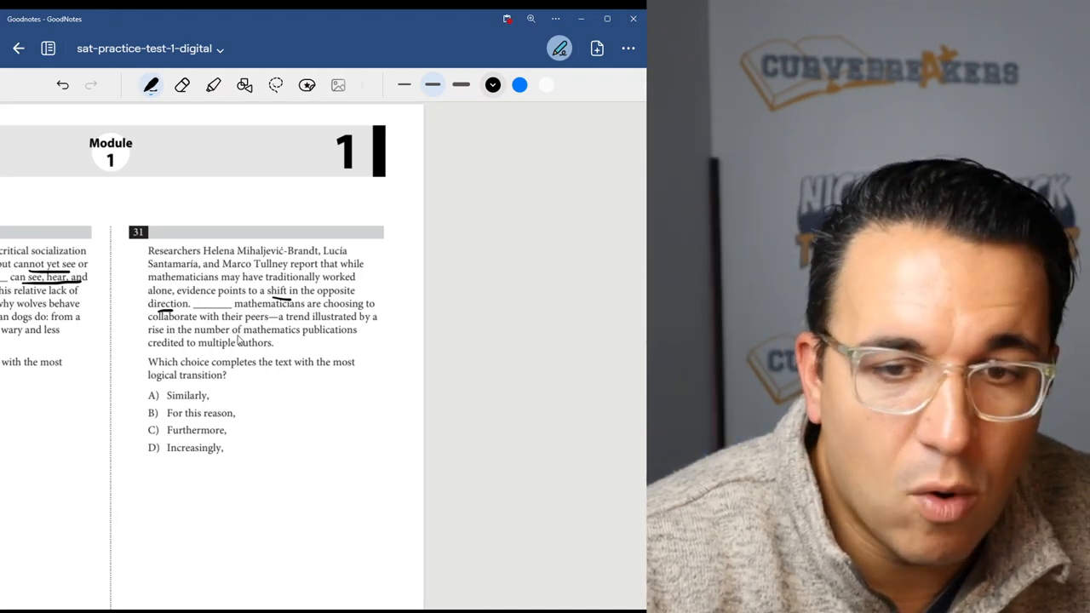
pyautogui.moveTo(211, 402)
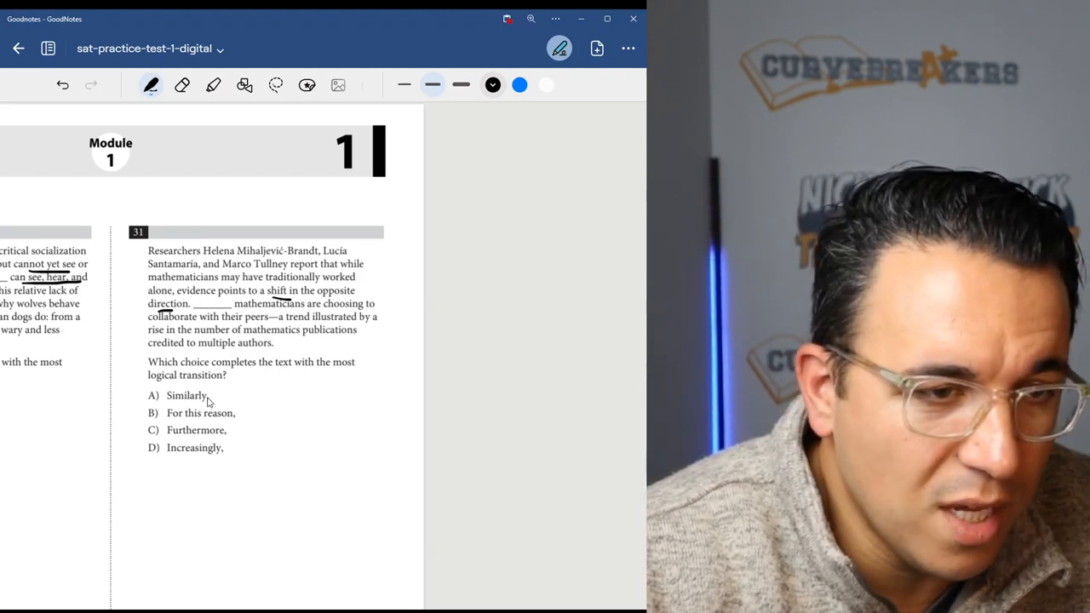
# Step: Strike through choices B and C of question 31
pyautogui.moveTo(147, 413); pyautogui.dragTo(237, 413)
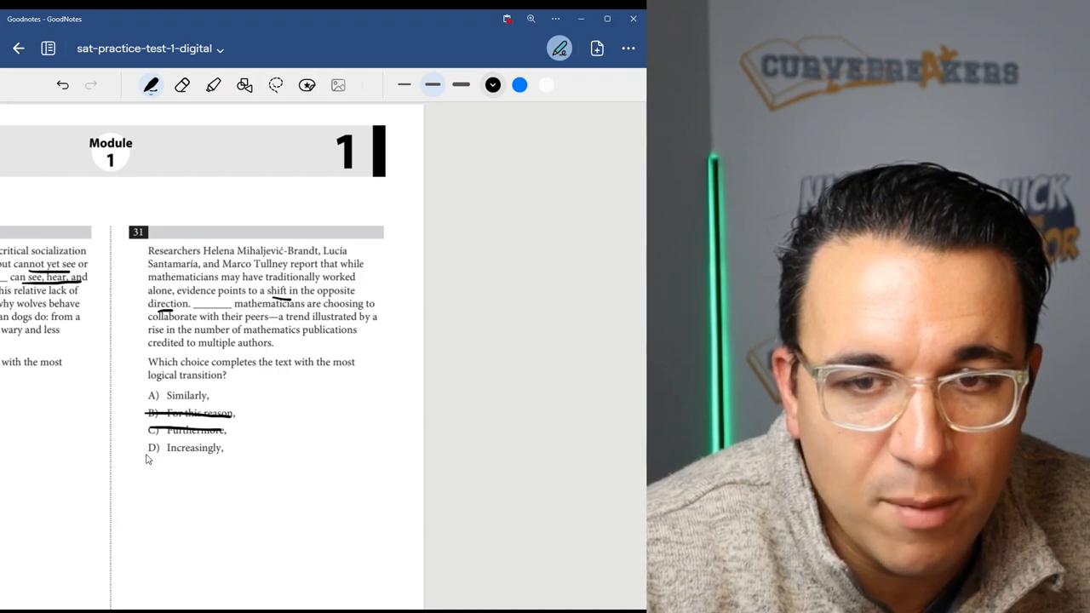
pyautogui.moveTo(149, 447); pyautogui.dragTo(238, 439)
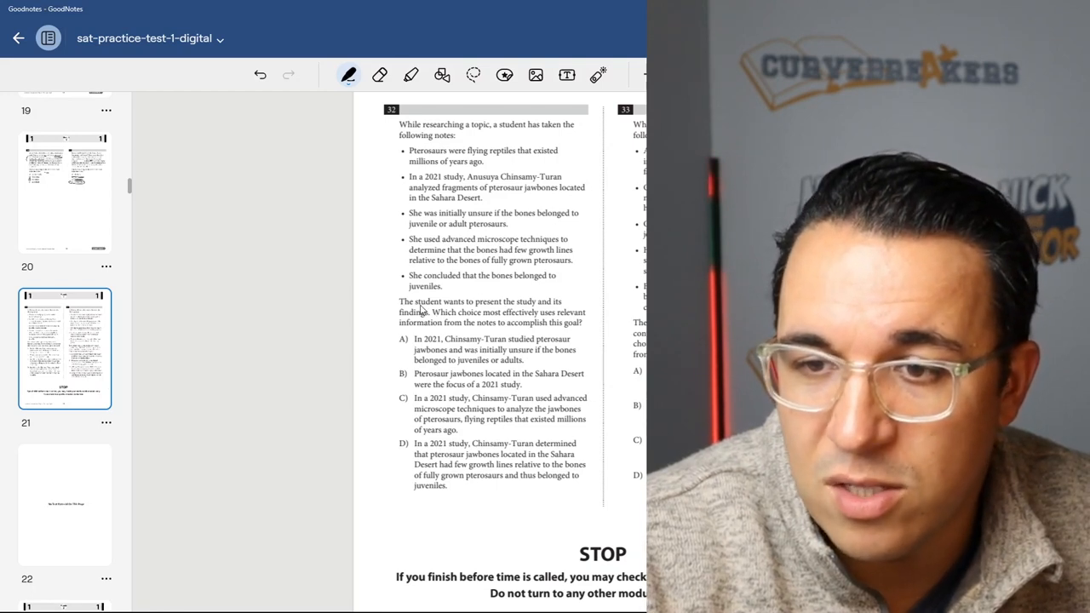
pyautogui.moveTo(464, 321)
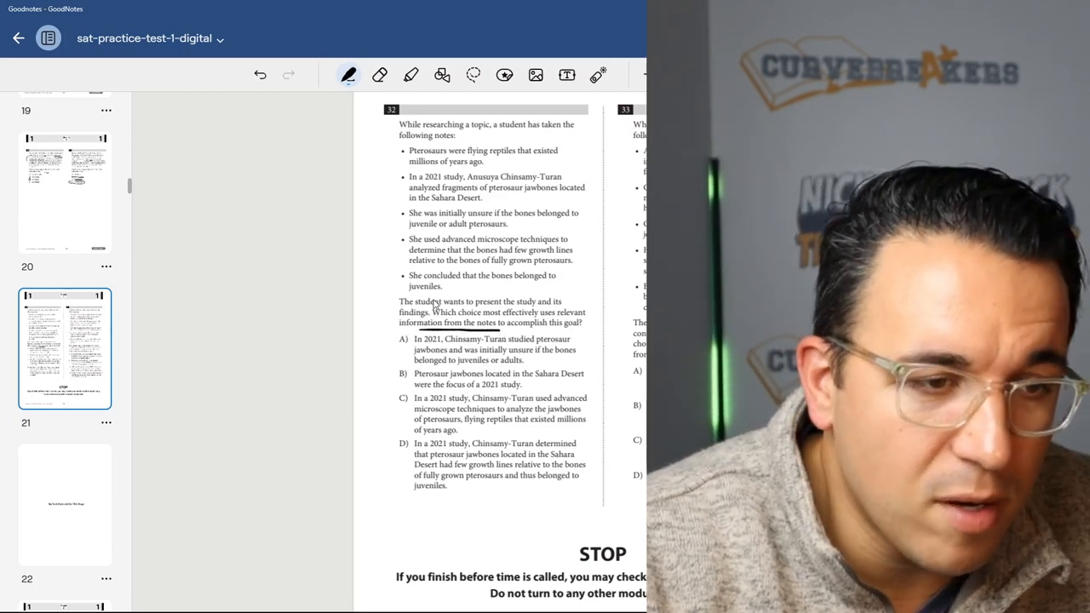
pyautogui.moveTo(382, 142)
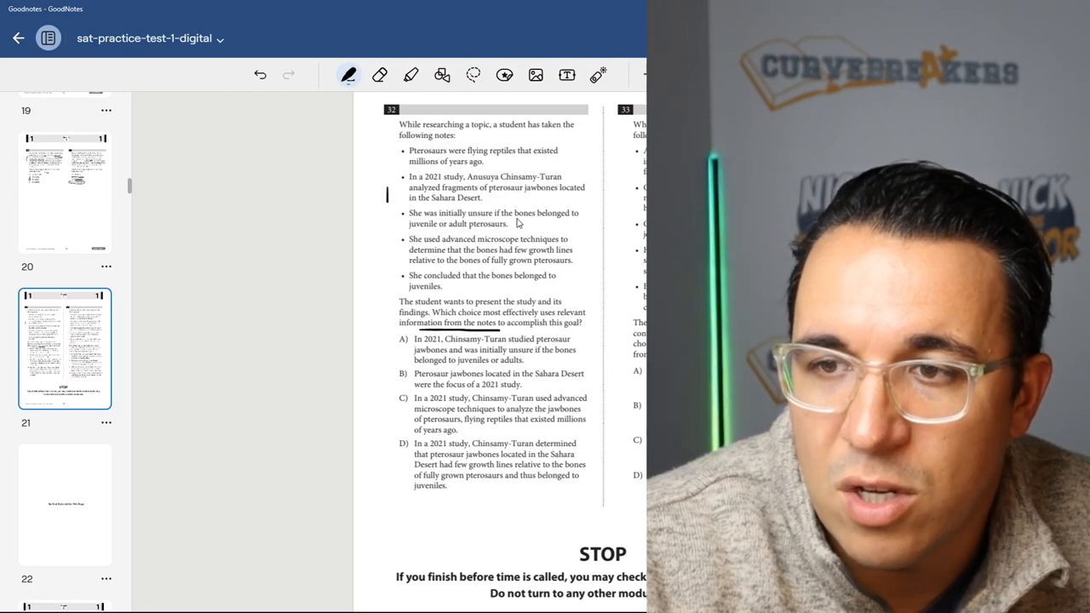
pyautogui.moveTo(476, 249)
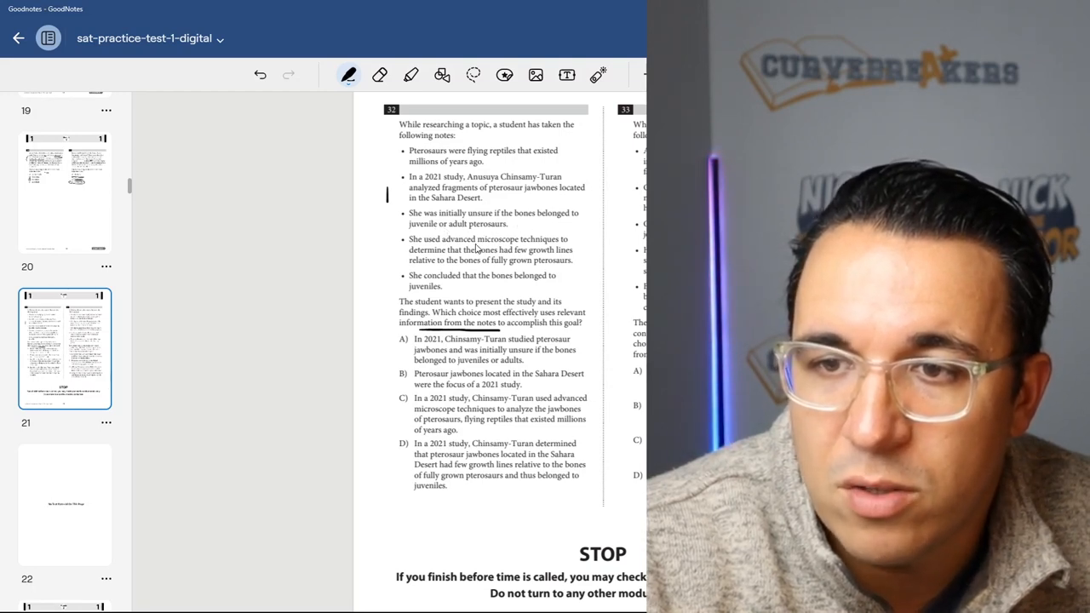
pyautogui.moveTo(472, 260)
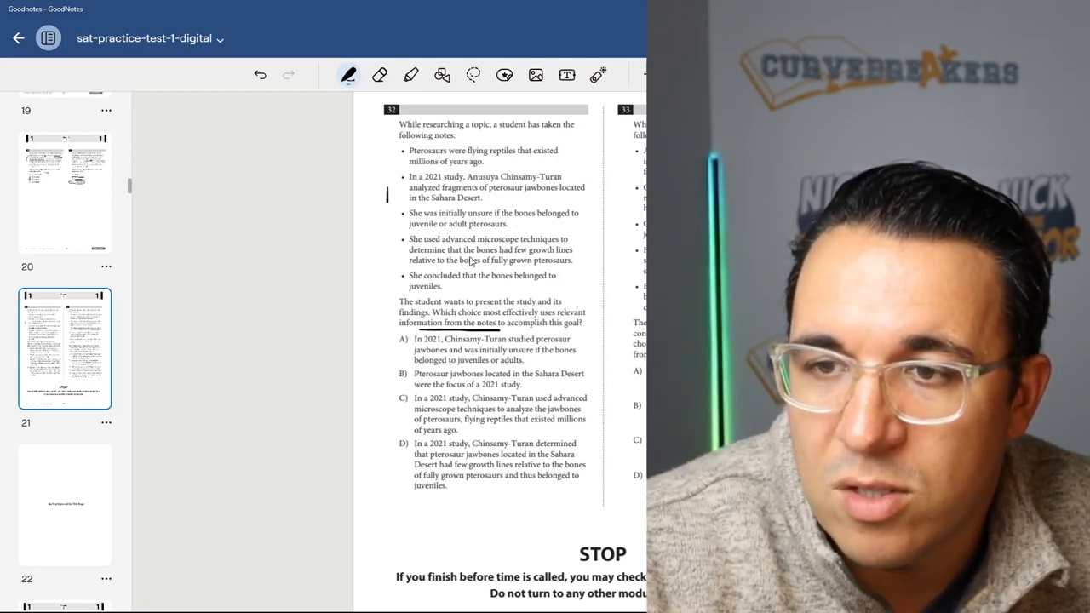
pyautogui.moveTo(529, 266)
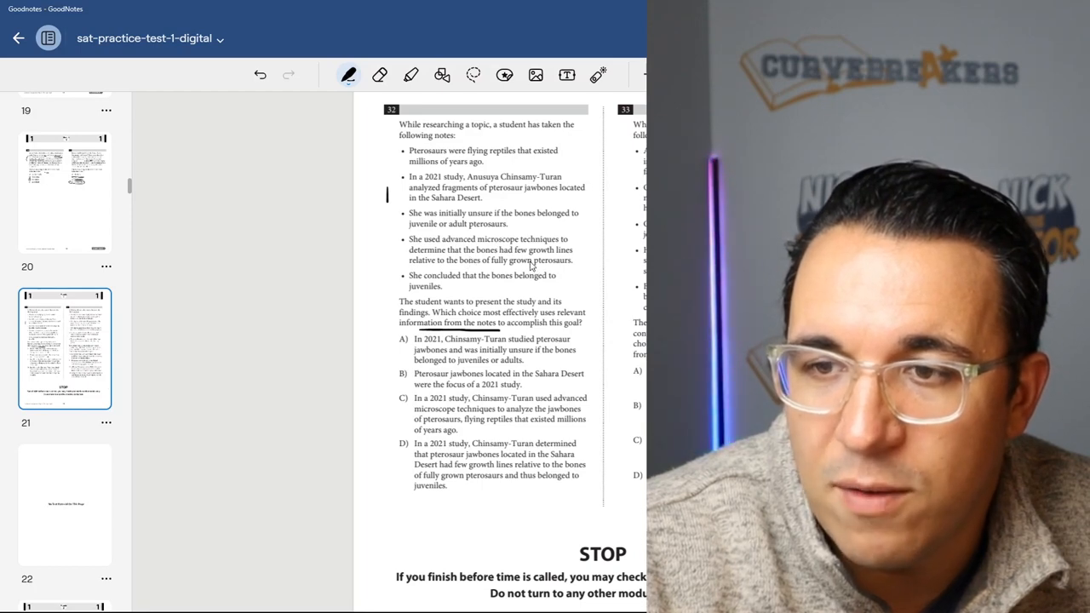
pyautogui.moveTo(441, 290)
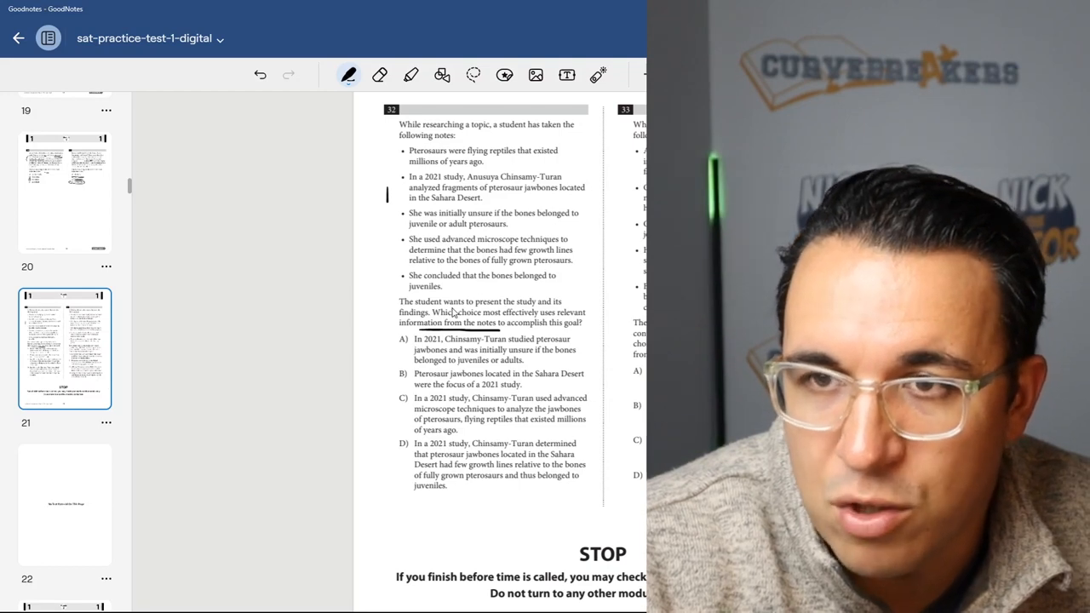
pyautogui.moveTo(525, 350)
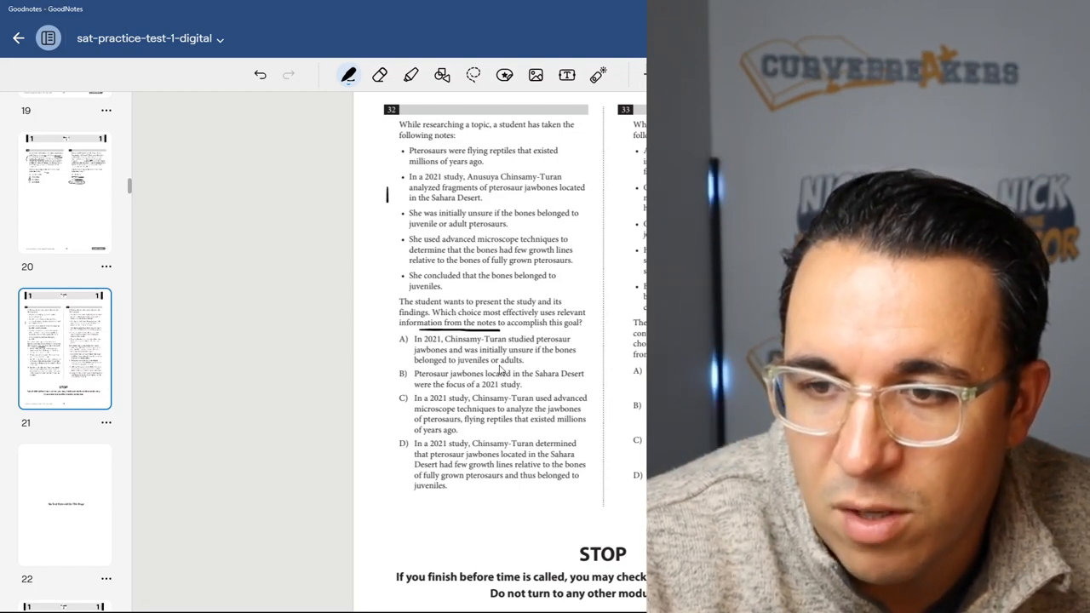
# Step: Cross out choice A of question 32, then move on to question 33
pyautogui.click(402, 340)
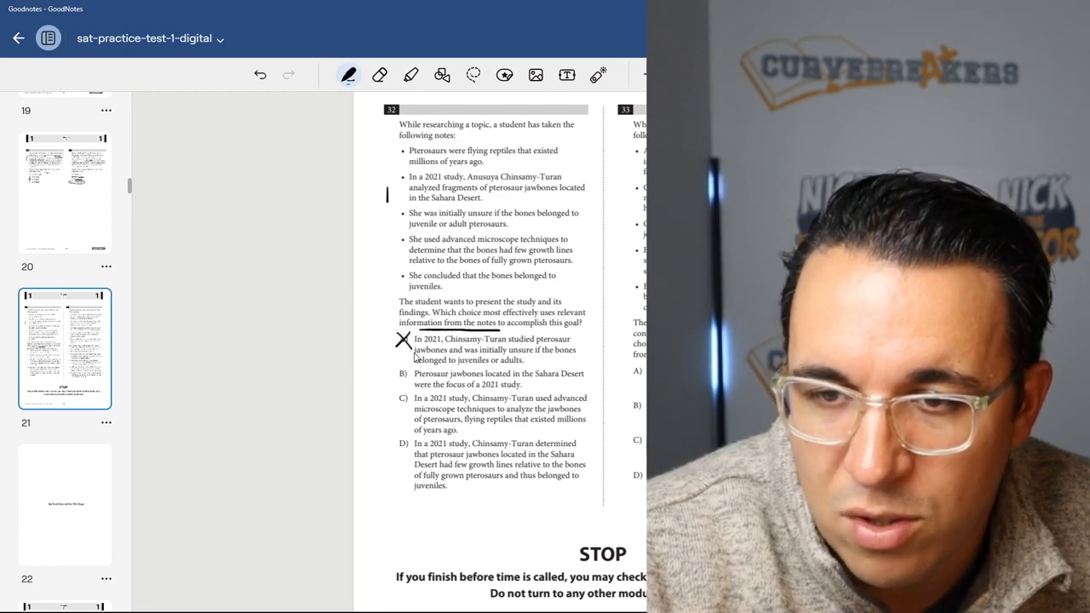
pyautogui.moveTo(410, 386)
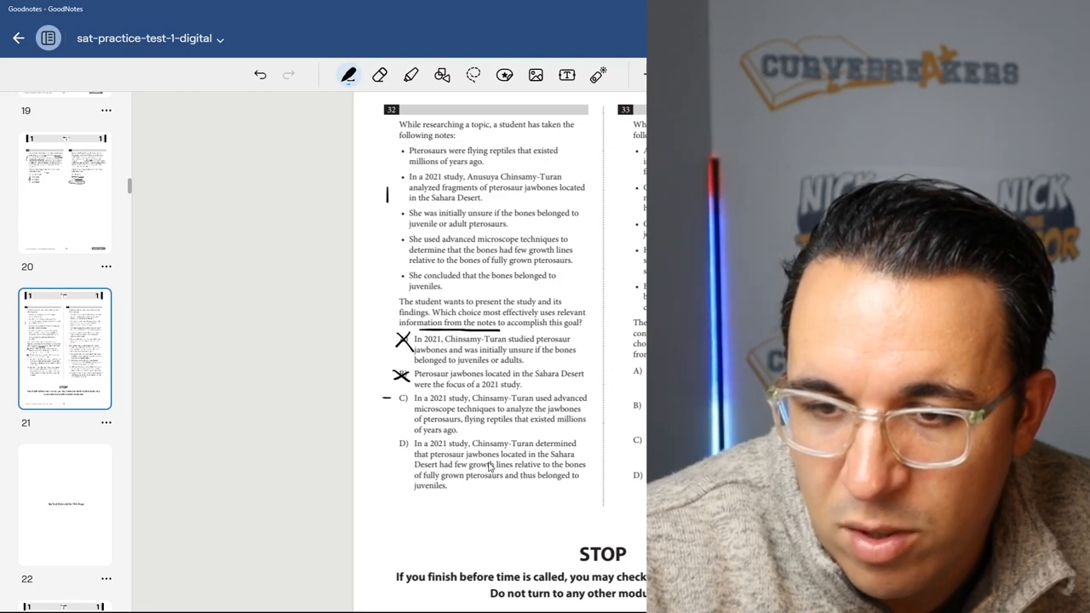
pyautogui.moveTo(457, 486)
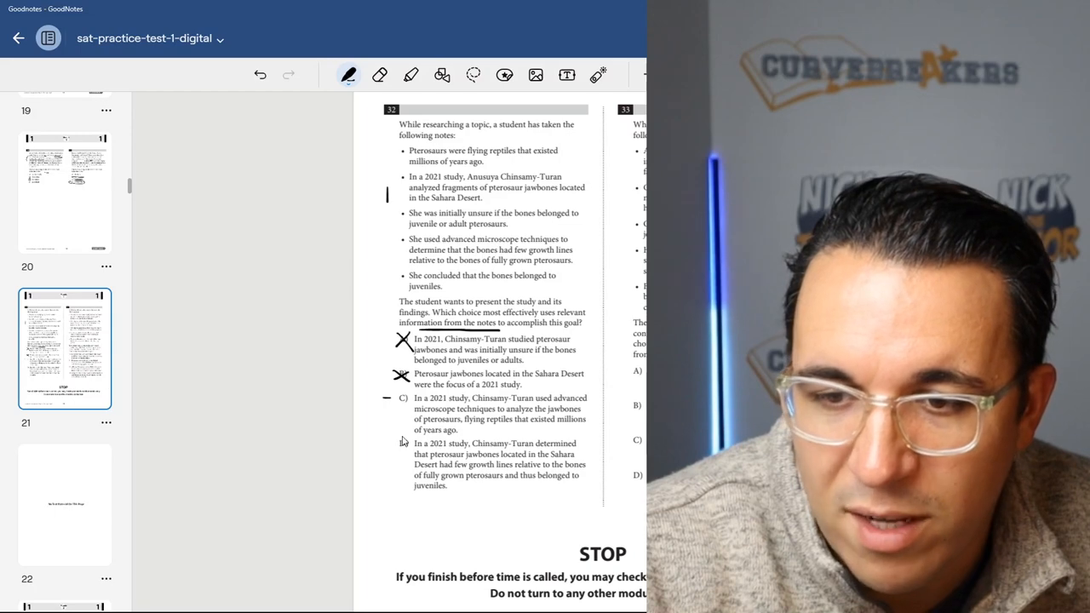
pyautogui.moveTo(393, 447); pyautogui.dragTo(407, 447)
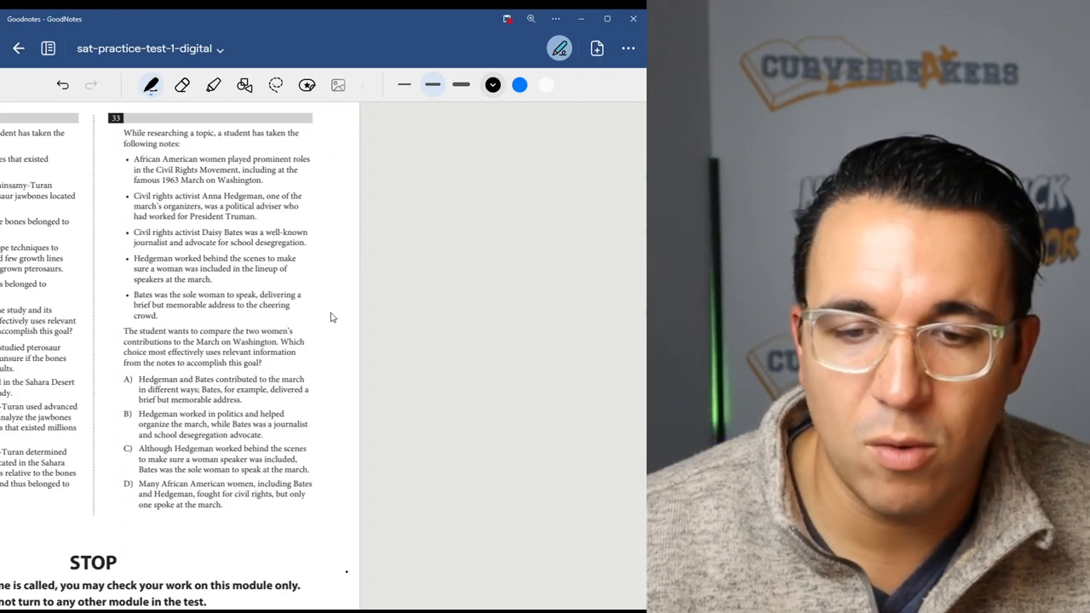
pyautogui.moveTo(289, 322)
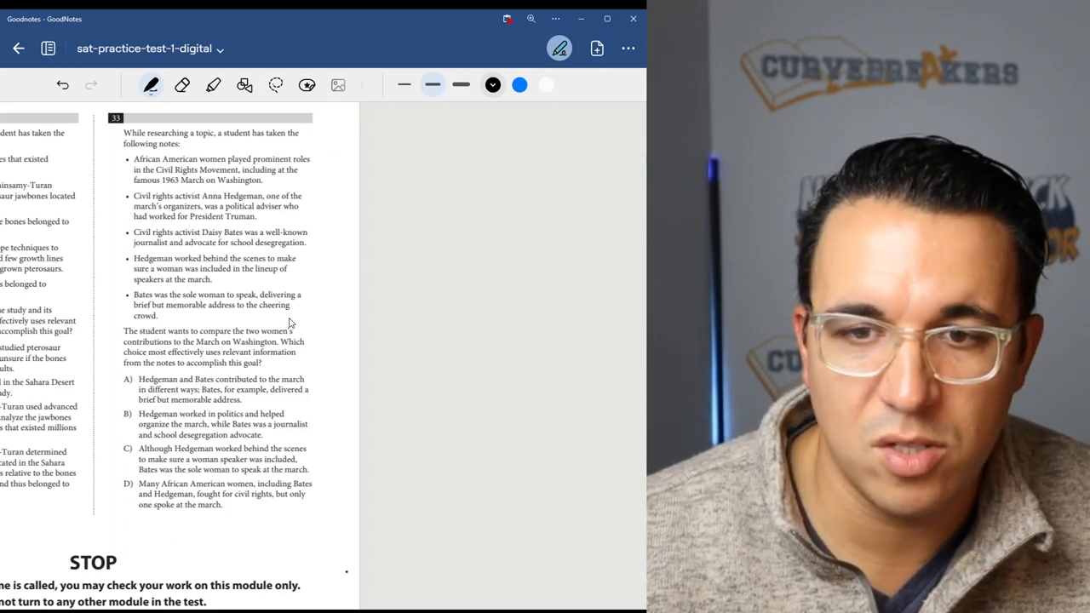
# Step: Underline what the student wants to compare in question 33 and cross out choice B
pyautogui.moveTo(307, 328); pyautogui.dragTo(310, 362)
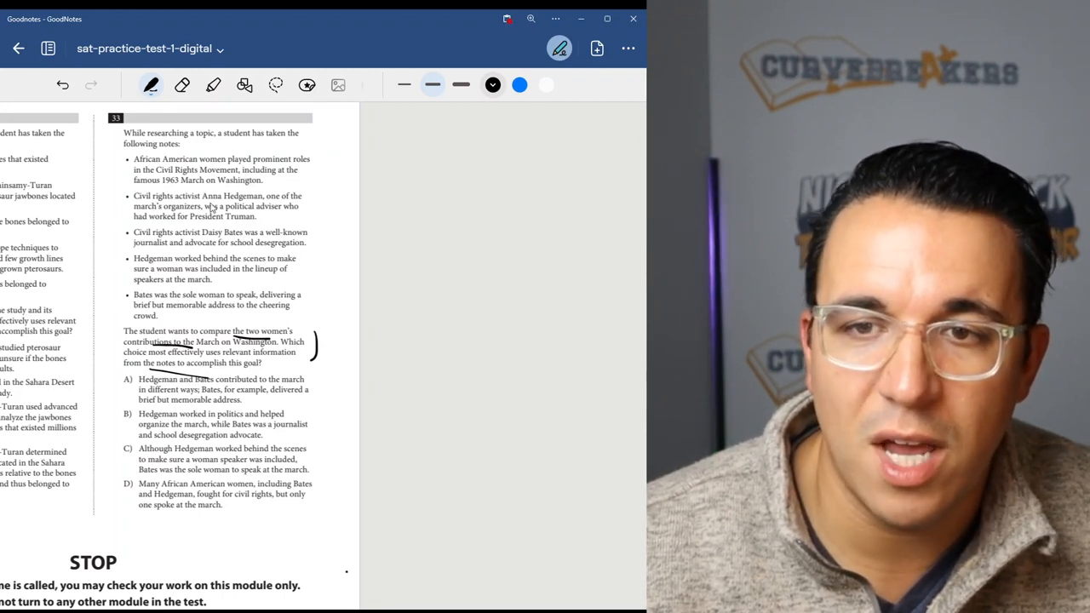
pyautogui.moveTo(277, 215)
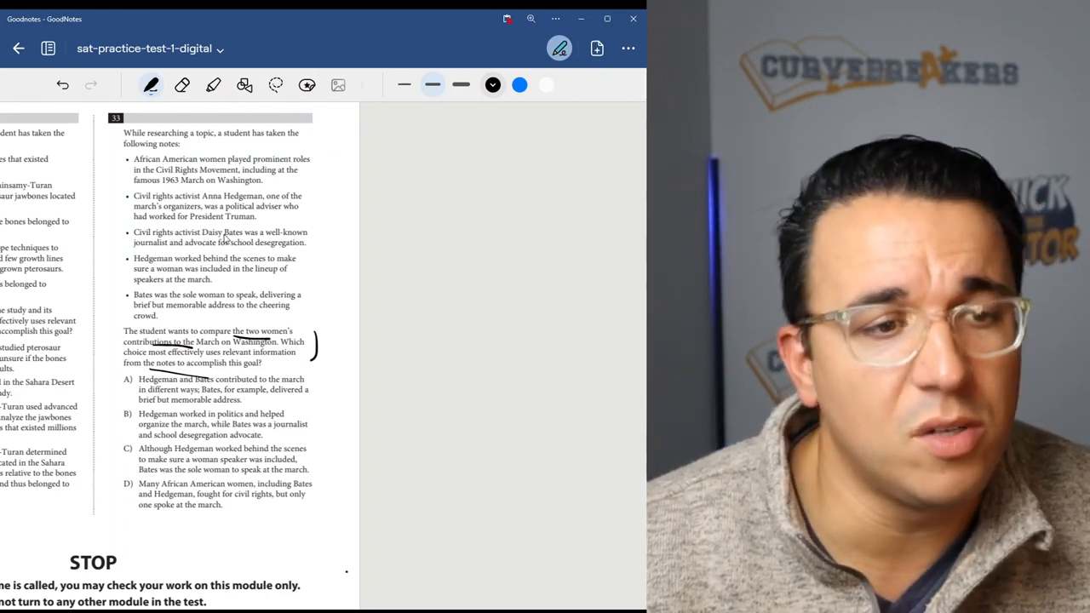
pyautogui.moveTo(174, 253)
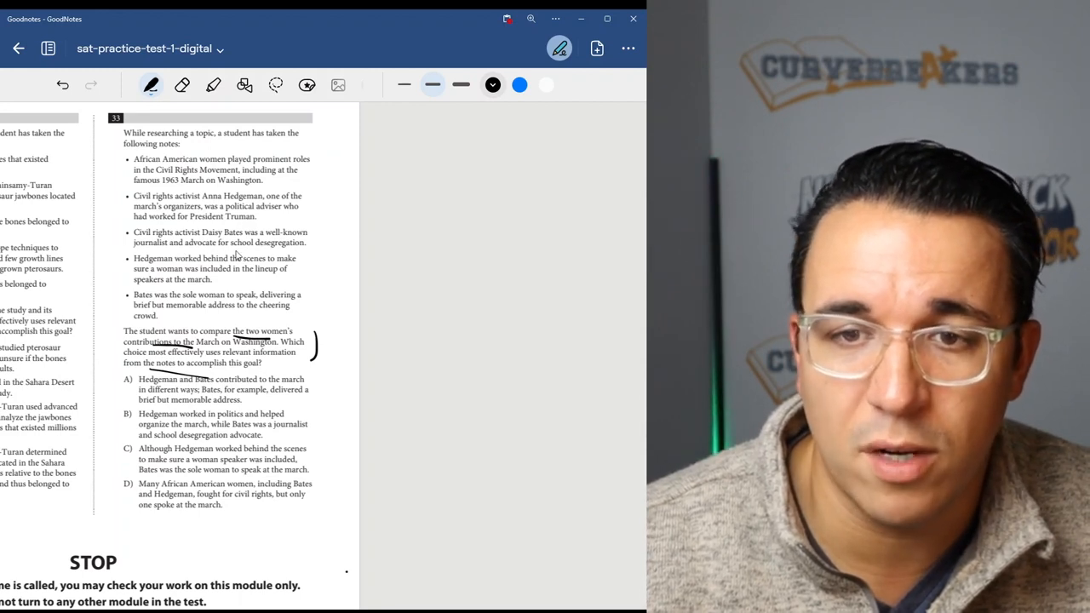
pyautogui.moveTo(192, 285)
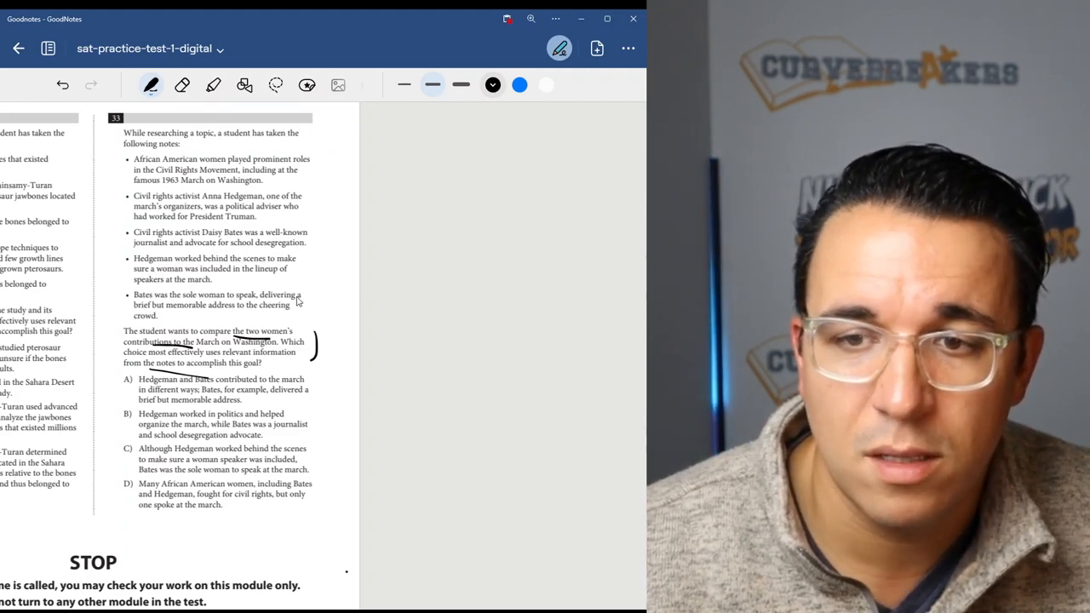
pyautogui.moveTo(230, 301)
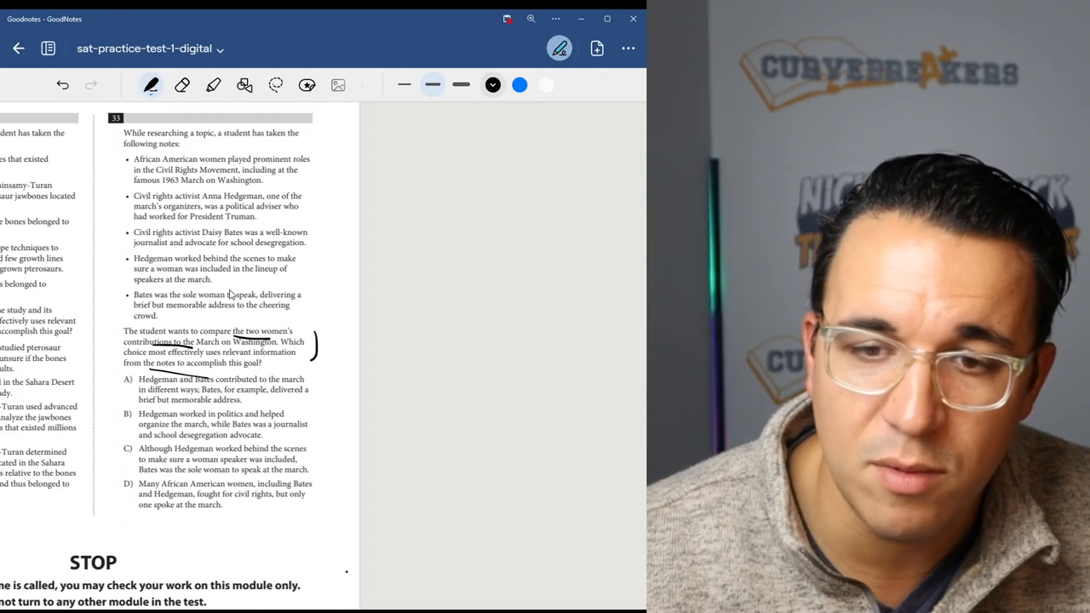
pyautogui.moveTo(229, 300)
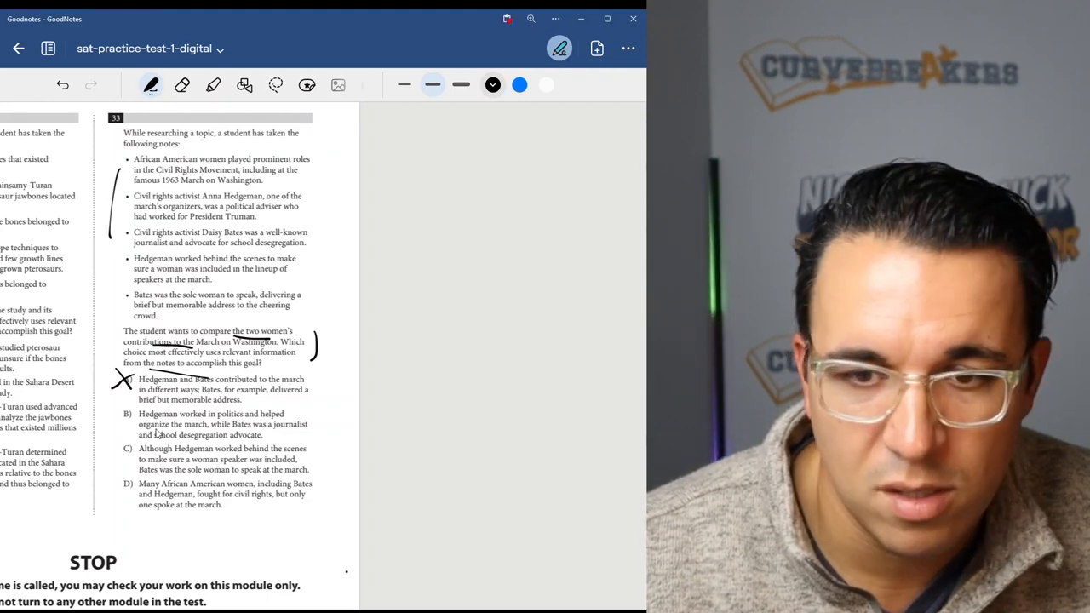
pyautogui.moveTo(276, 436)
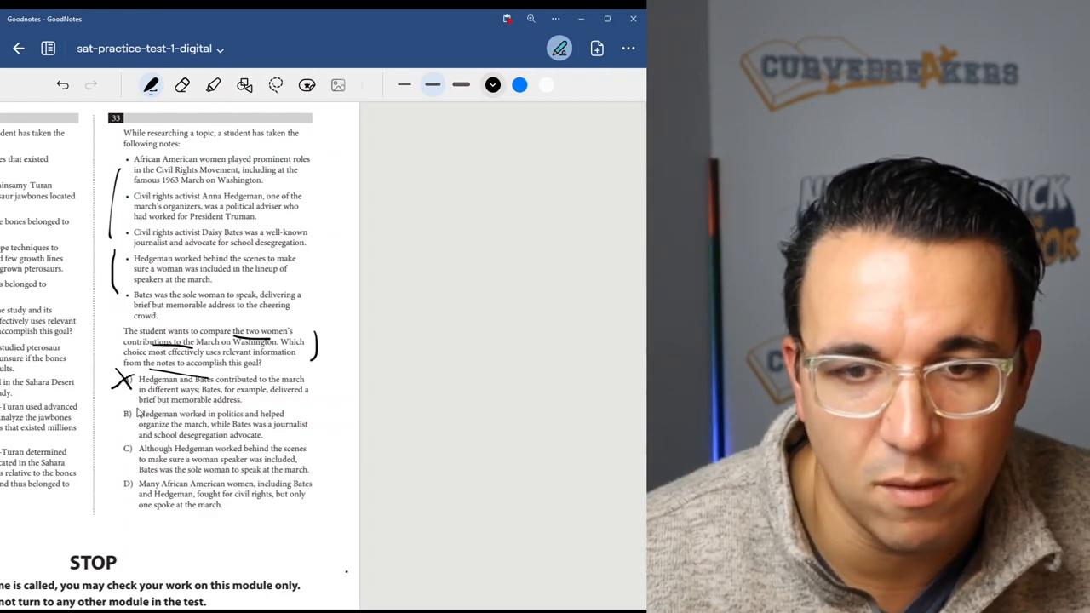
pyautogui.click(125, 414)
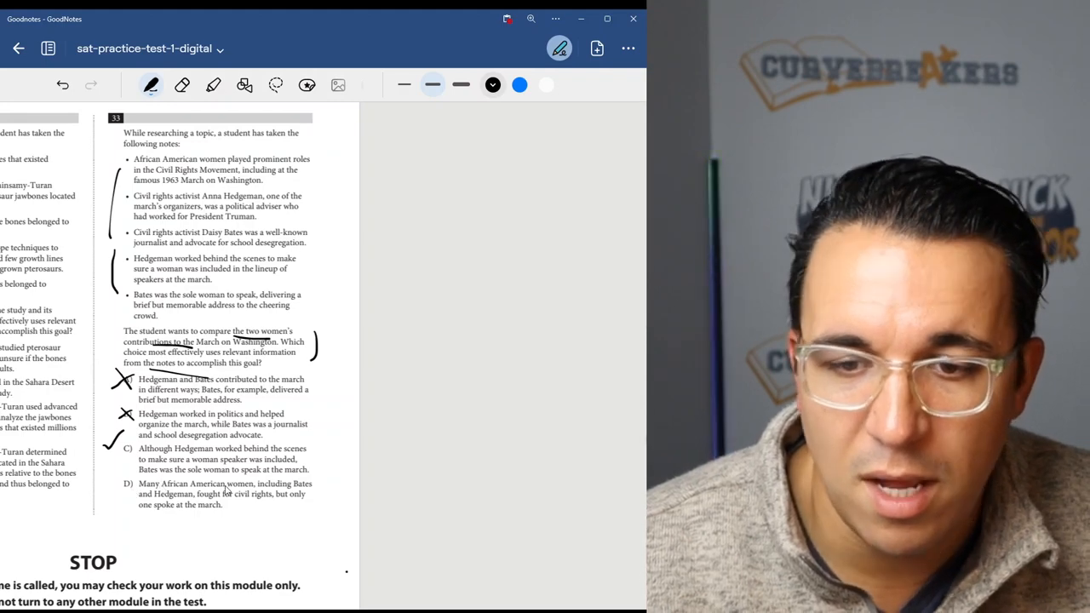
pyautogui.moveTo(256, 503)
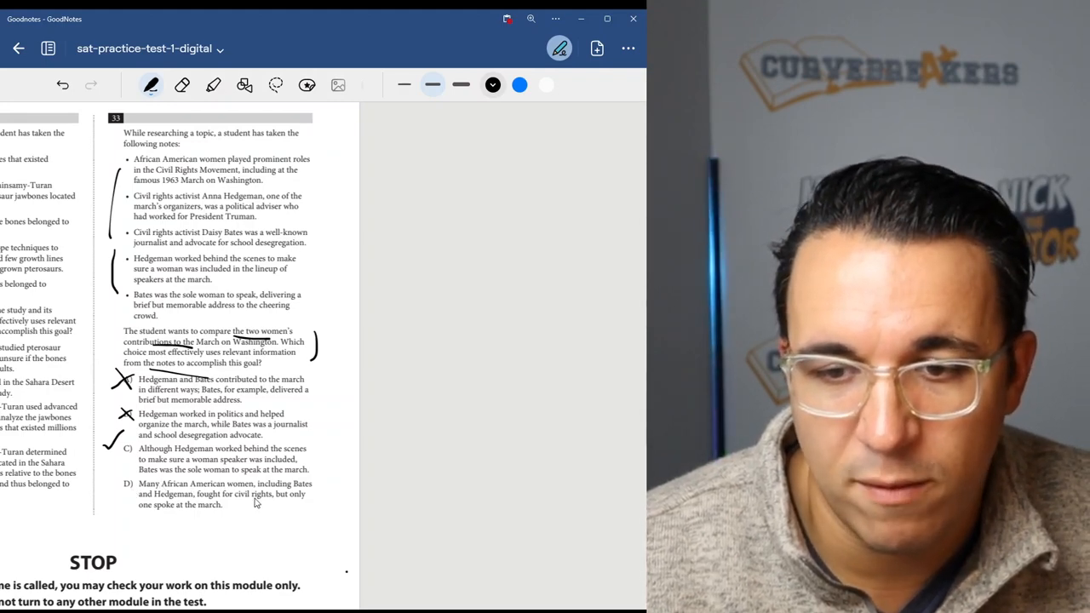